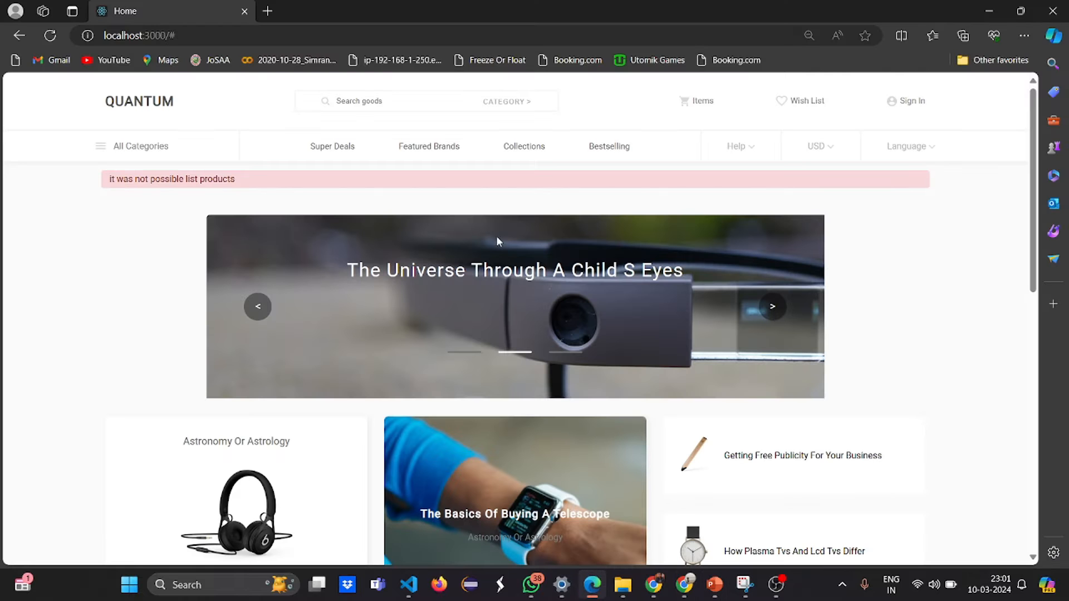
- Reach Quantum's sign-up form via Sign In and fill it from a saved autofill entry
scroll(down, 3)
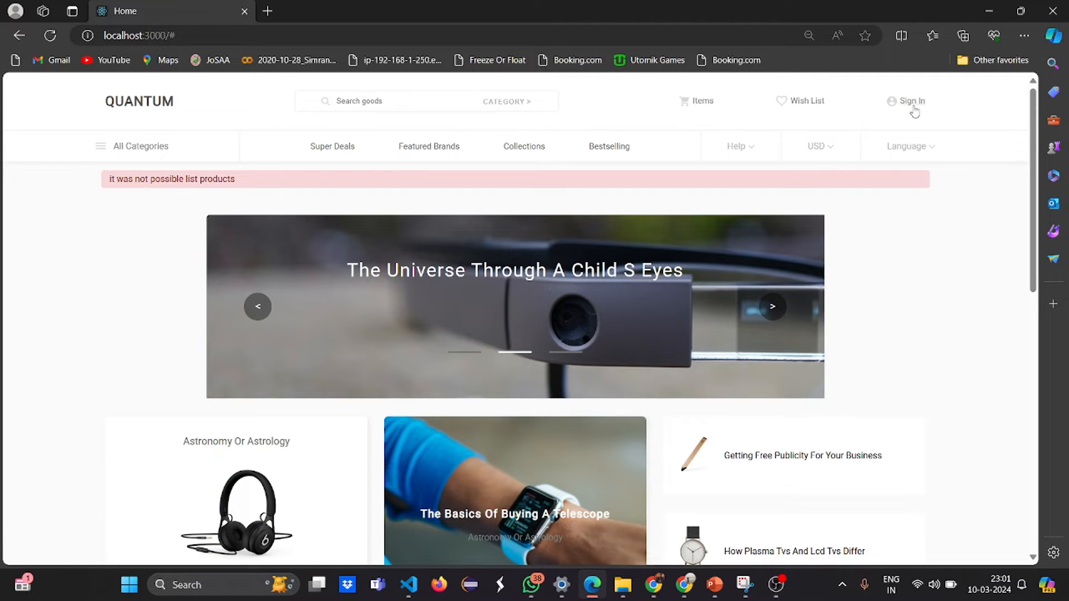
click(911, 101)
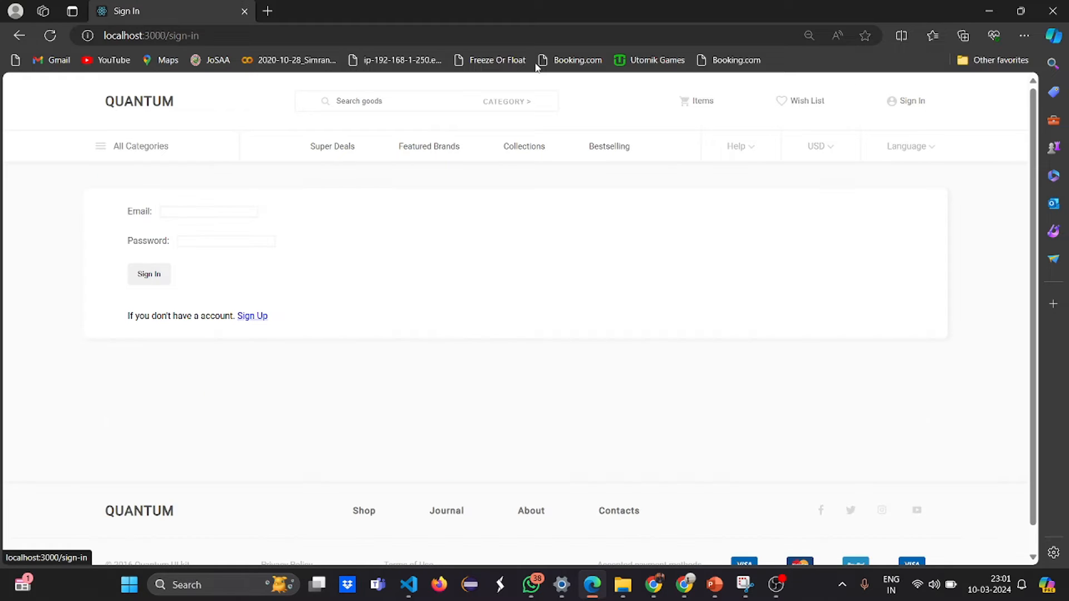
click(252, 315)
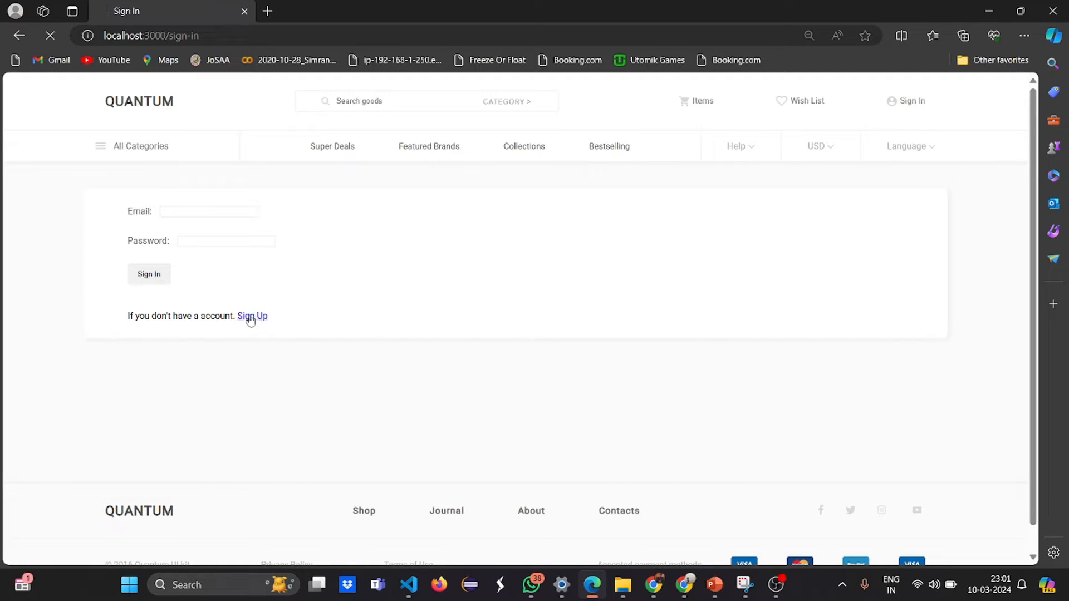
click(253, 315)
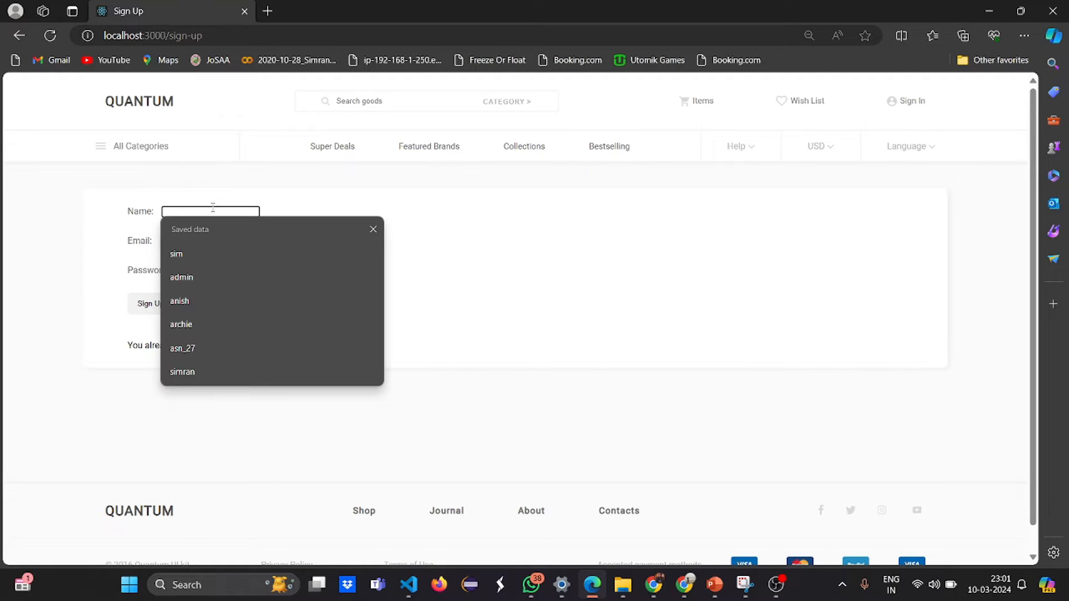
click(176, 254)
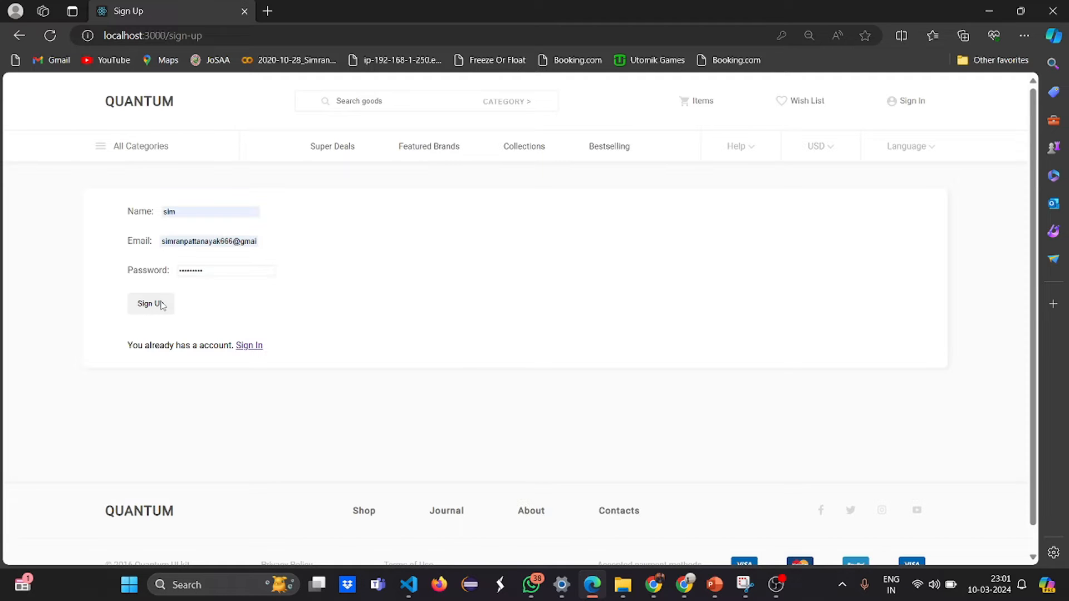
- Submit the sign-up form, then reload and confirm resubmission after the connection-refused error
click(150, 303)
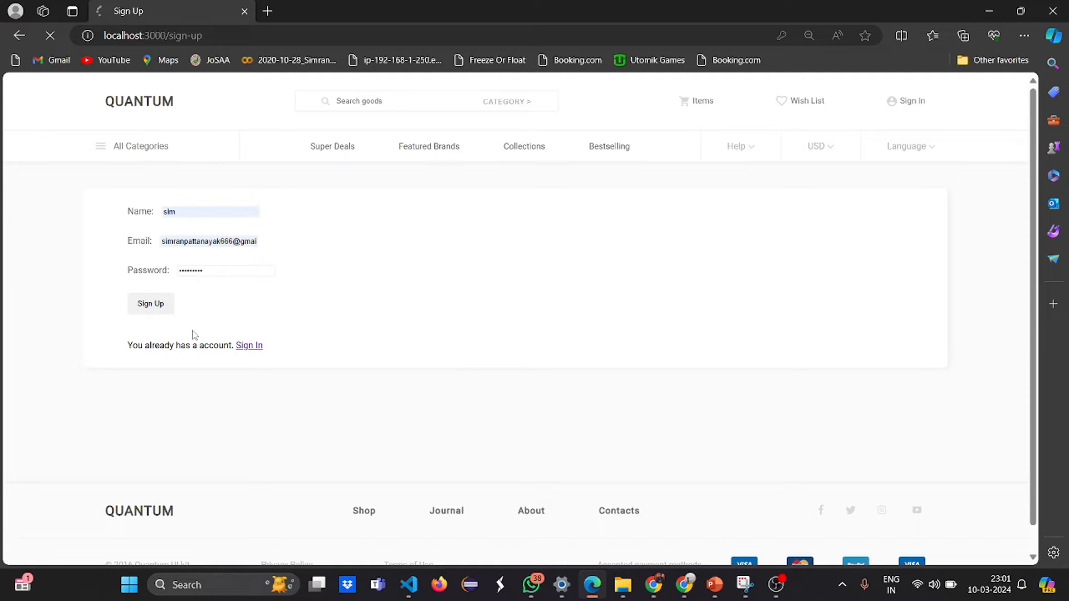
click(150, 303)
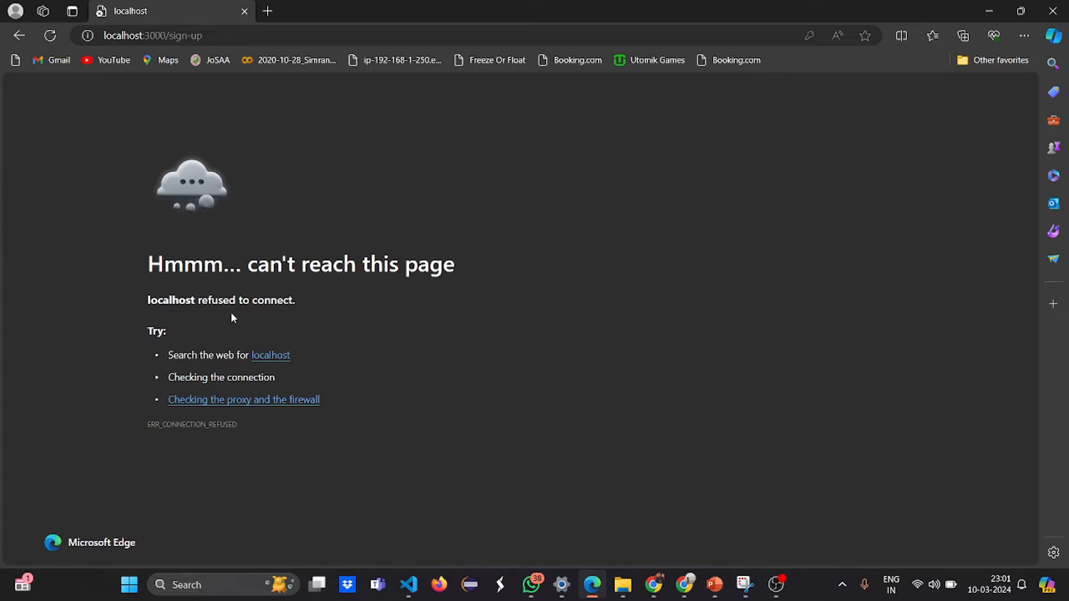
click(49, 36)
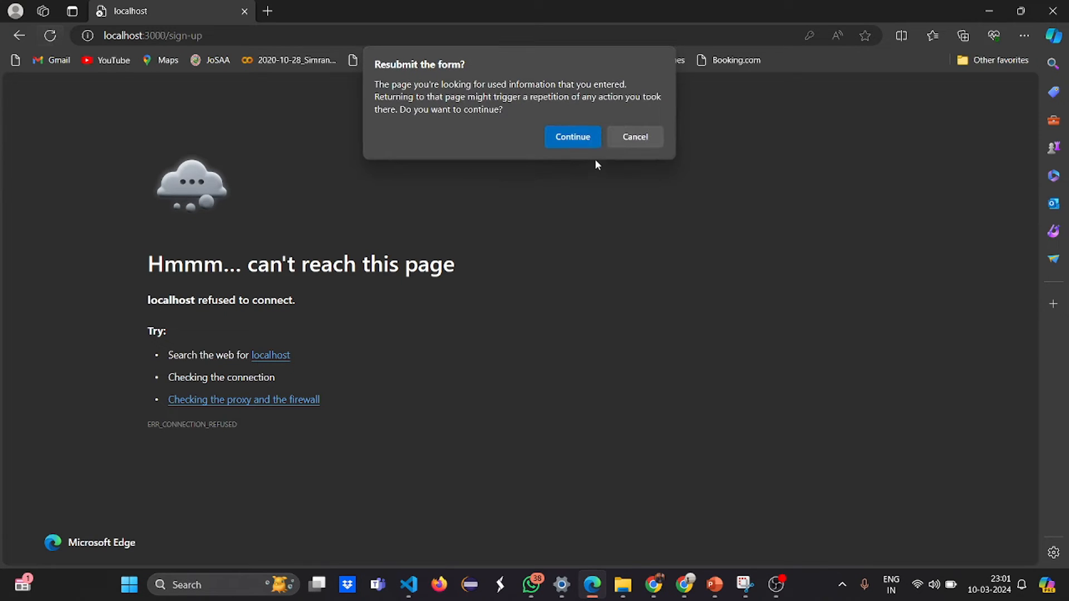
click(572, 136)
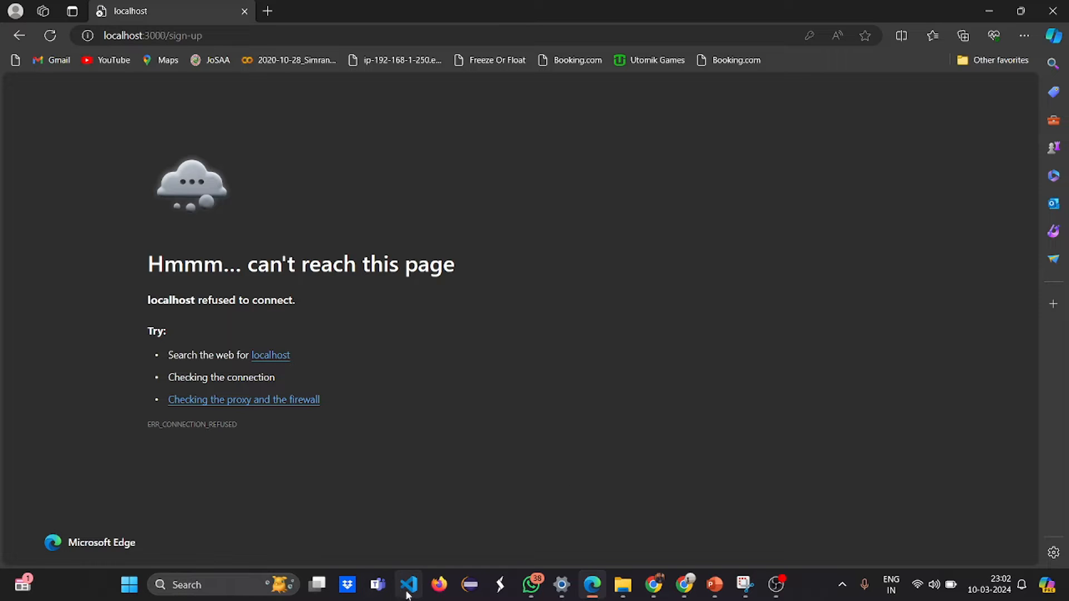
- Run npm start in the terminal so the server reports it is on at localhost:3000
click(407, 584)
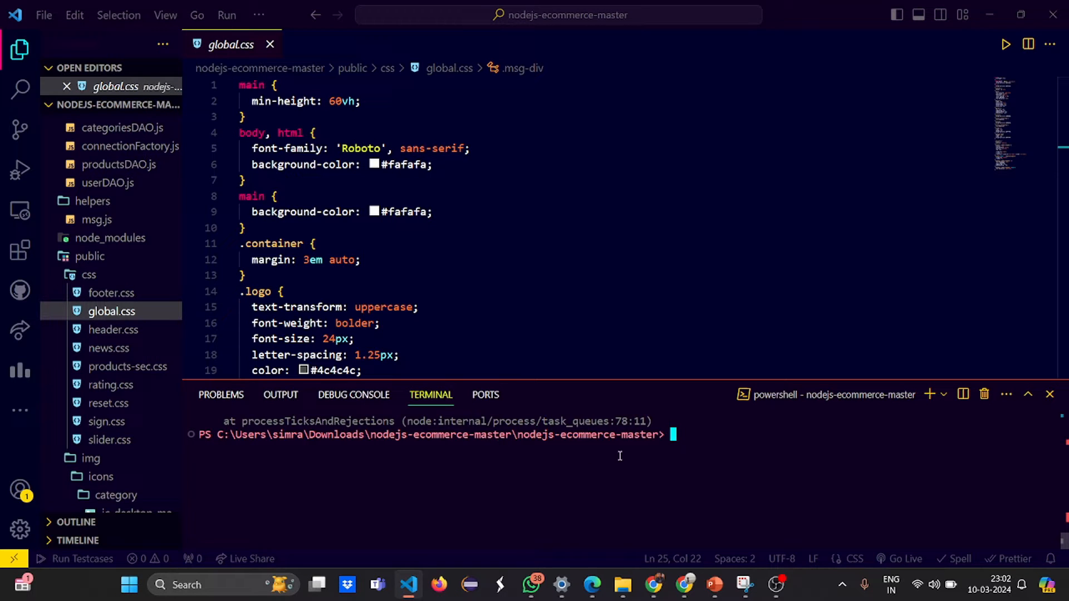
text(npm star)
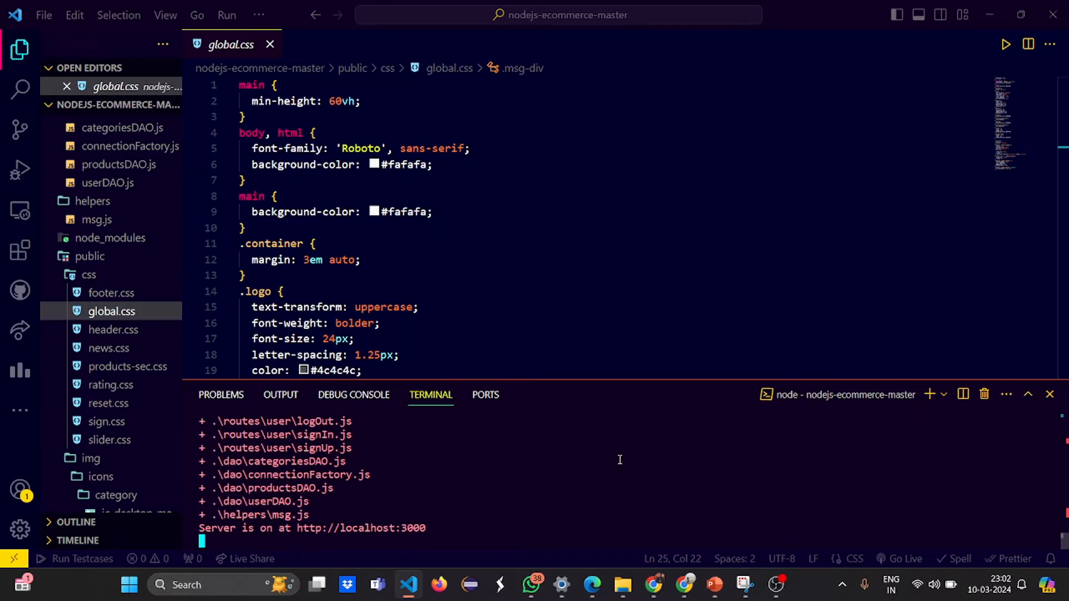
mouse_move(359, 528)
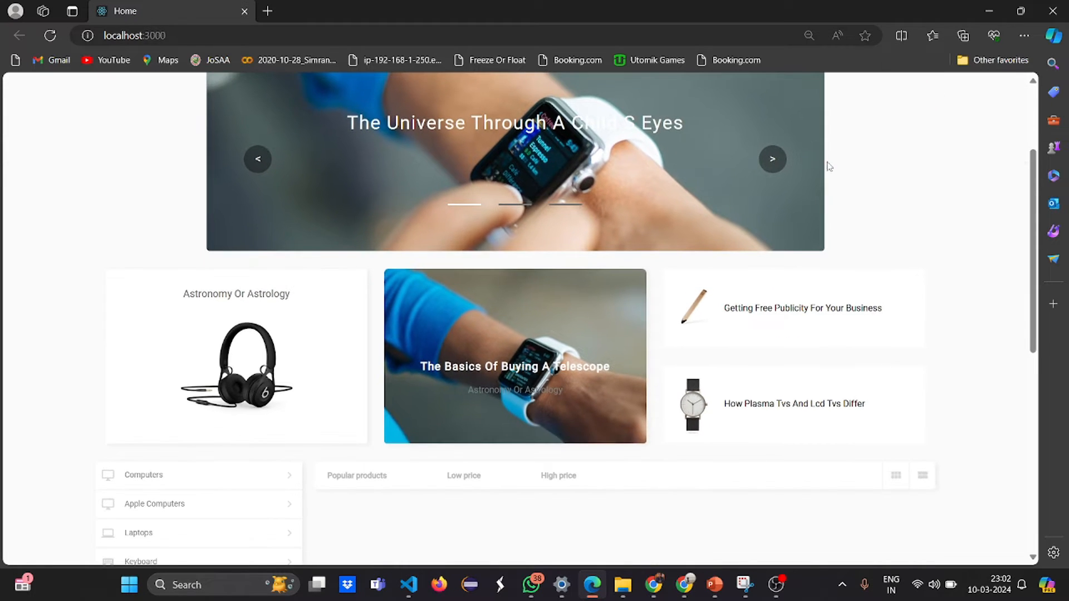
click(772, 159)
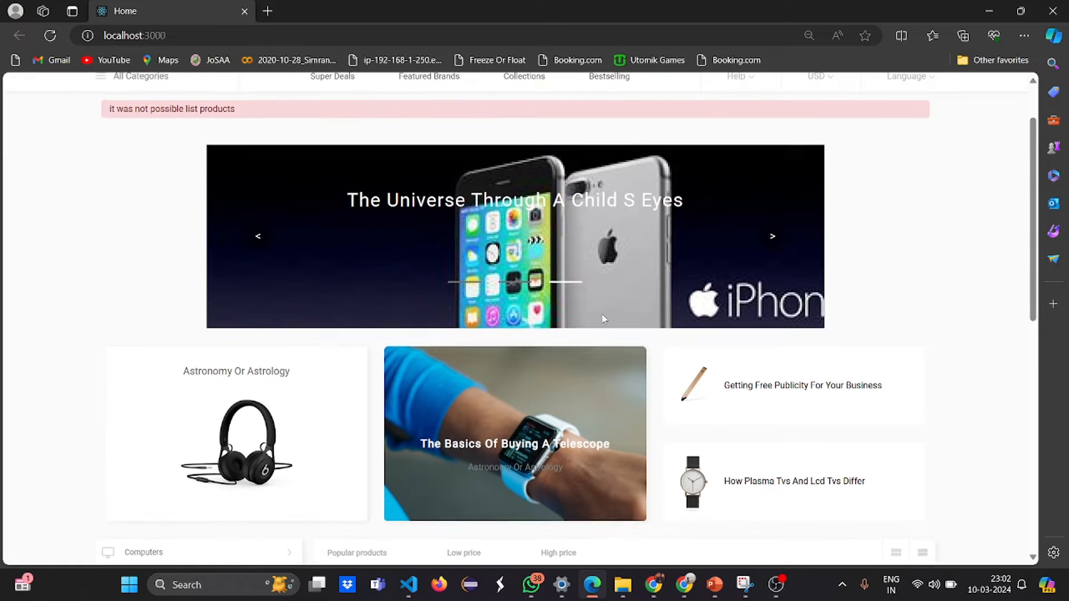
scroll(down, 3)
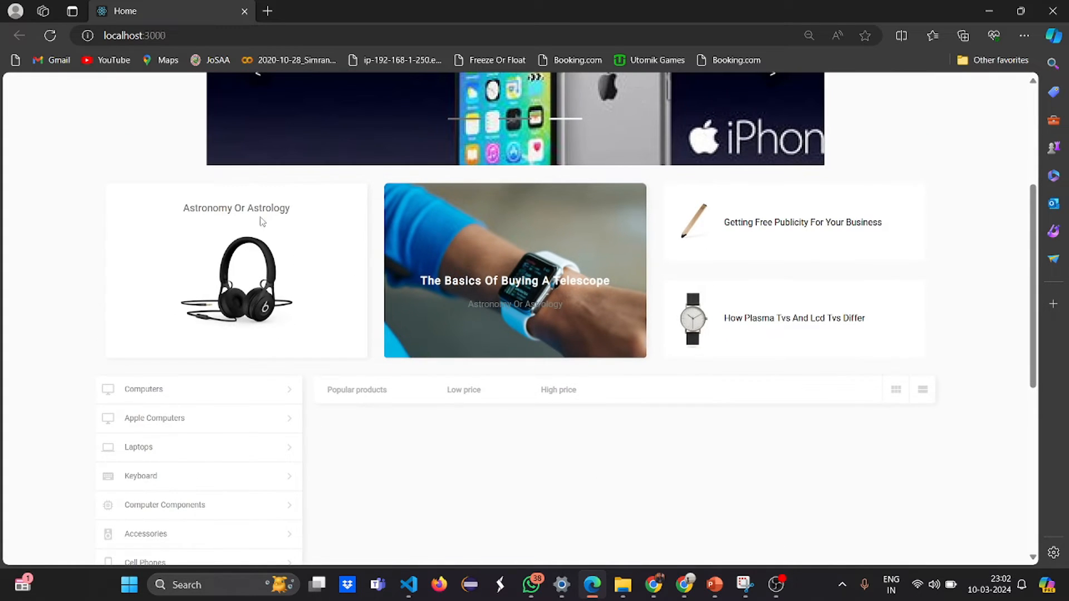
mouse_move(458, 313)
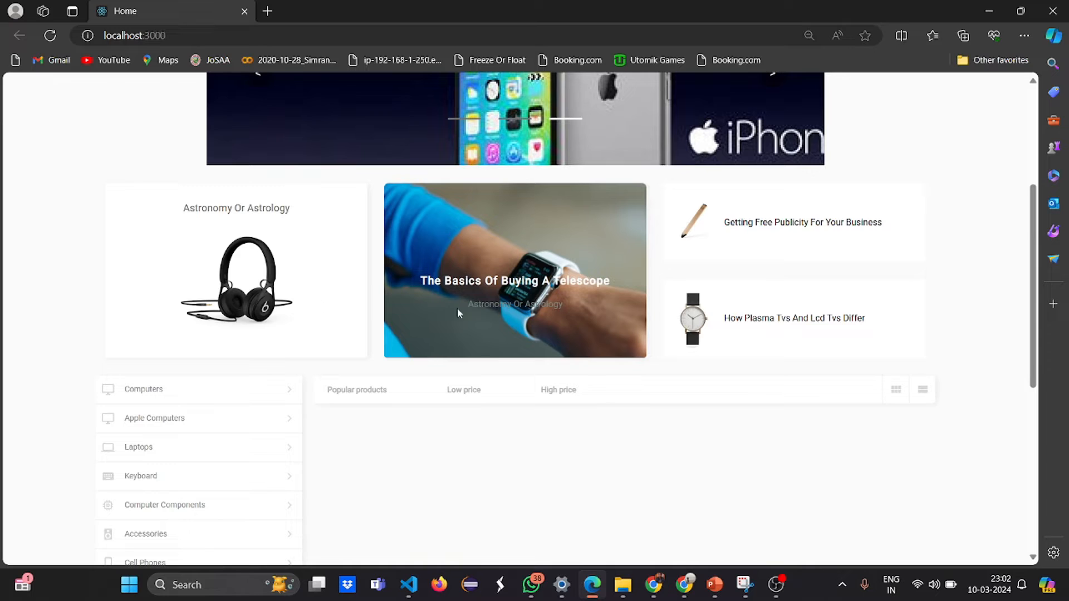
scroll(down, 3)
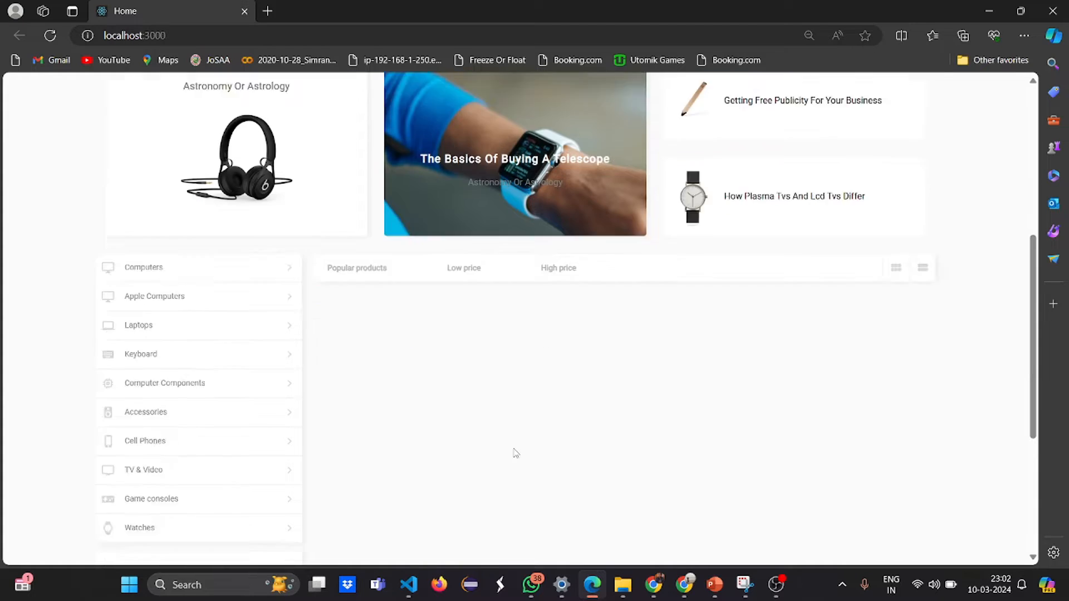
scroll(down, 3)
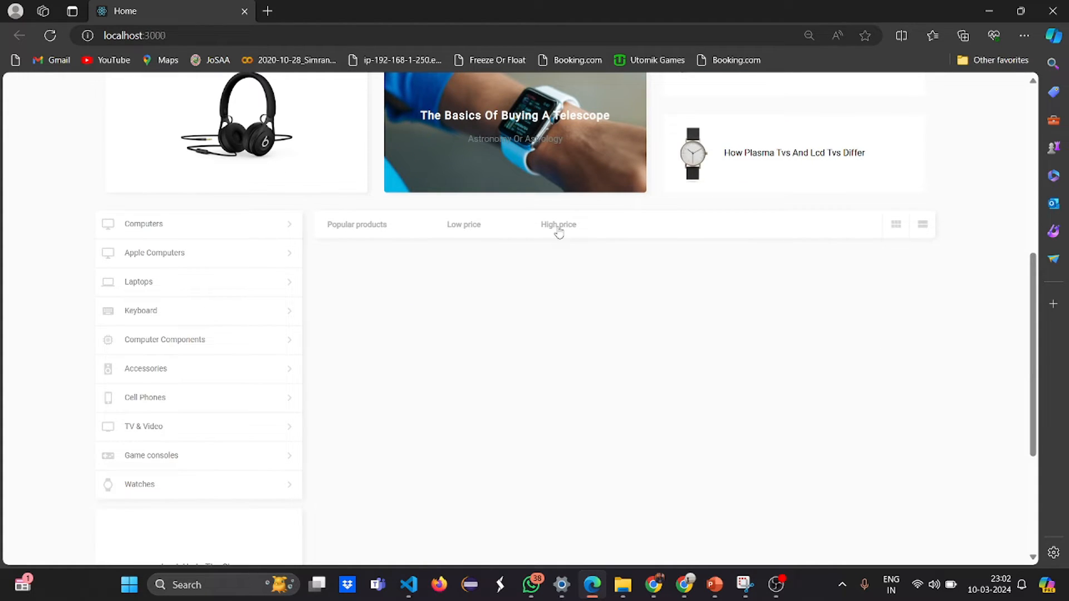
click(49, 36)
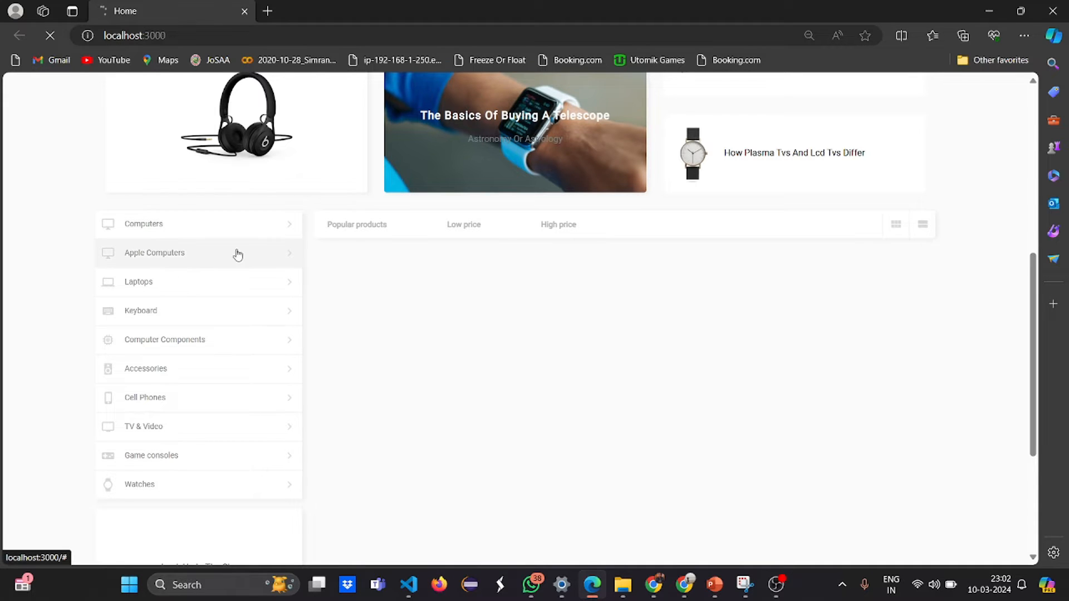
mouse_move(184, 441)
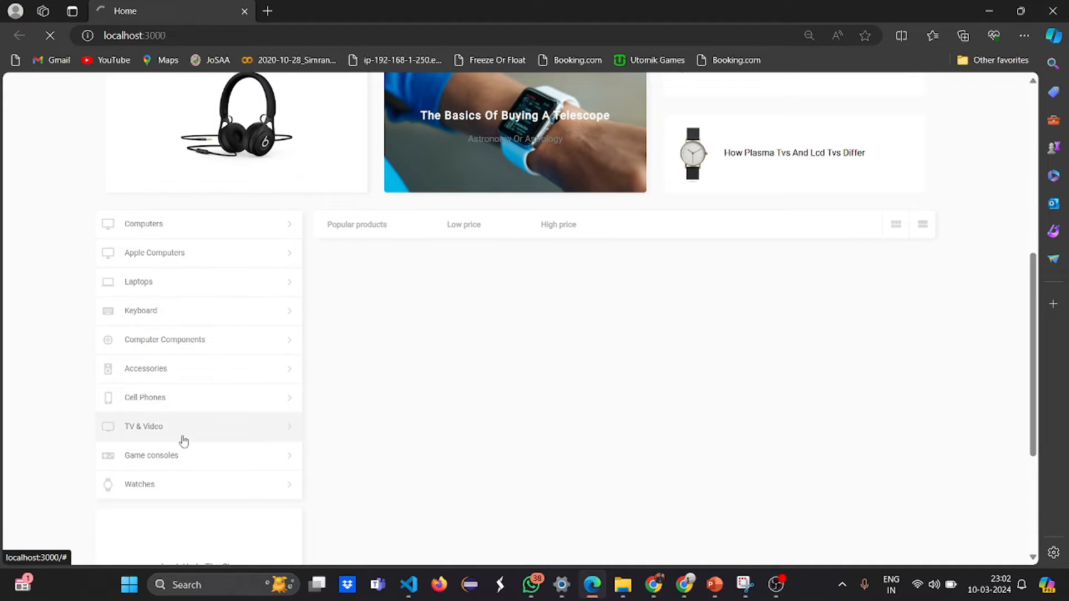
scroll(down, 3)
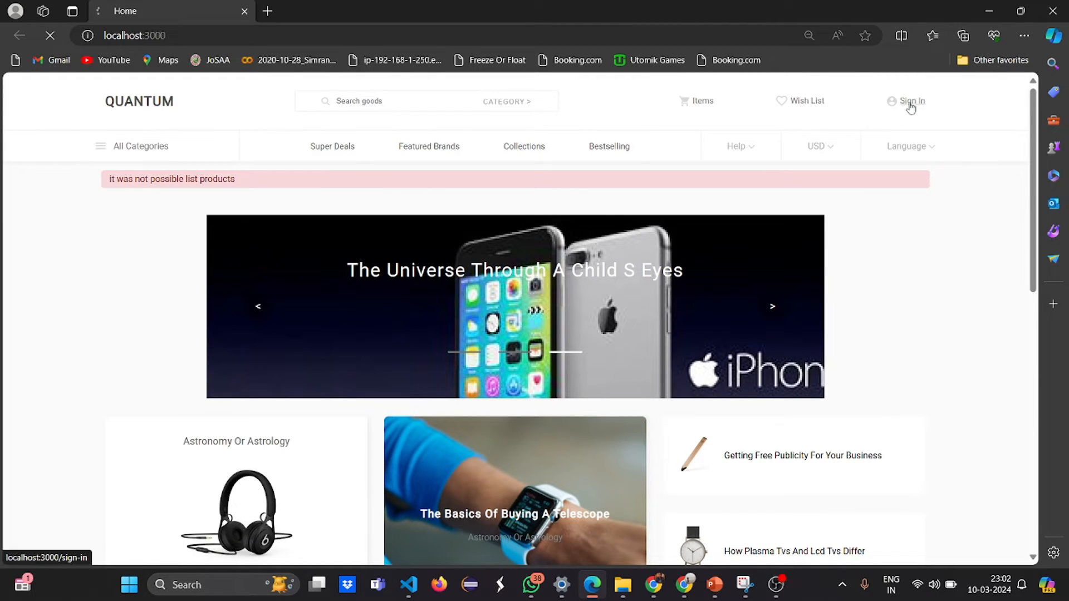
- Attempt to sign in, refresh the unreachable page, and return to VS Code showing ERR_HTTP_HEADERS_SENT
click(911, 102)
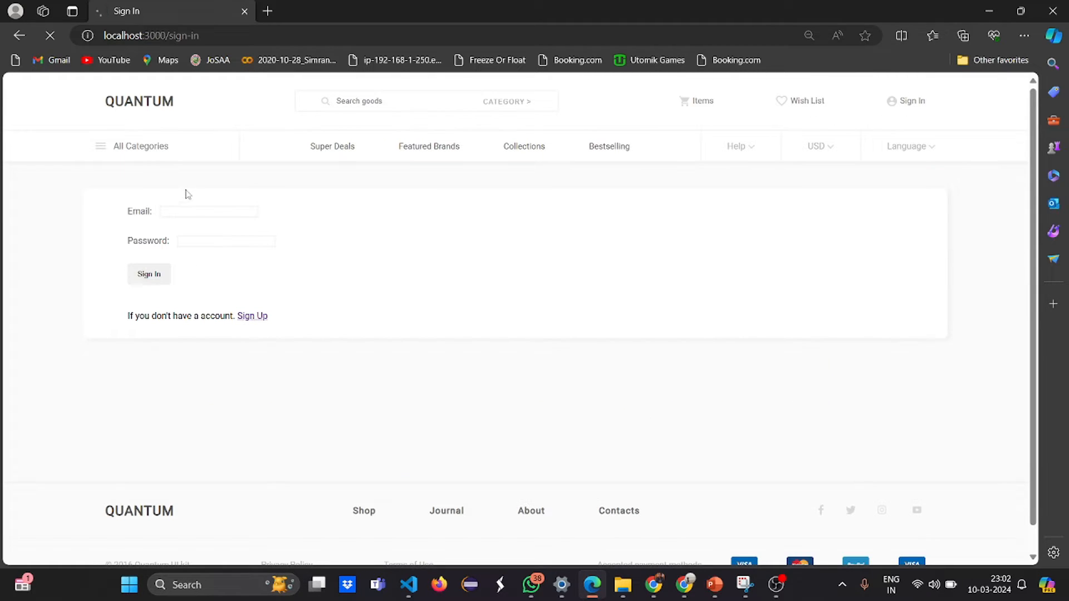
click(209, 211)
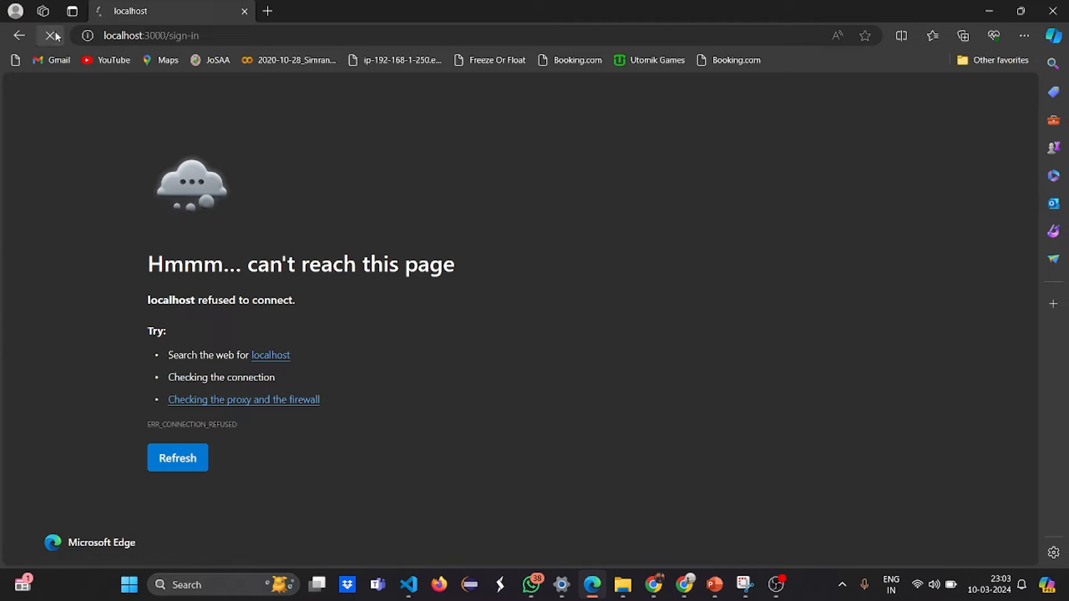
click(177, 458)
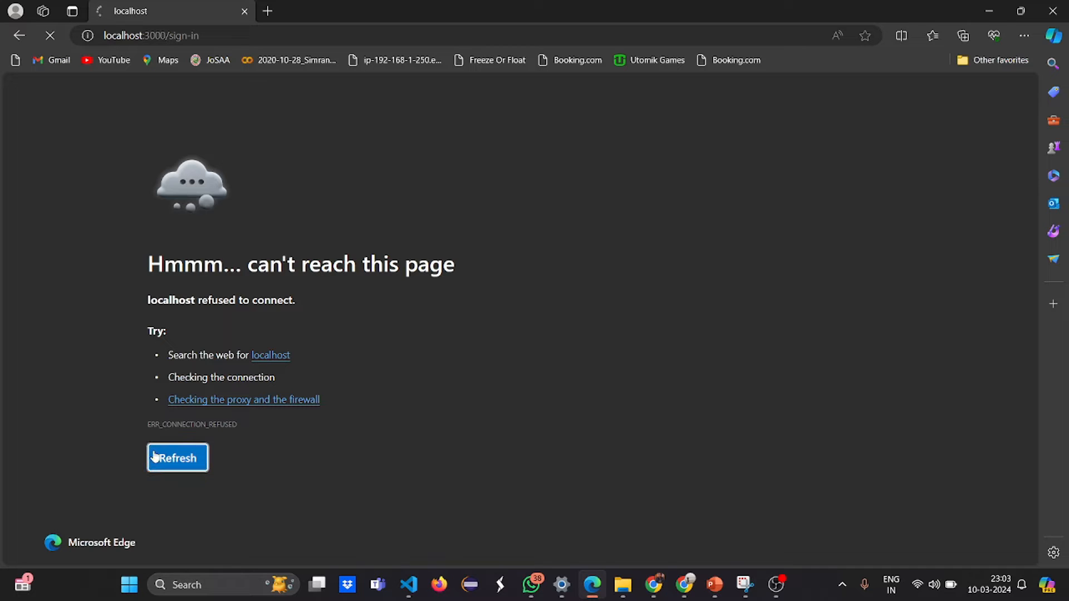
click(177, 458)
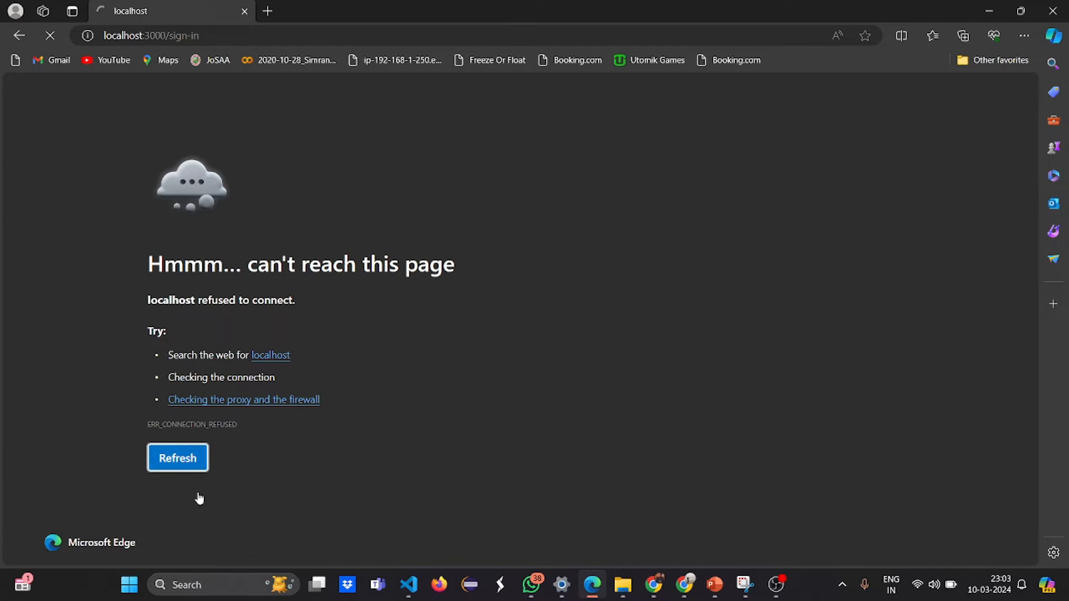
click(409, 585)
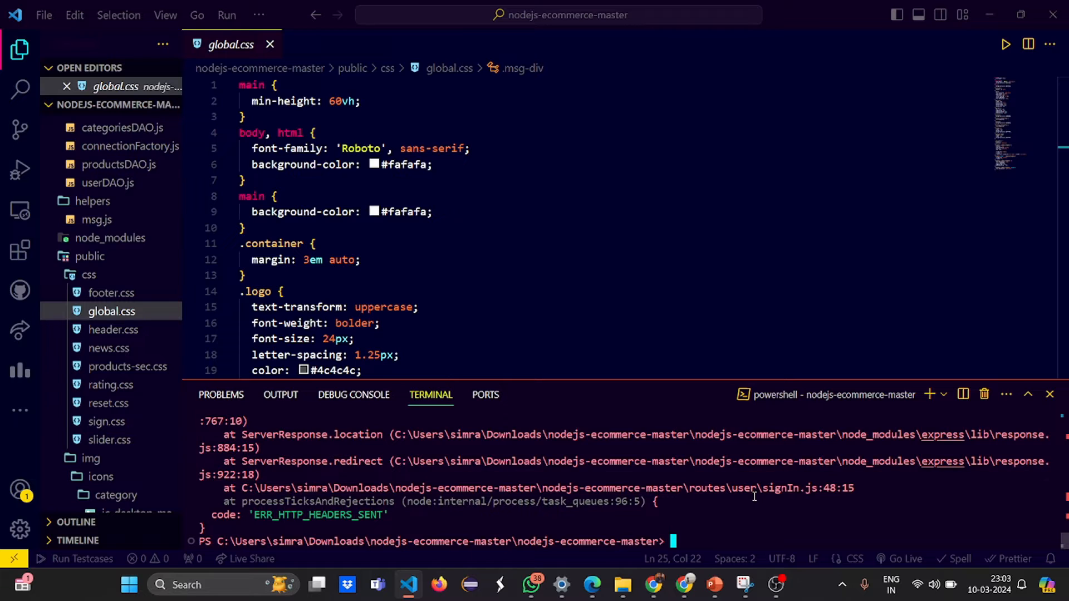
- Run npm start to restart the crashed server so localhost:3000 opens in a new tab
text(npm st)
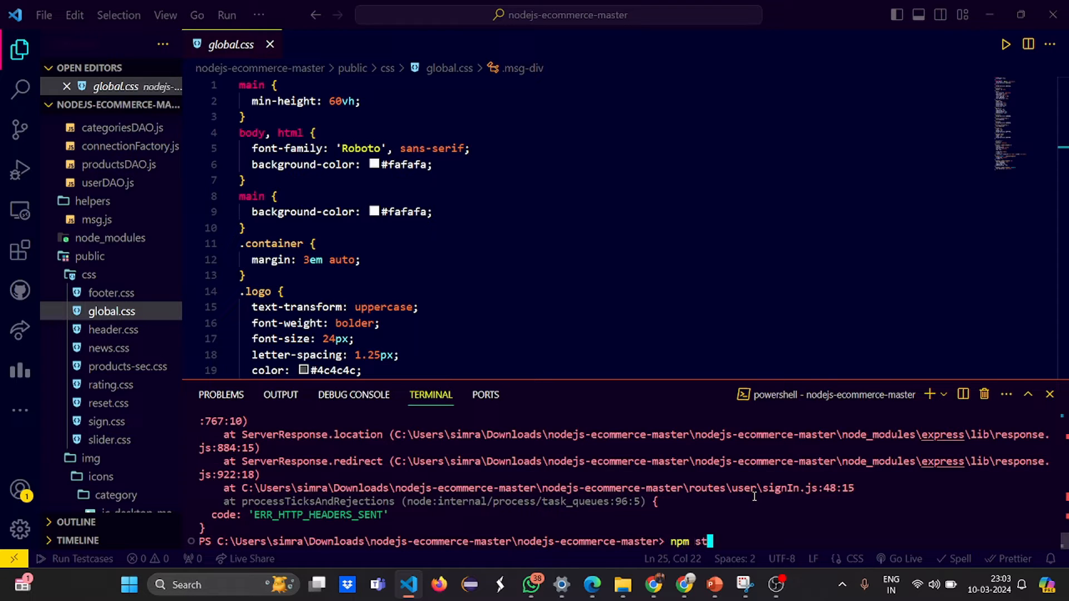
key(Enter)
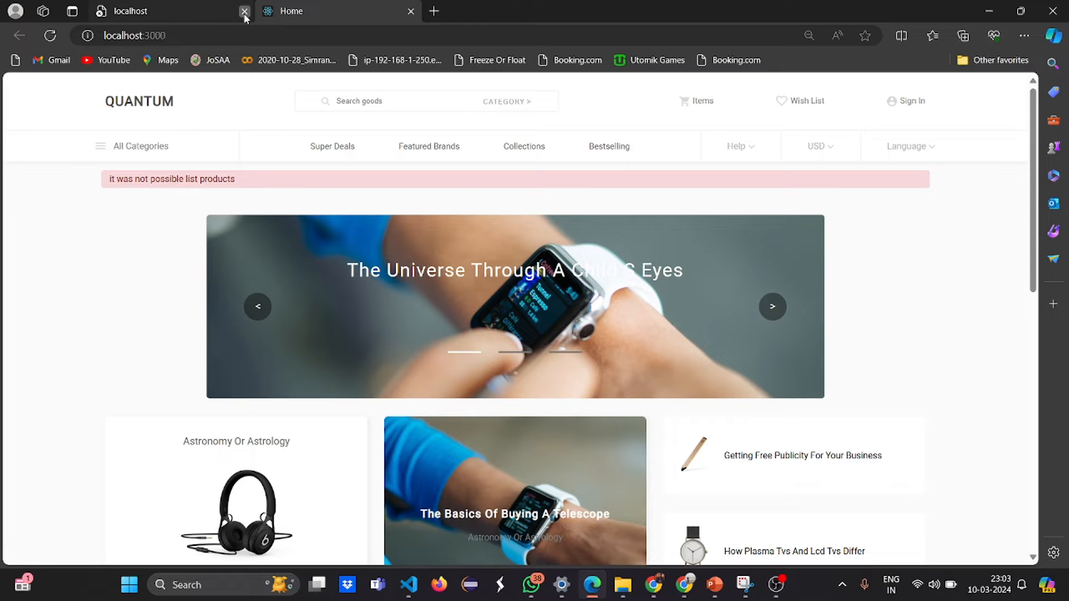
click(244, 11)
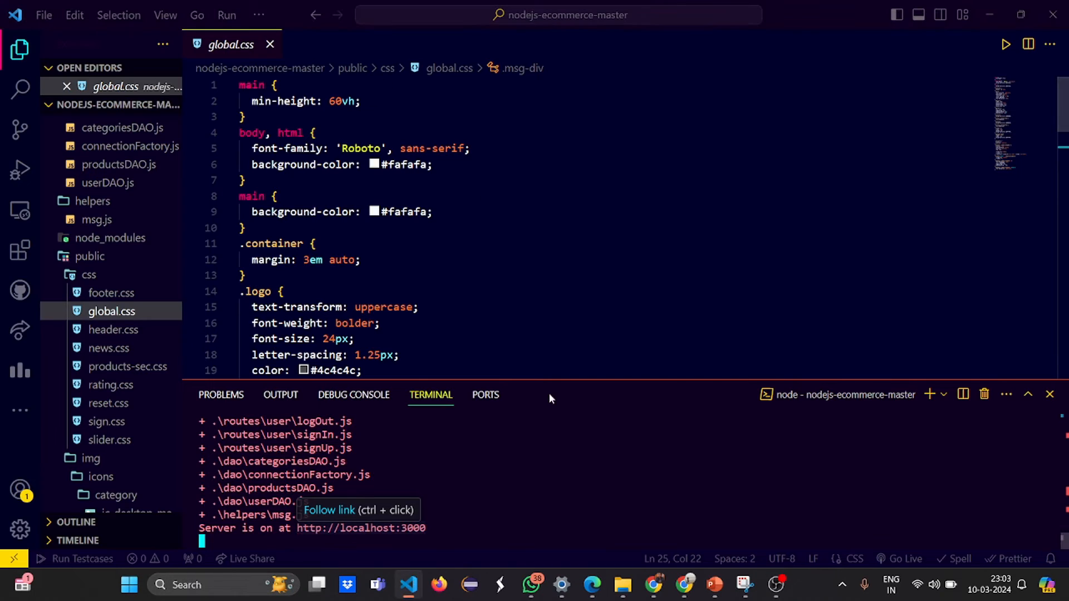
mouse_move(536, 380)
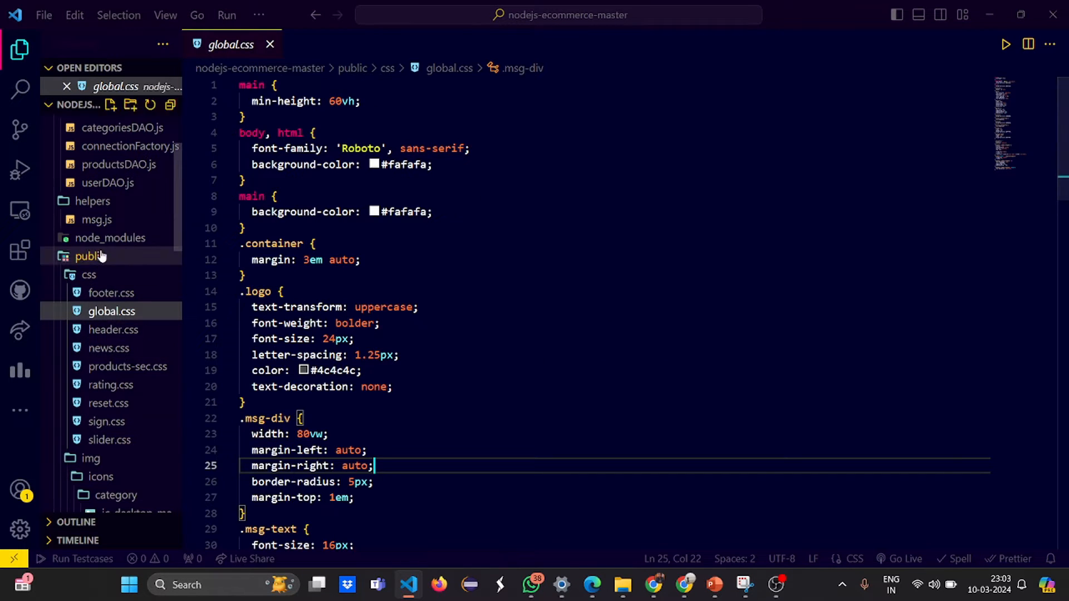
scroll(down, 3)
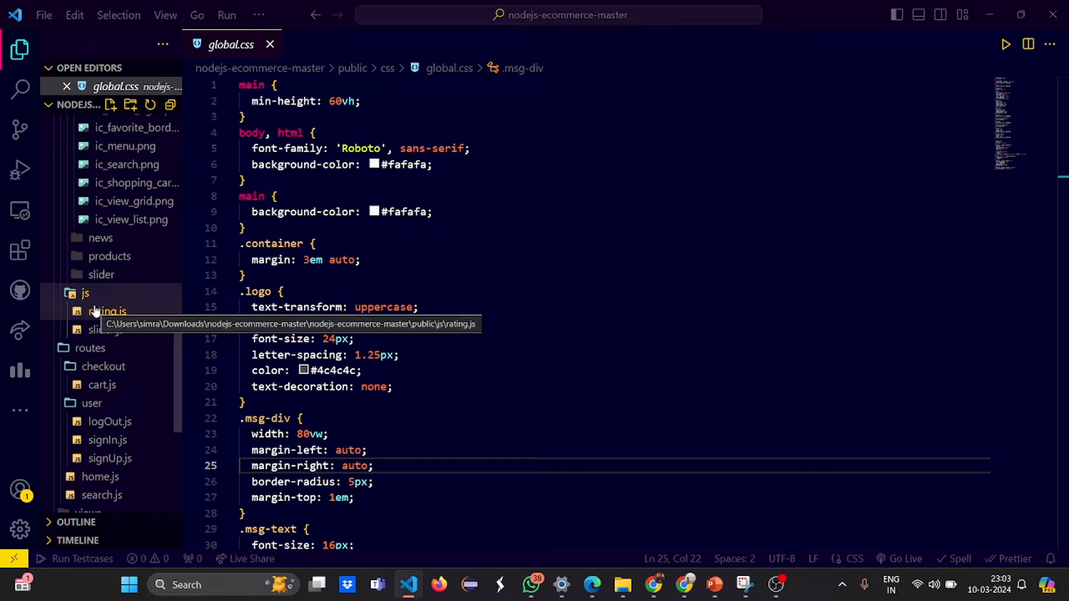
scroll(down, 3)
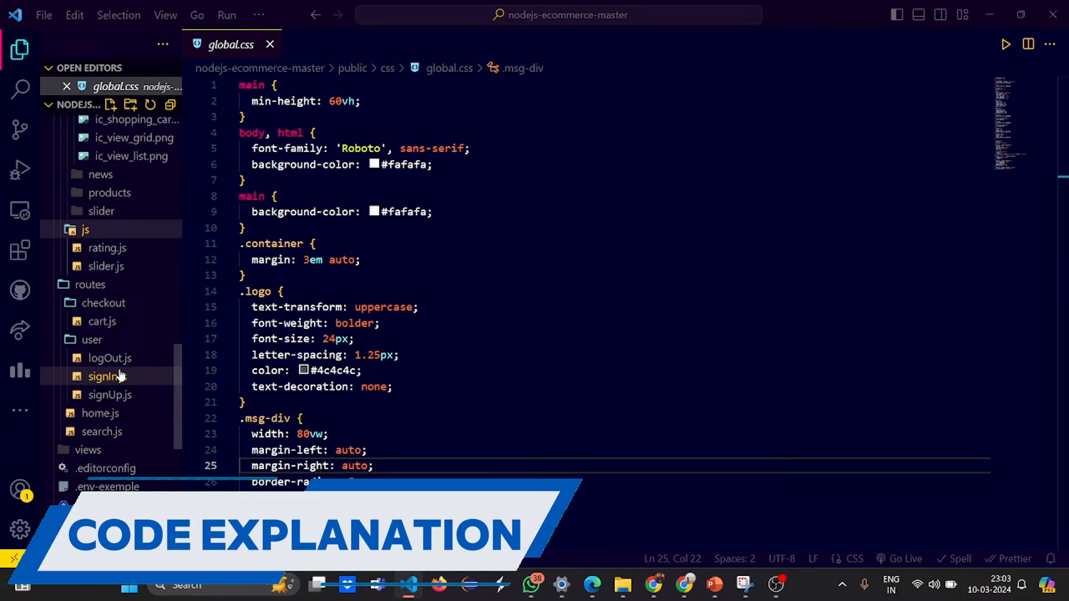
- Review signIn.js down to its login handling and session creation code
click(107, 376)
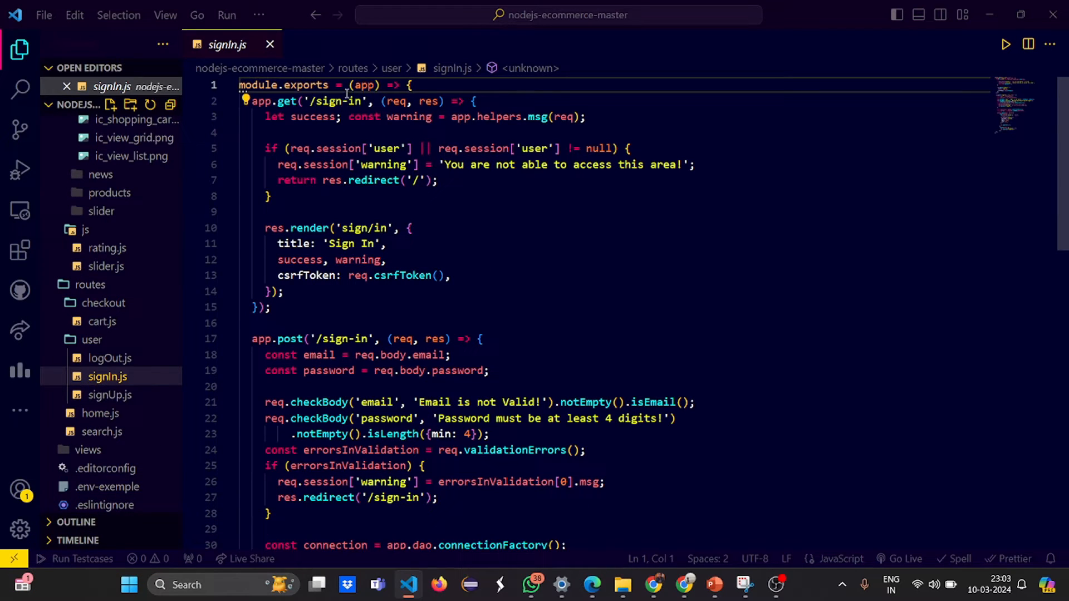
mouse_move(474, 176)
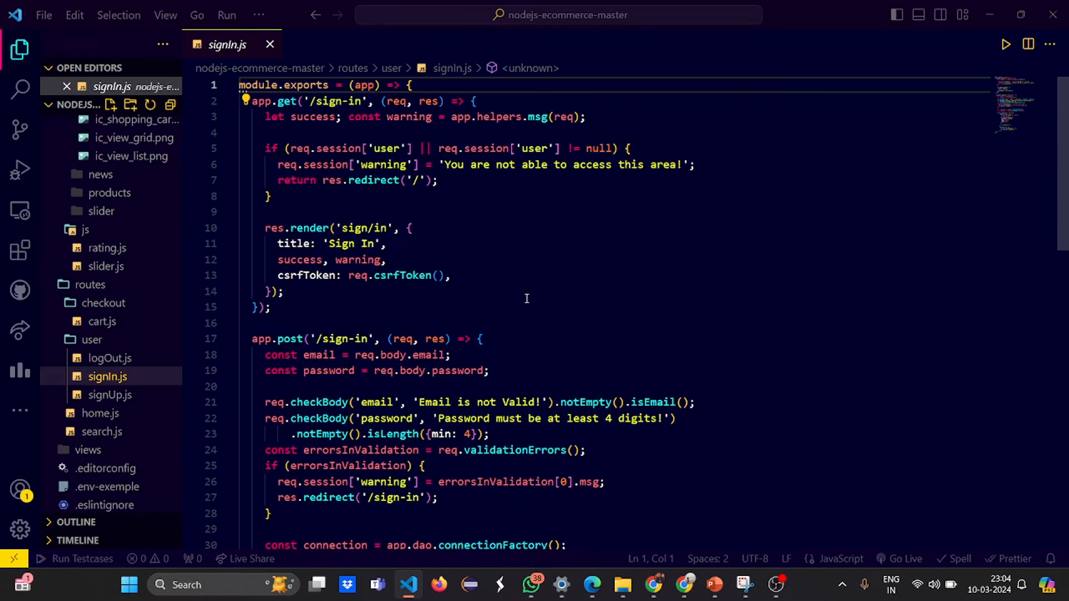
scroll(down, 3)
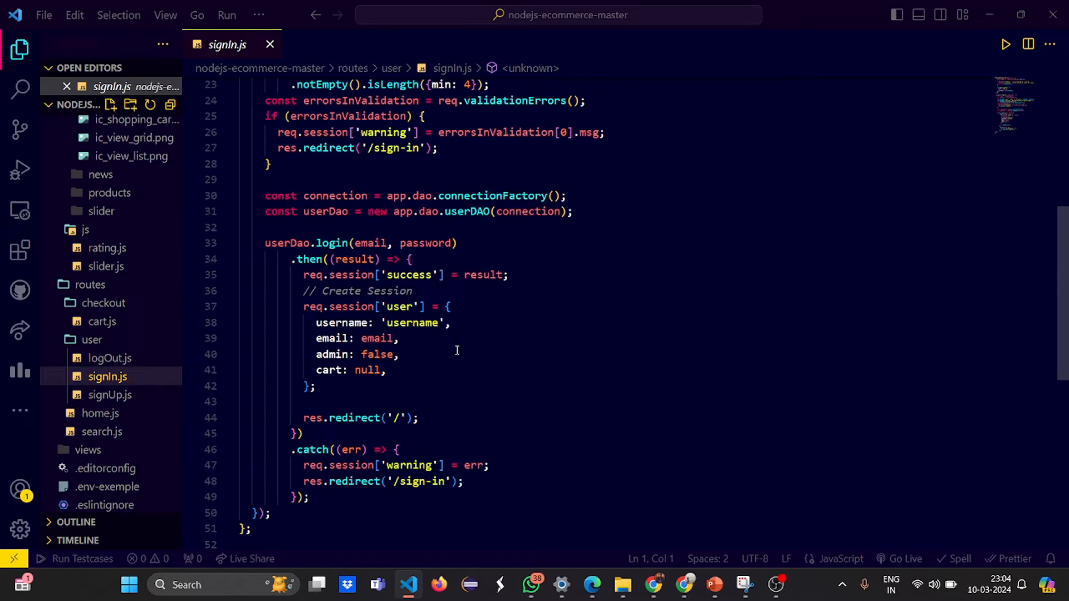
scroll(down, 3)
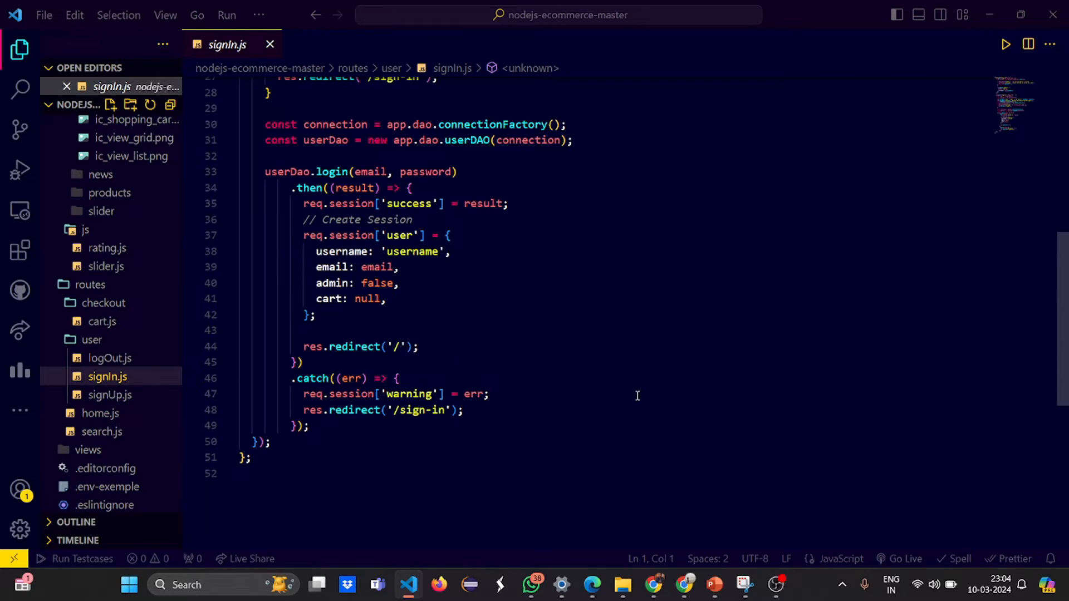
mouse_move(110, 394)
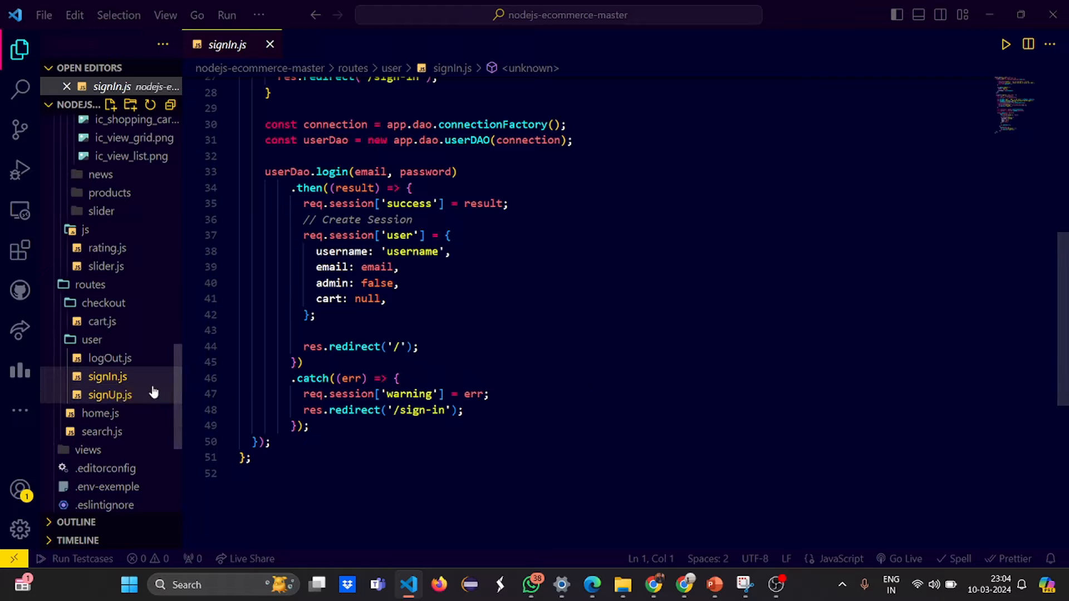
- Review signUp.js through its validation checks, user saving and session creation
click(109, 396)
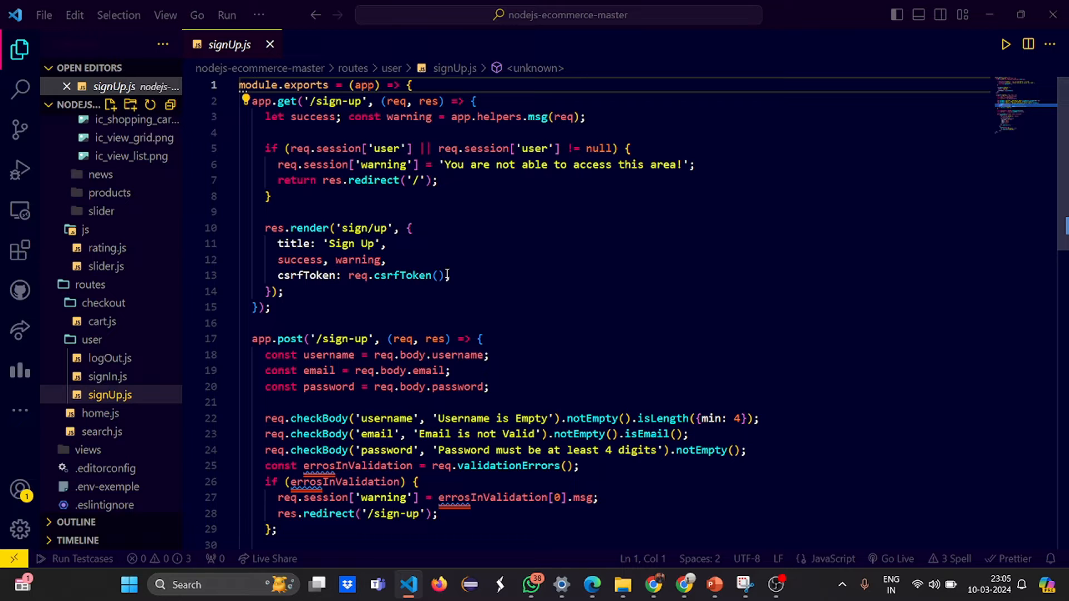
scroll(down, 3)
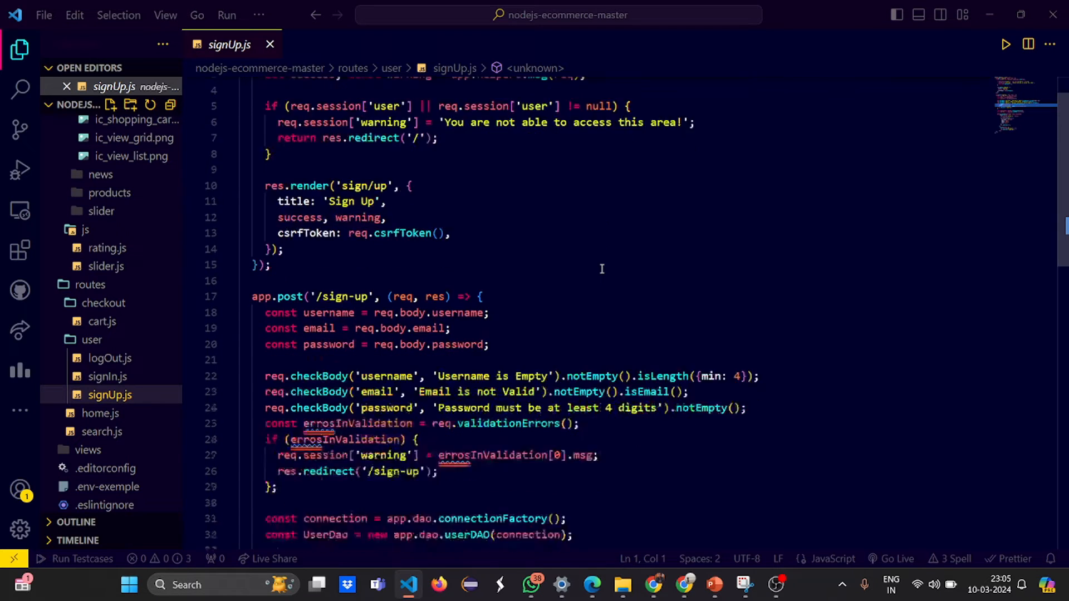
scroll(down, 3)
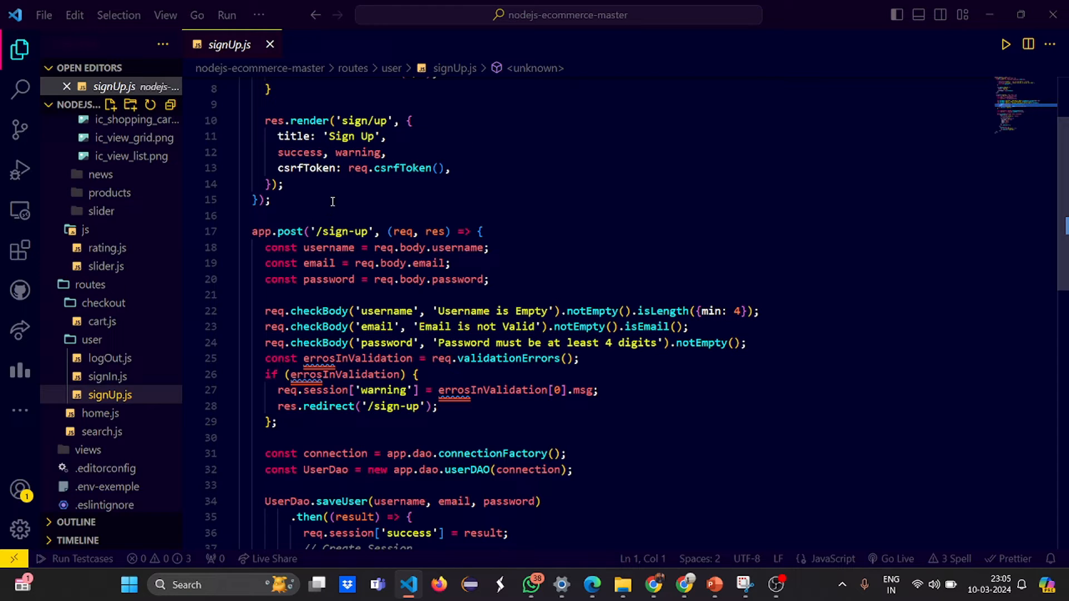
mouse_move(428, 183)
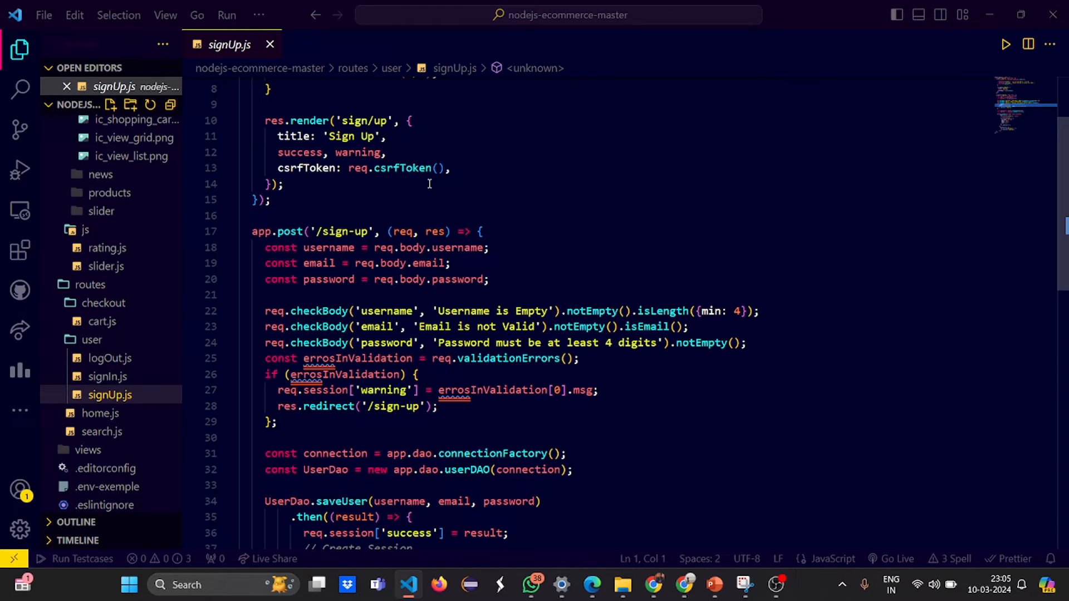
scroll(down, 3)
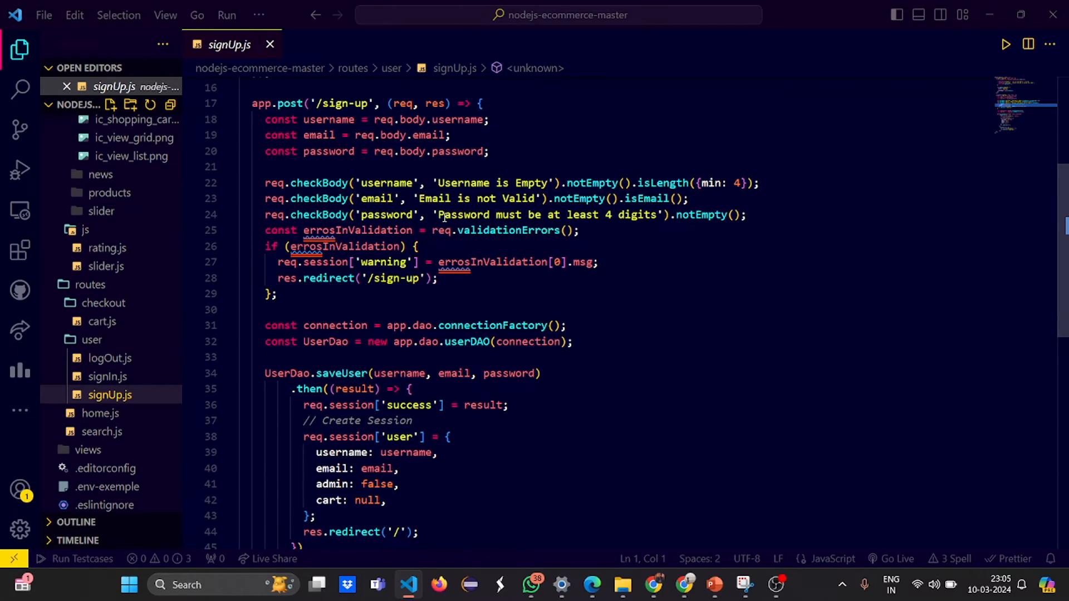
mouse_move(445, 217)
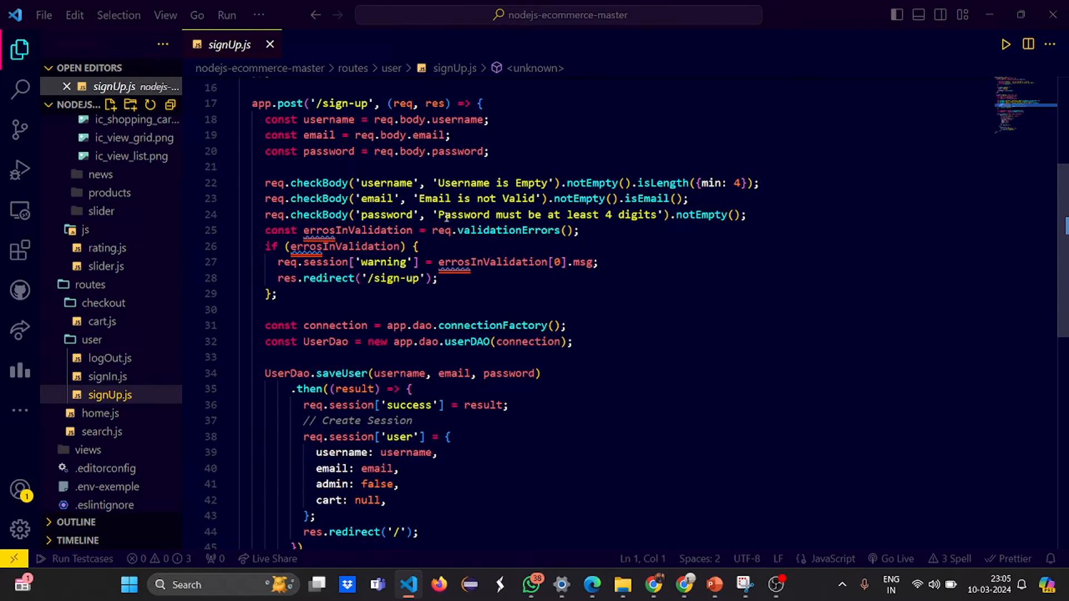
mouse_move(603, 182)
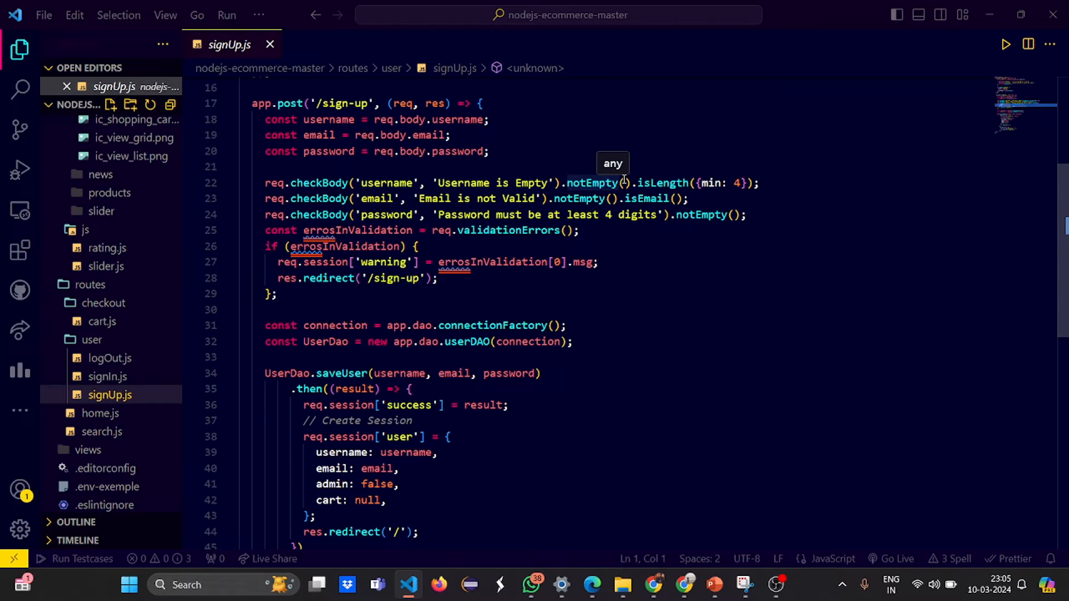
mouse_move(102, 303)
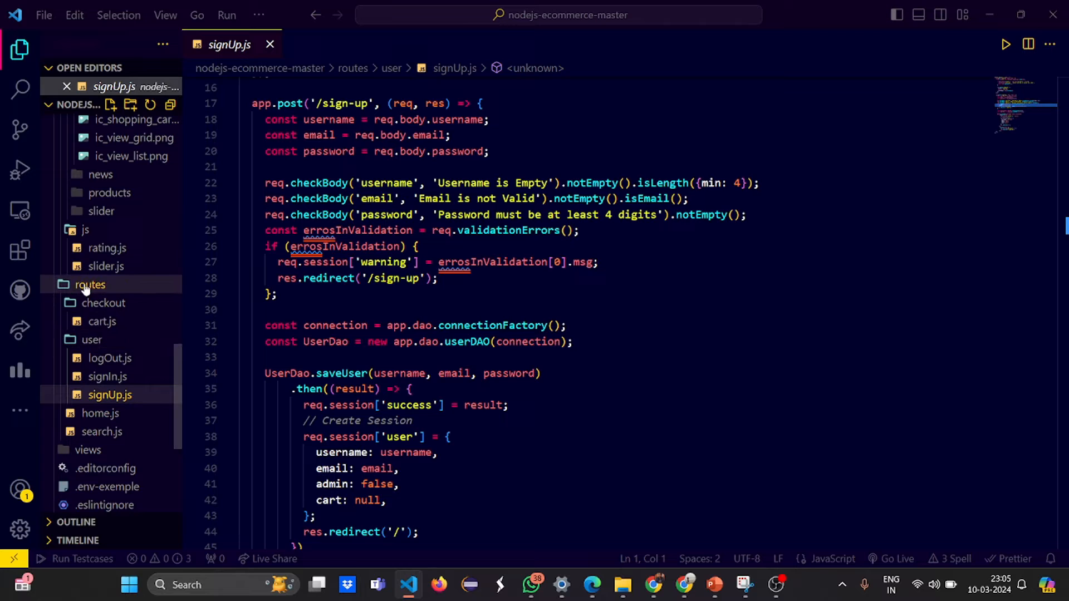
- Collapse and re-expand the routes folder, then reach signUp.js's error redirect
click(89, 284)
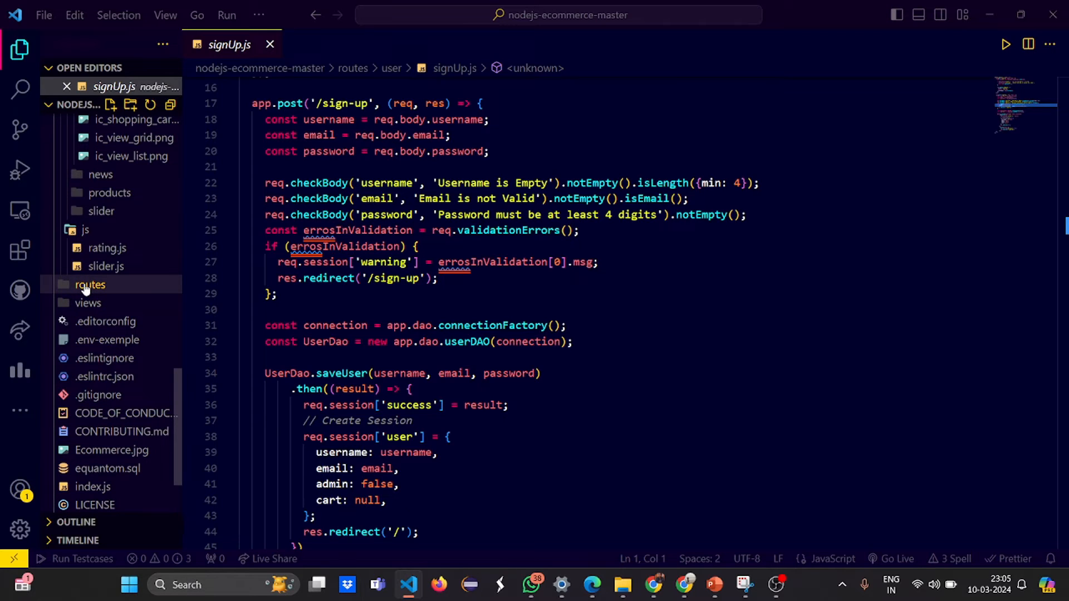
click(90, 284)
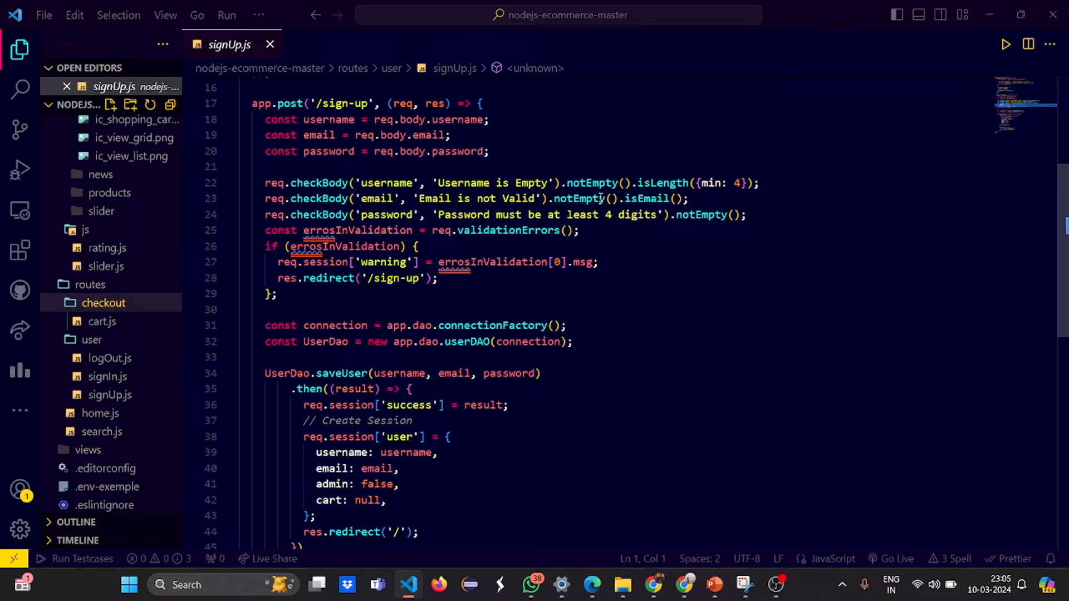
mouse_move(668, 384)
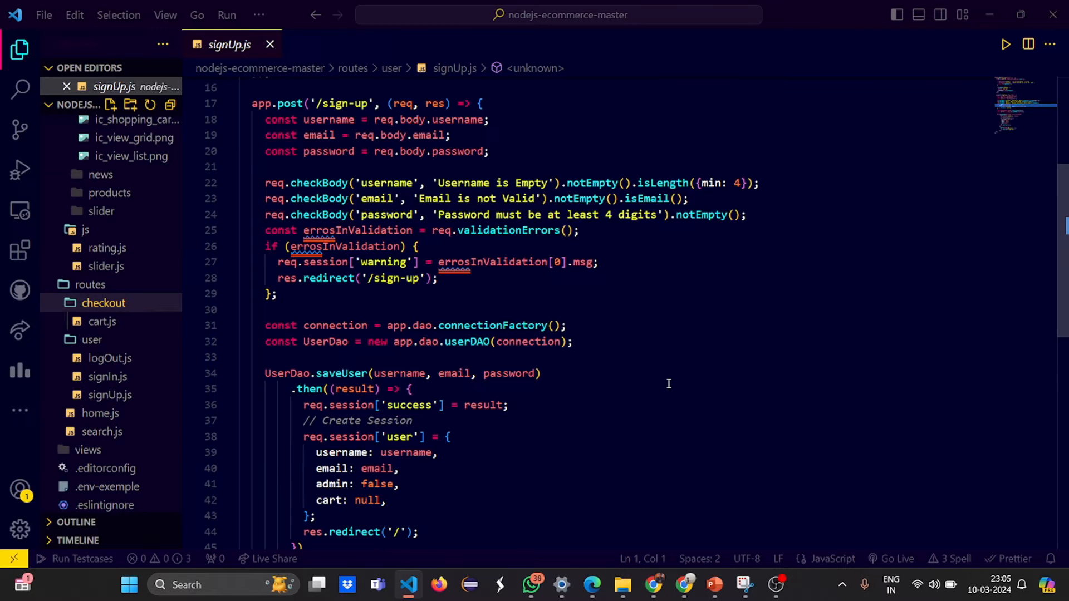
mouse_move(716, 231)
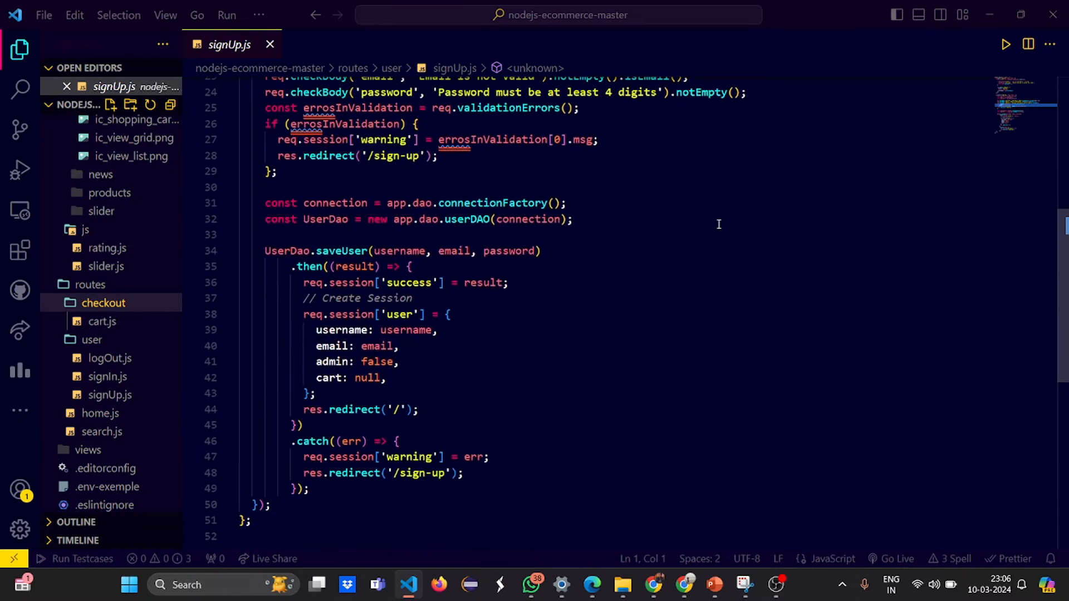
scroll(down, 3)
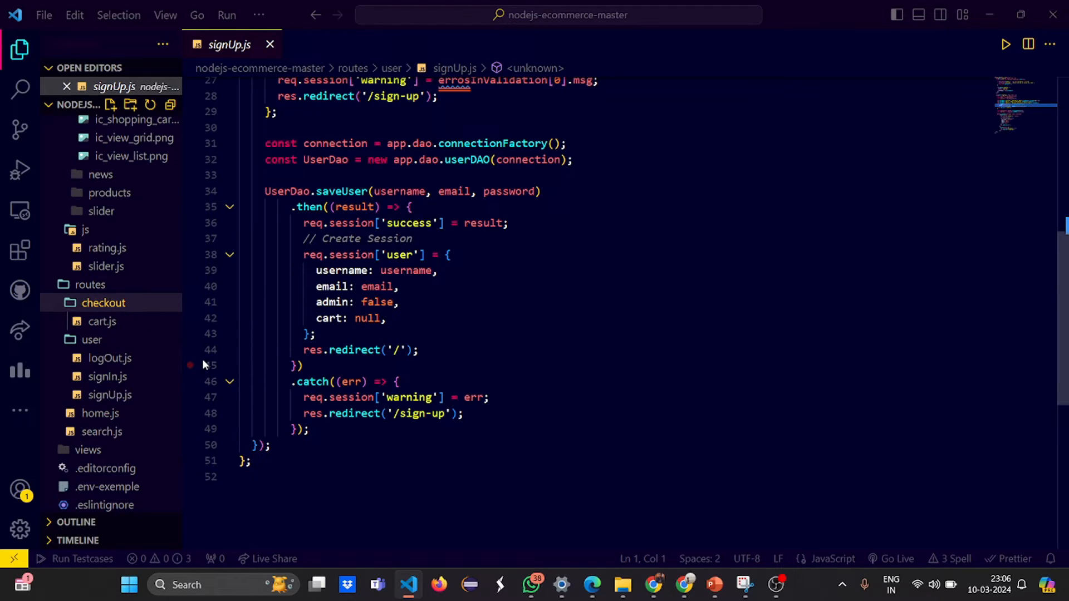
- Review routes/checkout/cart.js down to its product lookup and add-to-cart stub
click(101, 321)
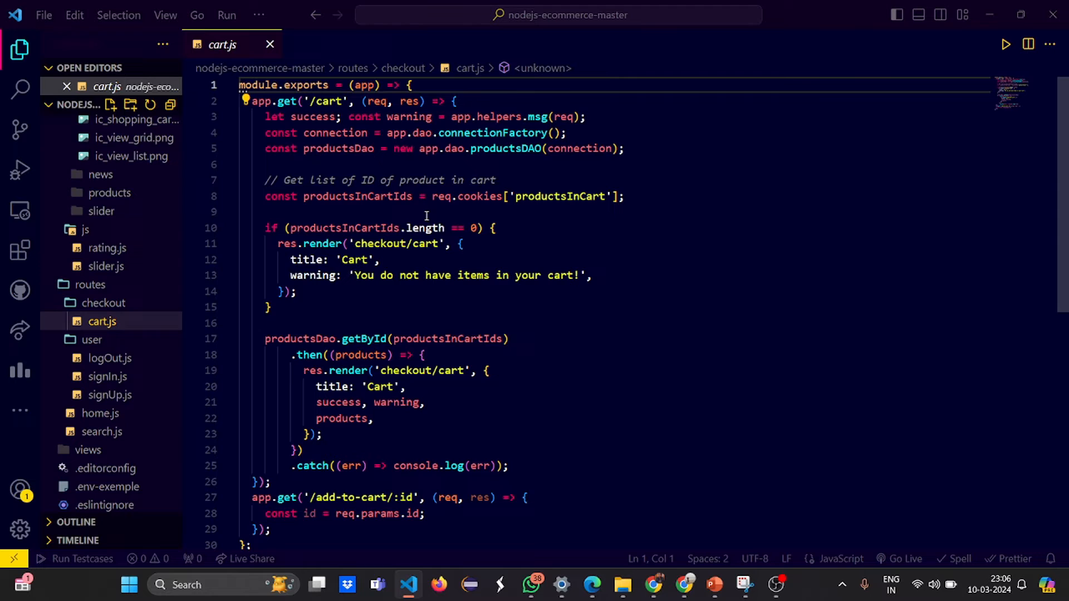
mouse_move(622, 303)
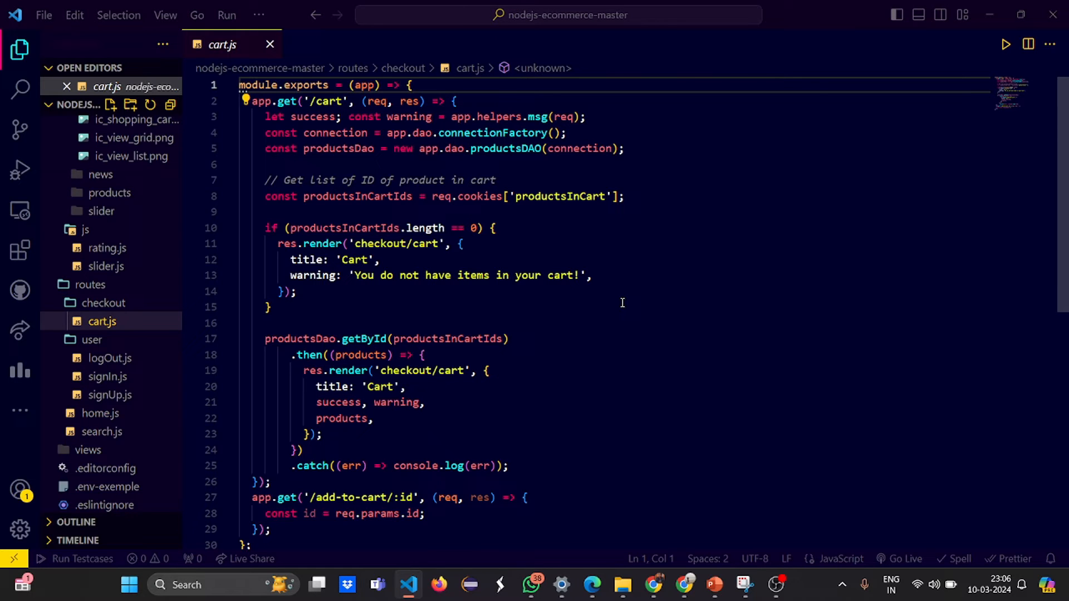
scroll(down, 3)
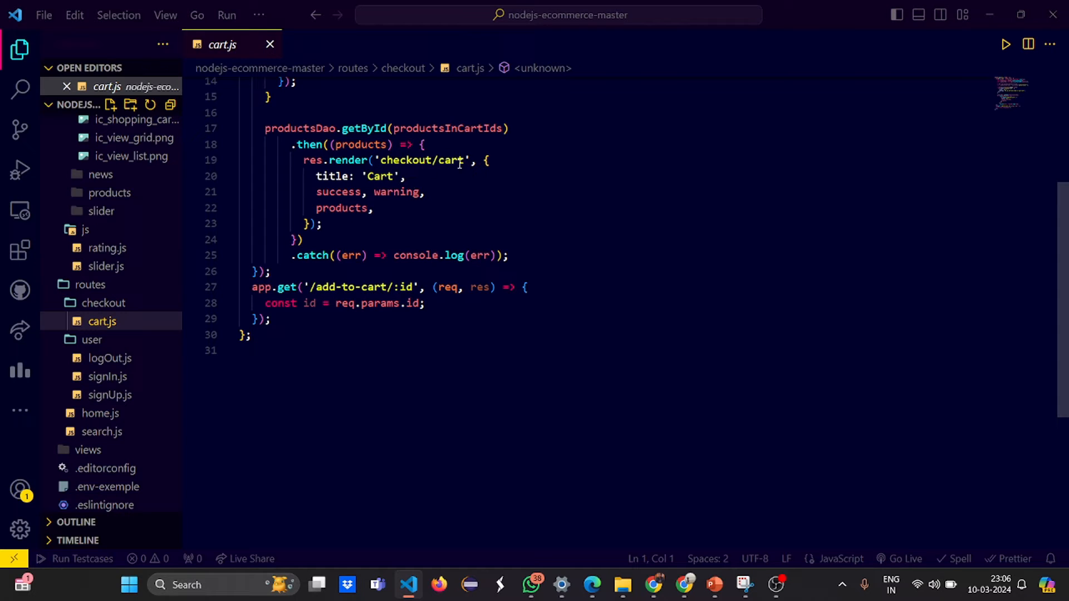
mouse_move(330, 191)
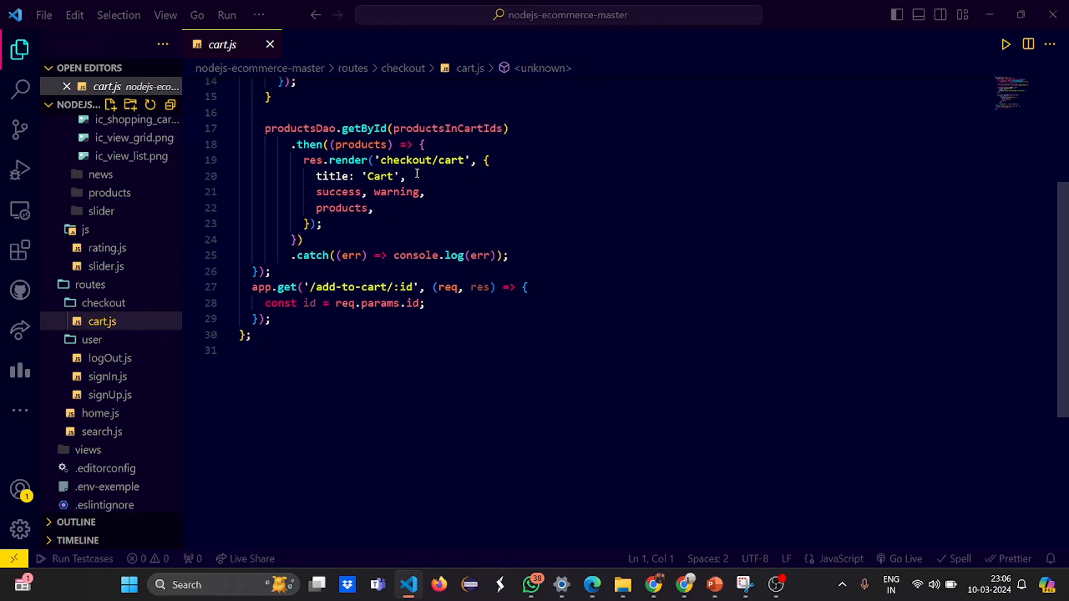
mouse_move(504, 177)
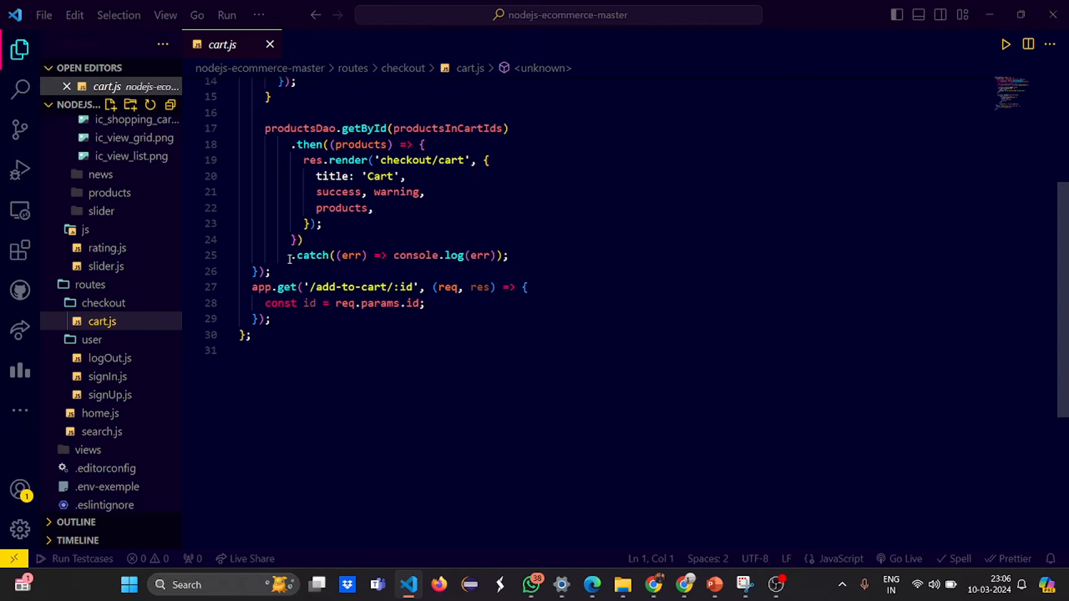
mouse_move(482, 378)
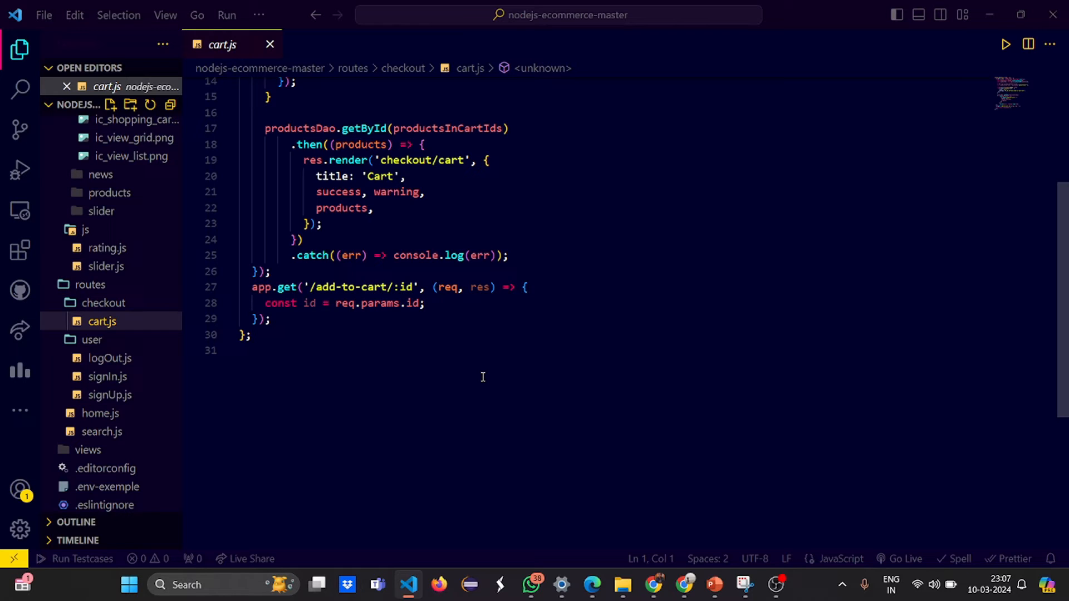
mouse_move(487, 282)
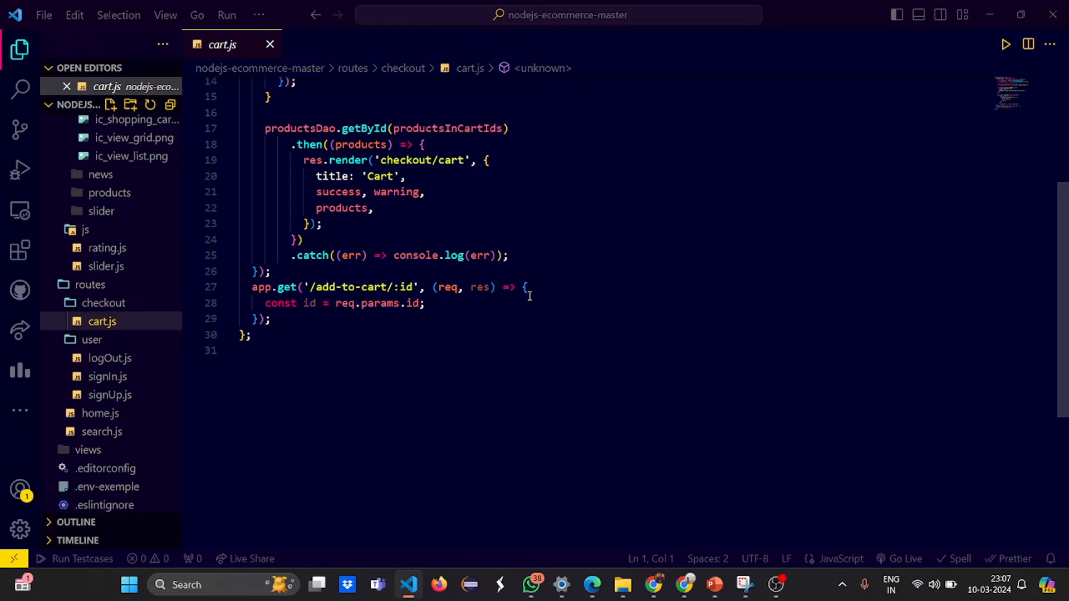
mouse_move(345, 544)
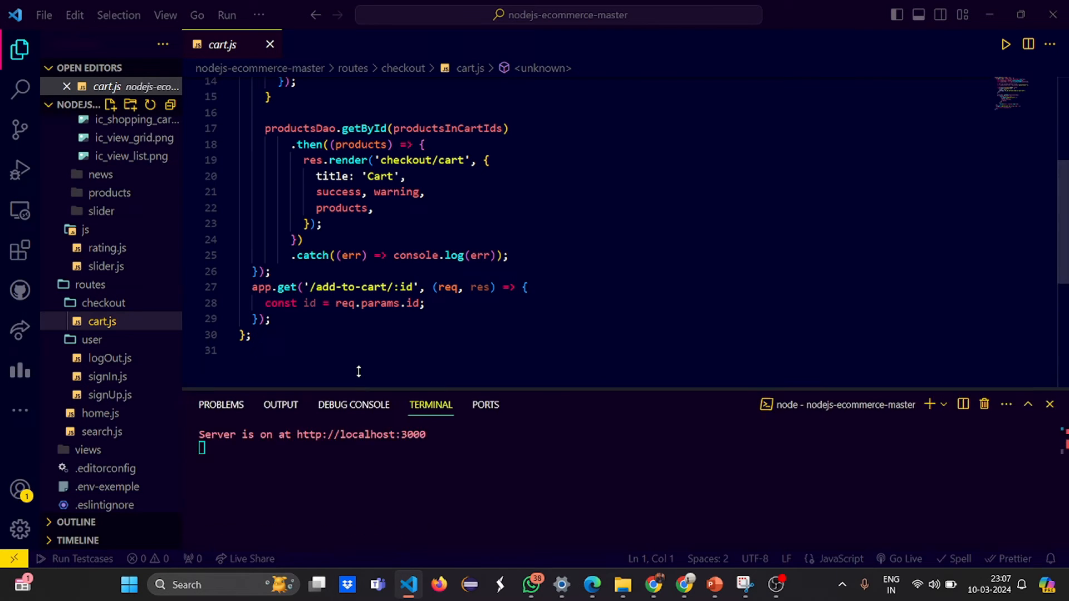
mouse_move(353, 388)
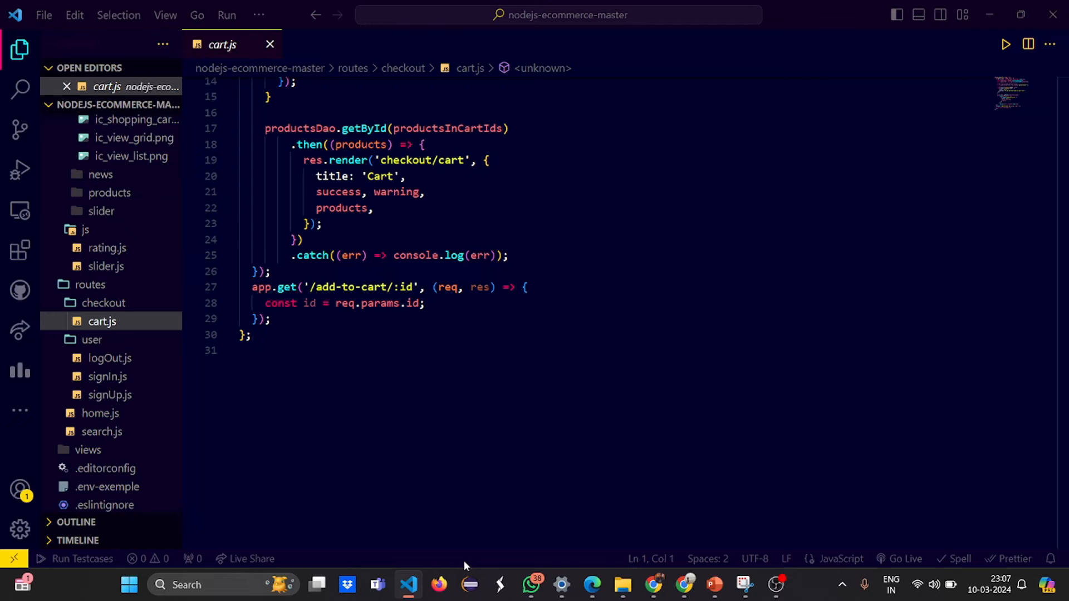
mouse_move(195, 525)
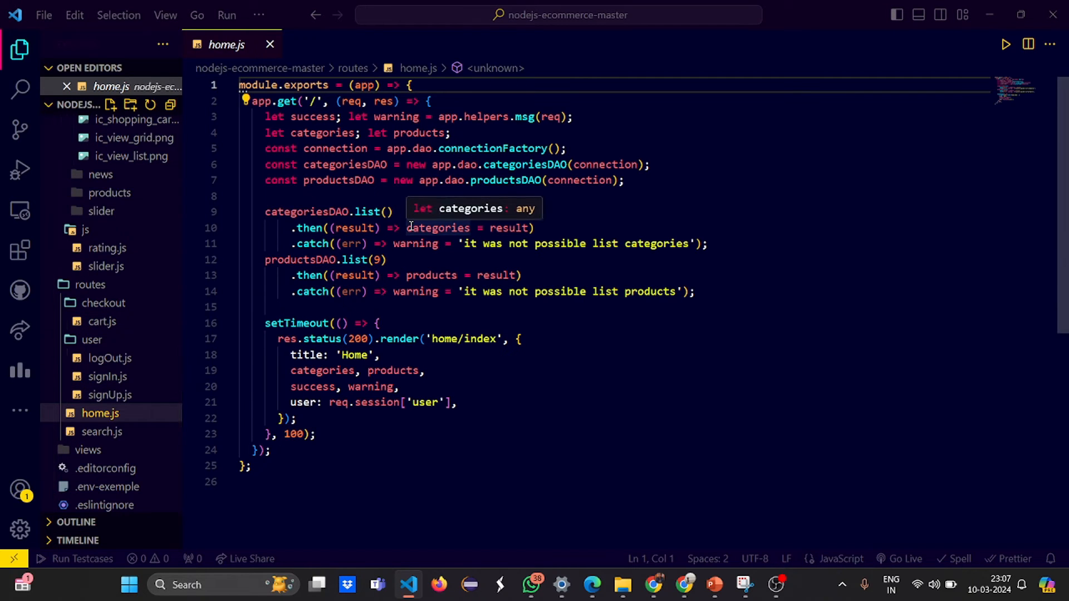
mouse_move(869, 207)
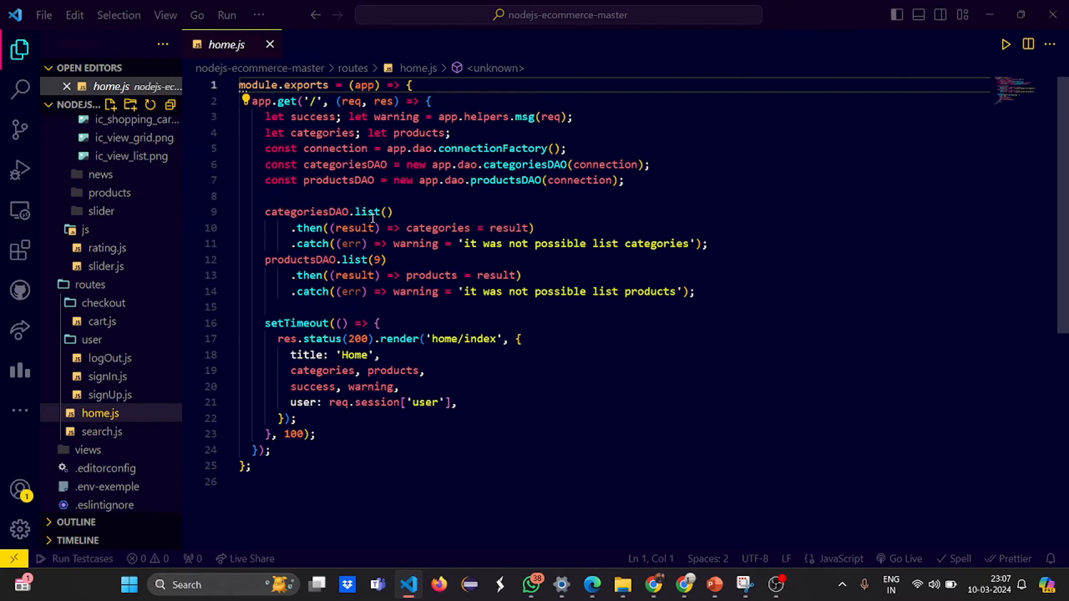
mouse_move(803, 241)
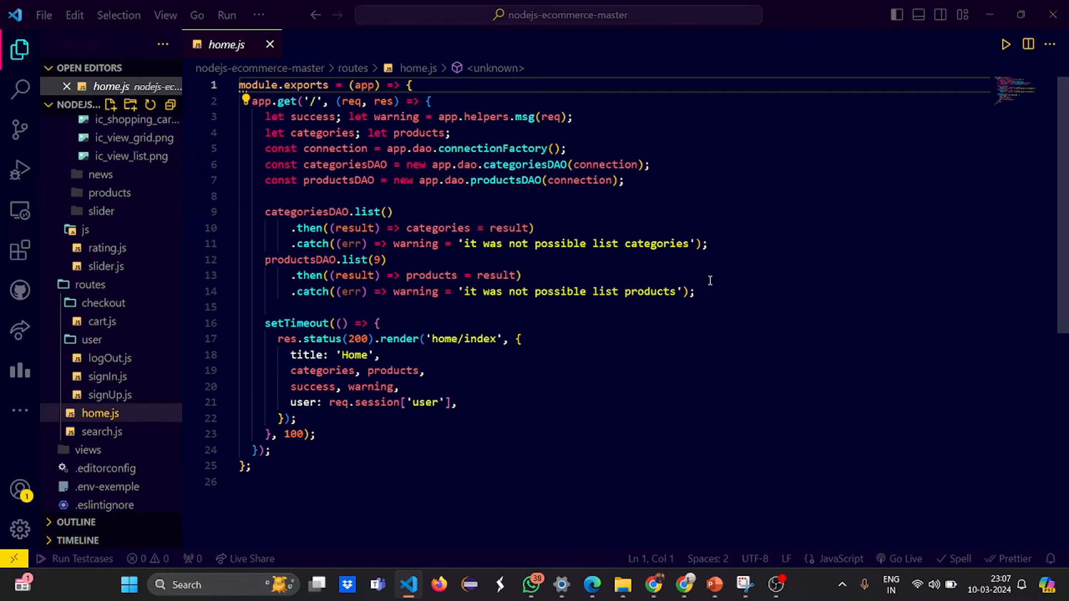
mouse_move(585, 296)
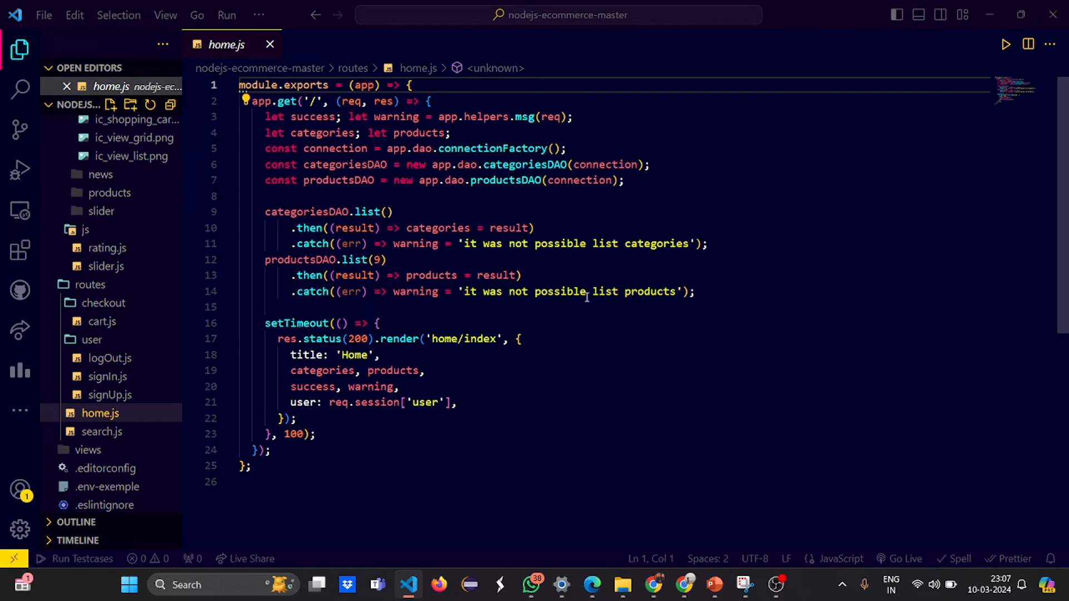
mouse_move(482, 388)
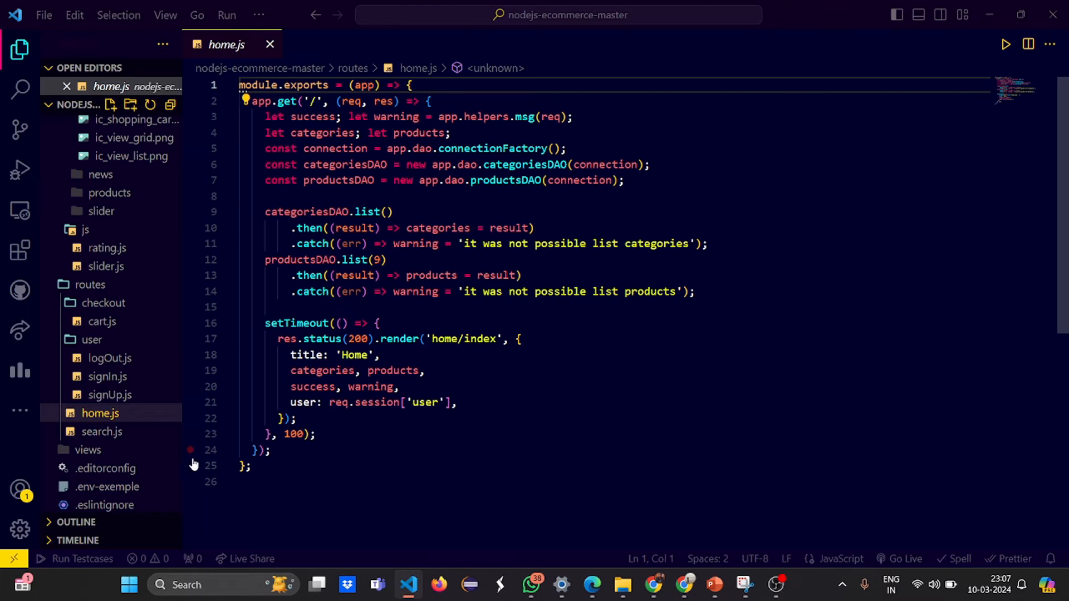
- View home.js with its category and product listing and rendering code
double_click(293, 434)
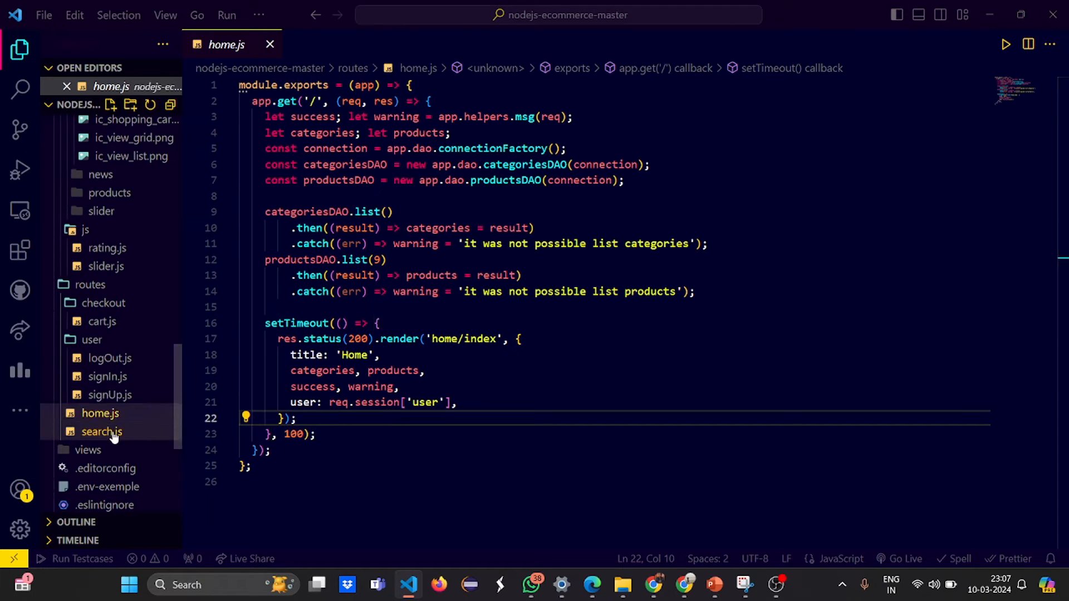
- View search.js's ordered product listing, then switch back to the Quantum home page
click(102, 431)
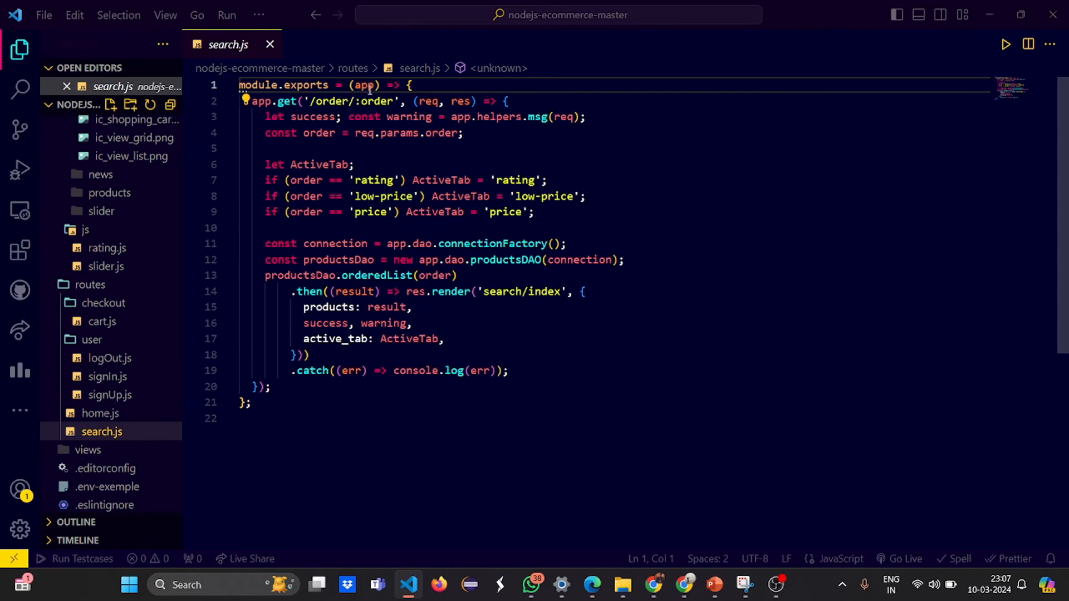
mouse_move(442, 180)
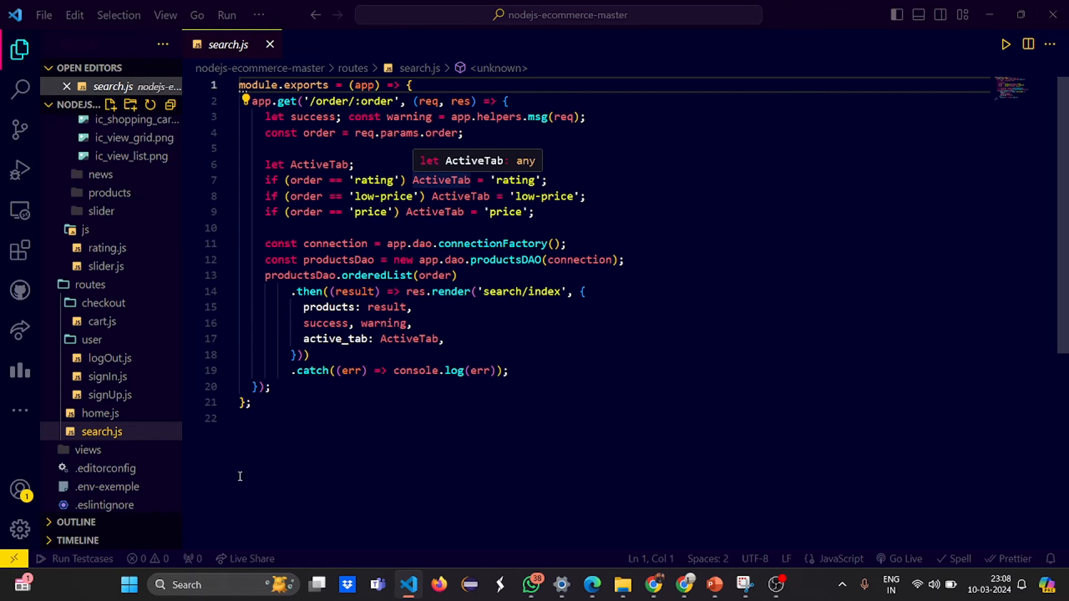
click(591, 585)
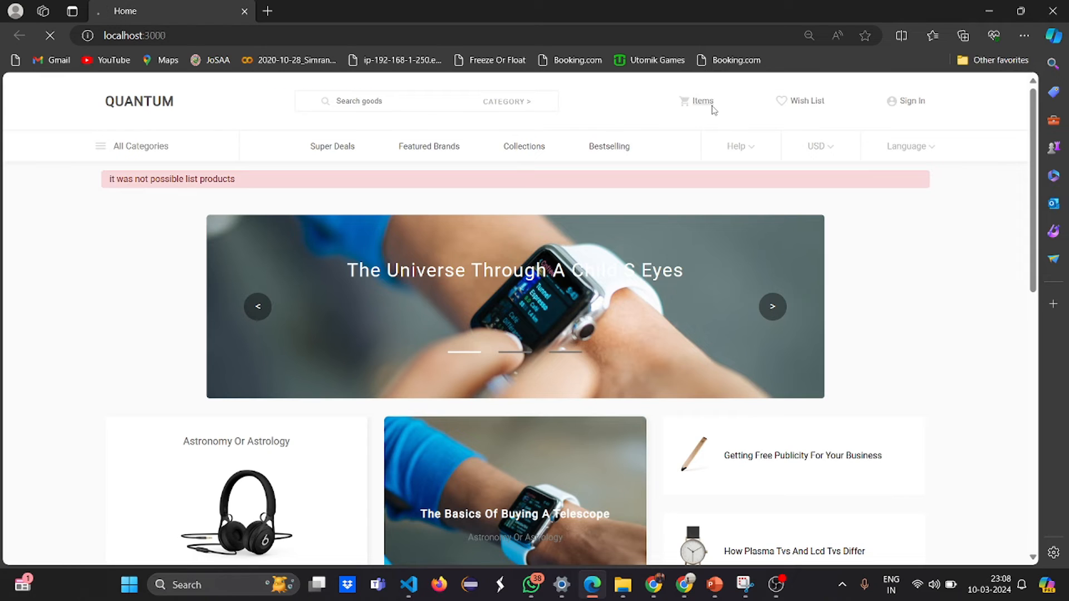
click(697, 102)
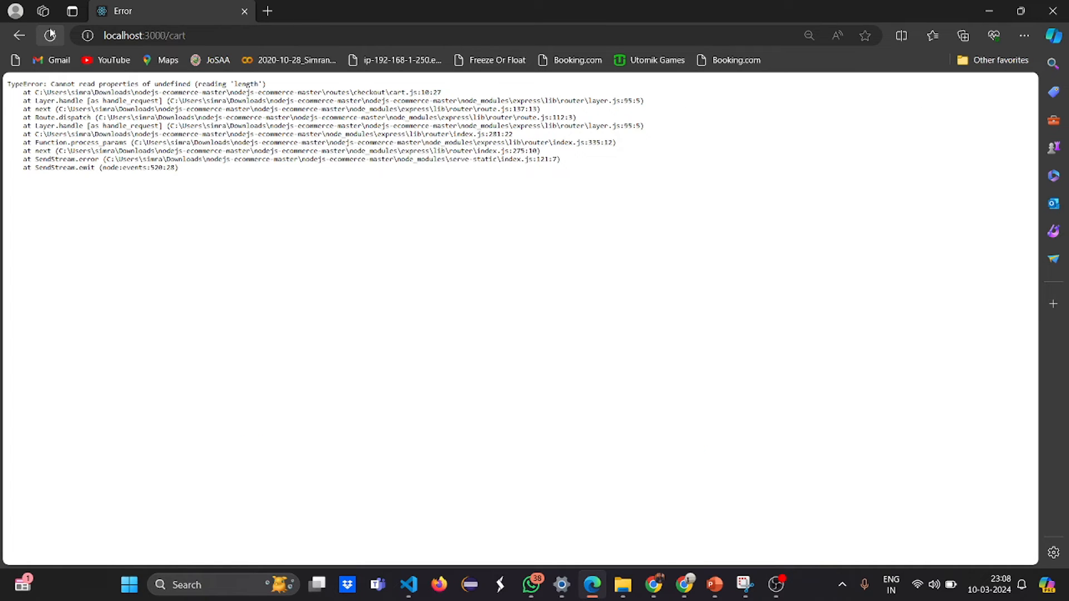
click(19, 36)
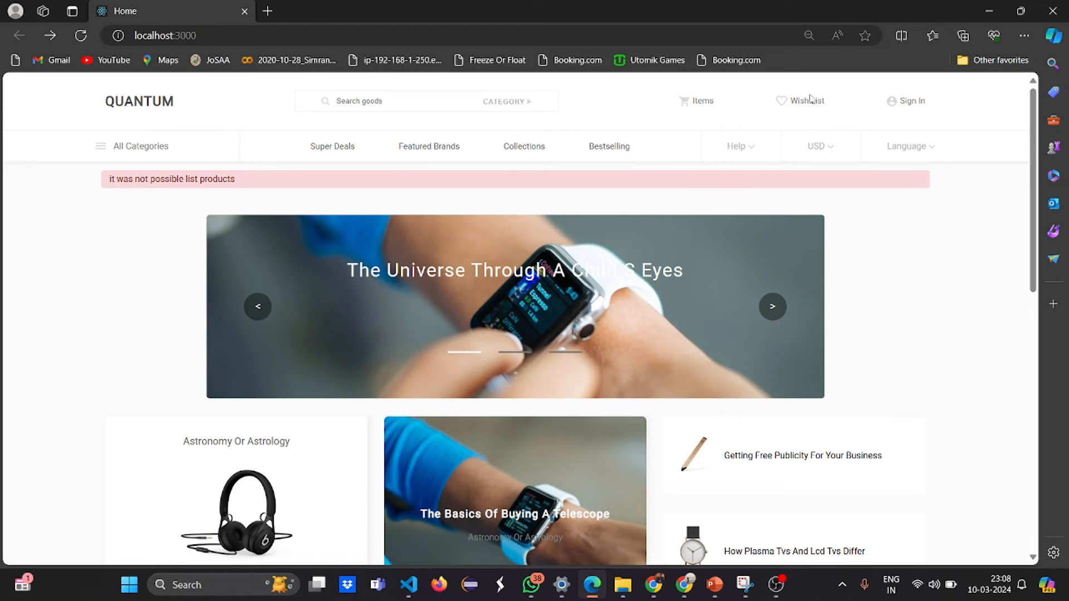
- Visit the Wish List page, try the search box and Category, and follow Help > Forum
click(807, 101)
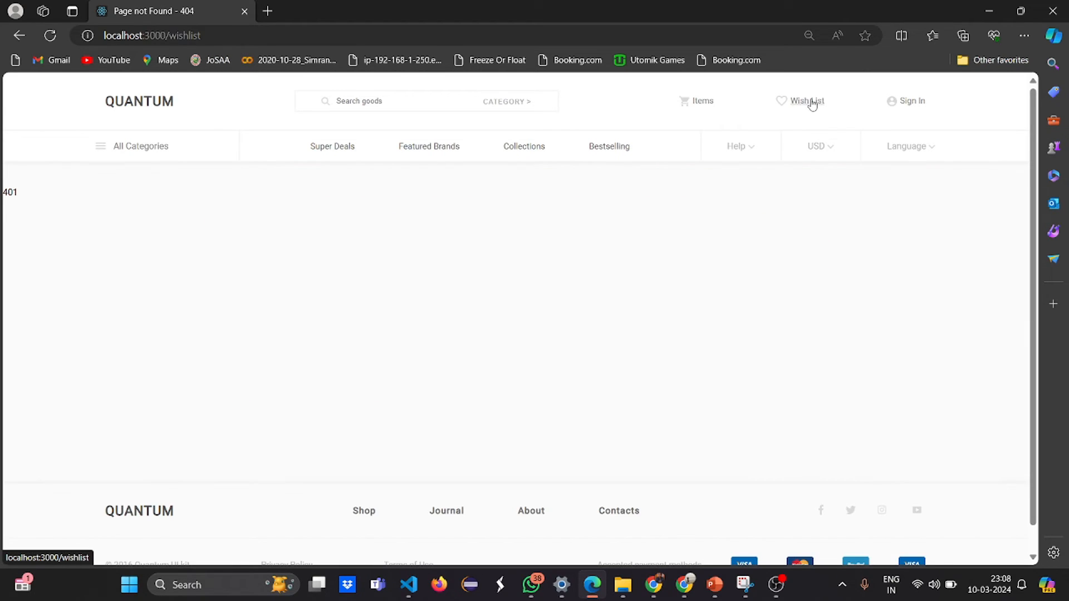
mouse_move(303, 170)
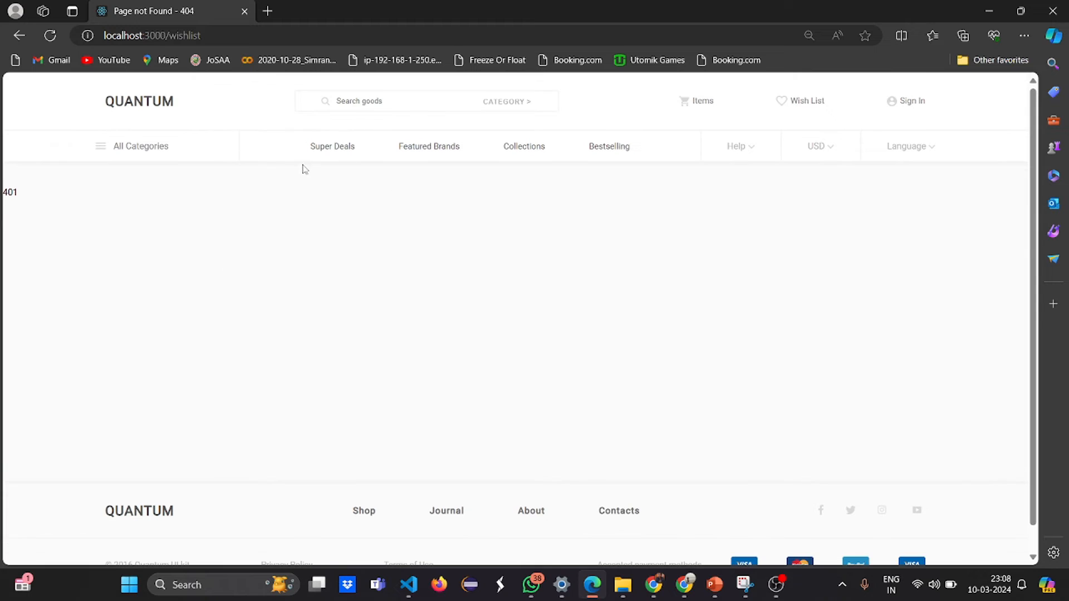
mouse_move(803, 108)
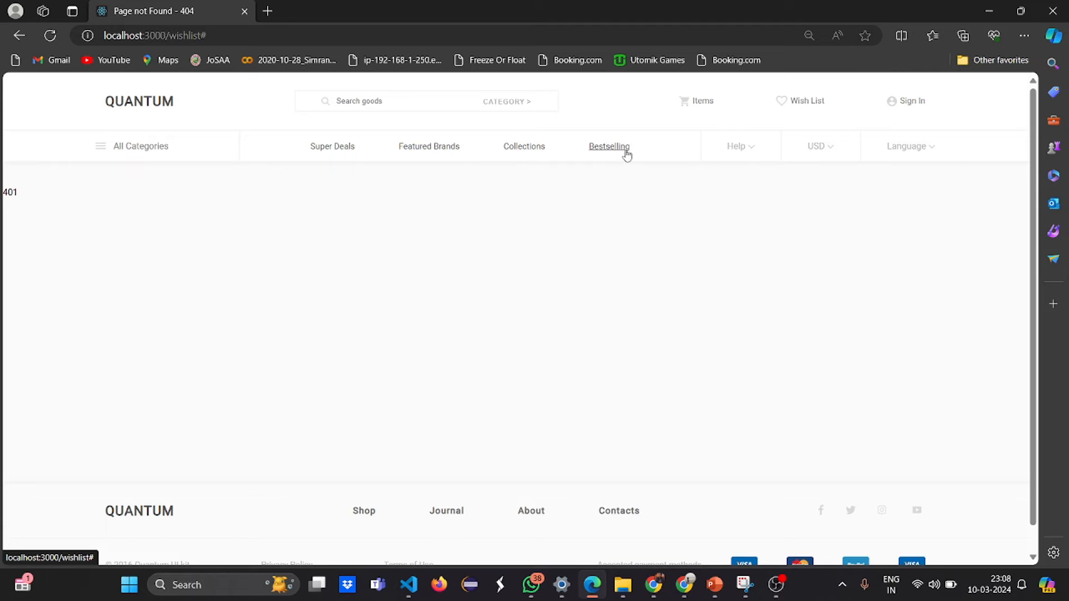
click(382, 102)
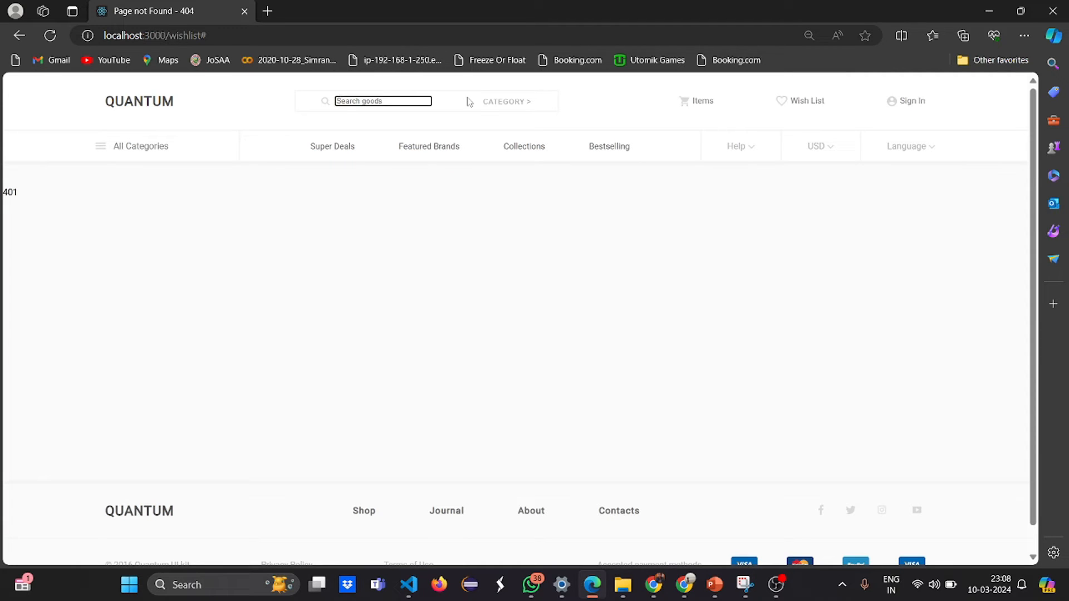
click(505, 102)
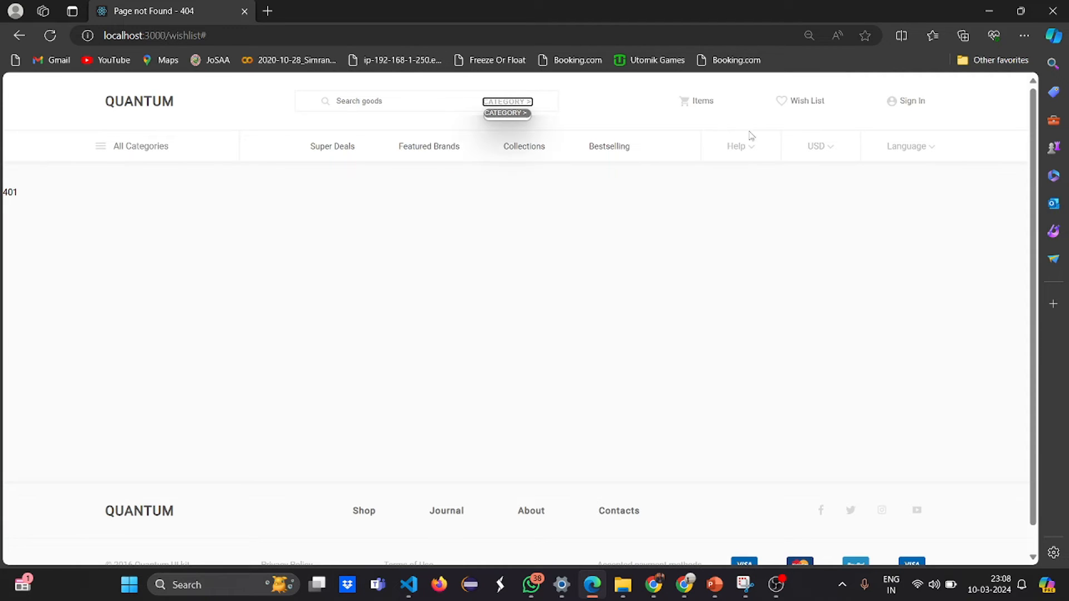
click(737, 146)
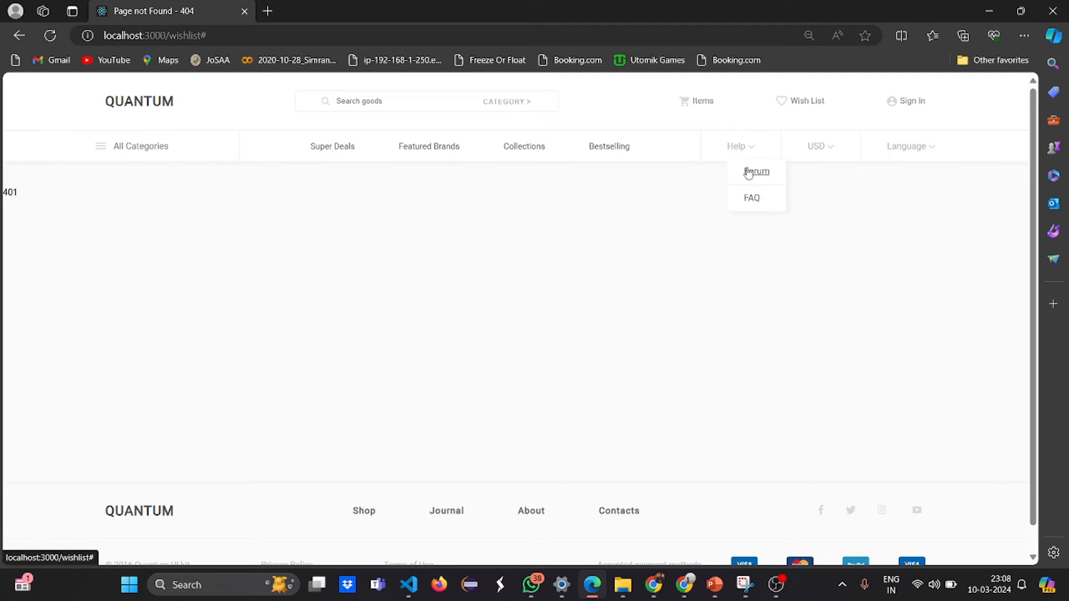
click(818, 146)
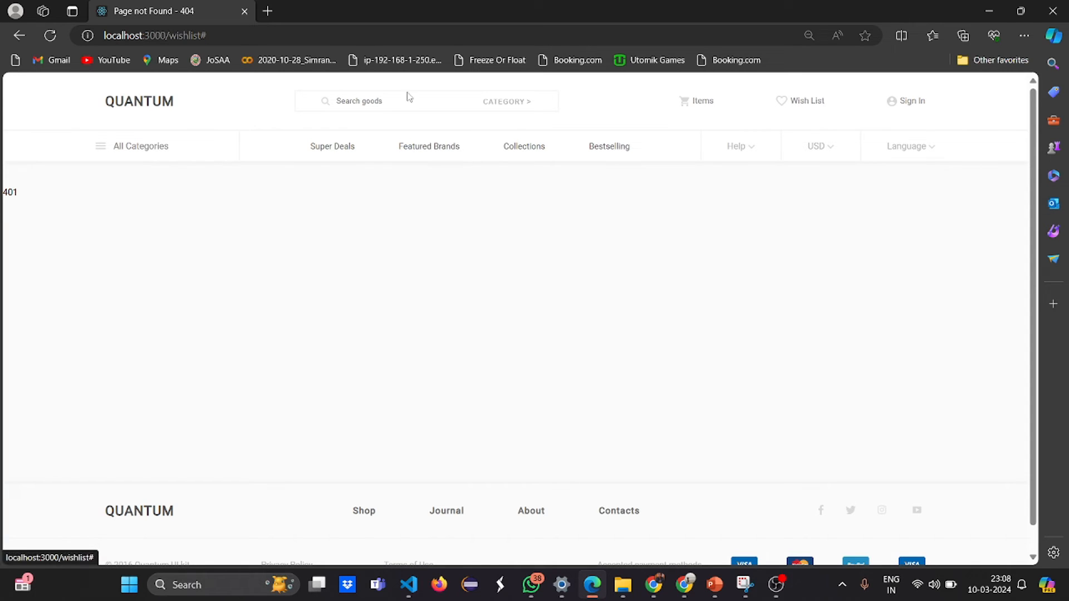
- Navigate back to the localhost:3000 home page and scroll through it
click(19, 36)
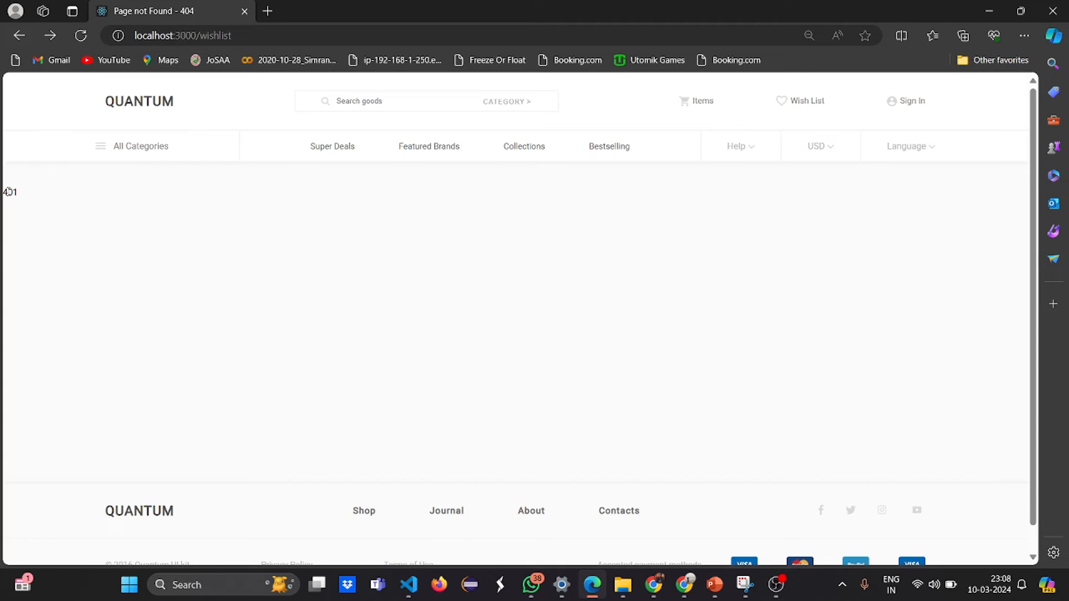
mouse_move(19, 36)
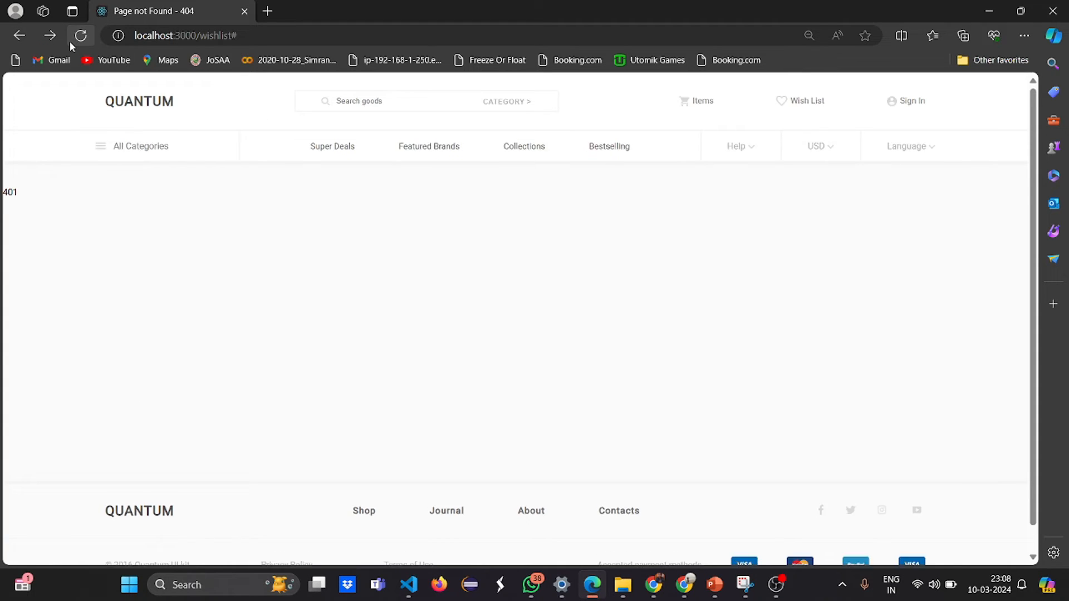
scroll(down, 3)
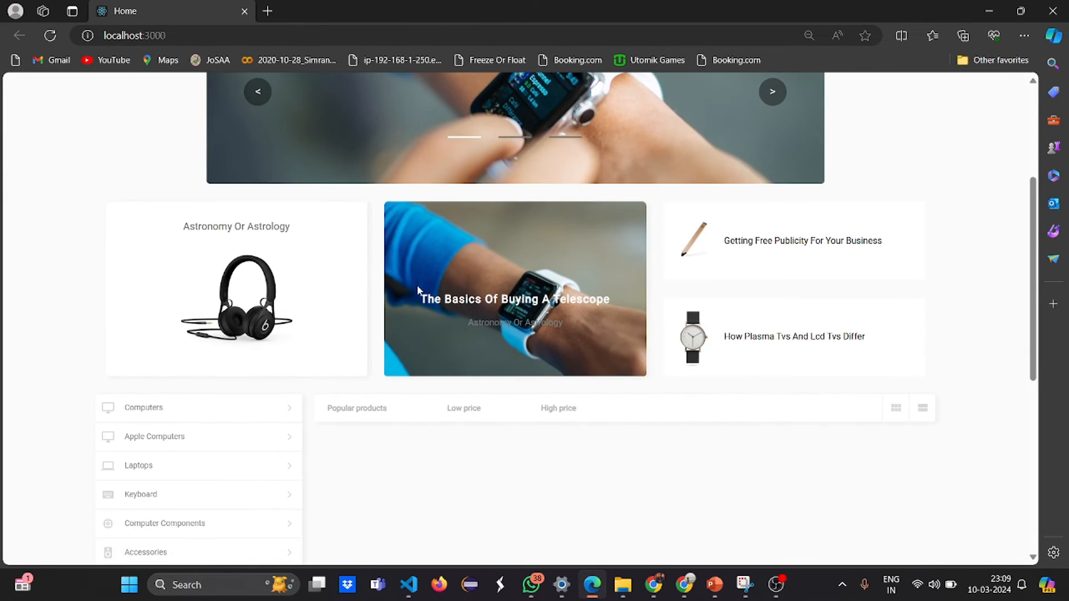
scroll(up, 3)
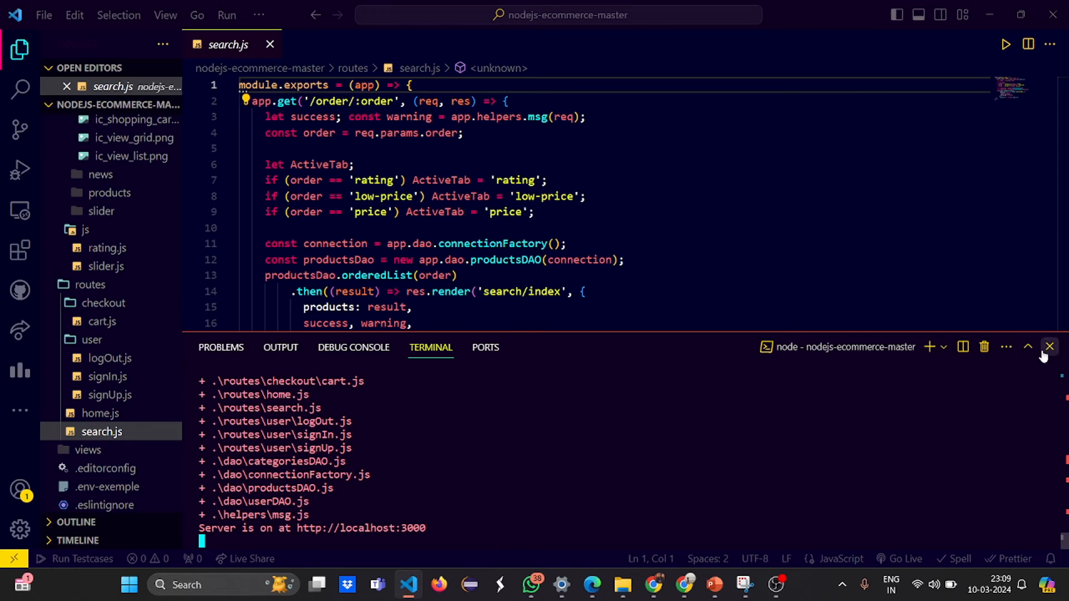
- Close the terminal panel and expand views > home in the Explorer to reveal index.hbs
click(1049, 347)
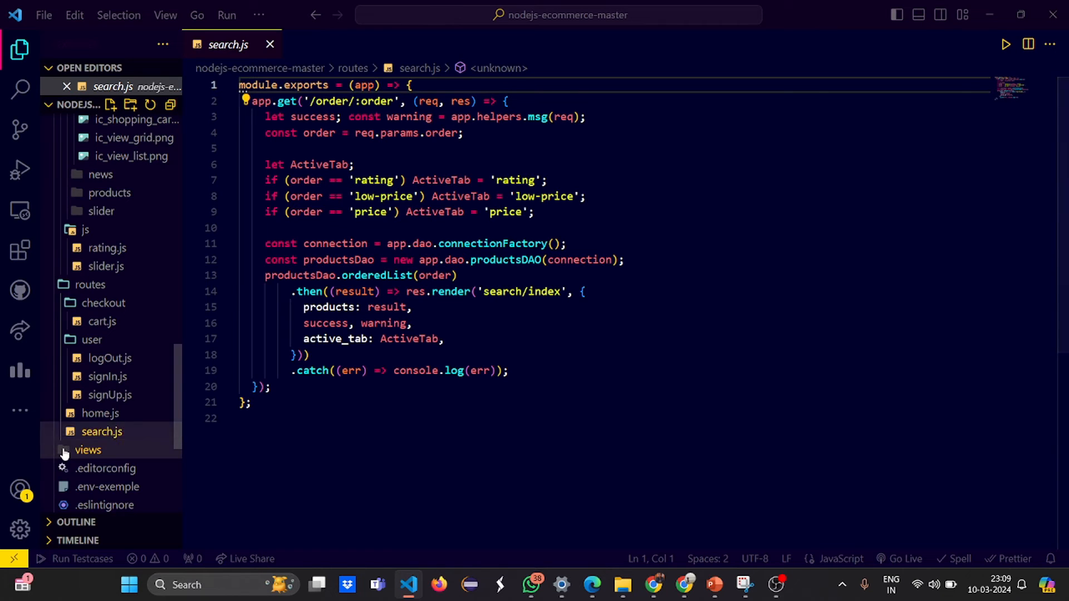
click(88, 450)
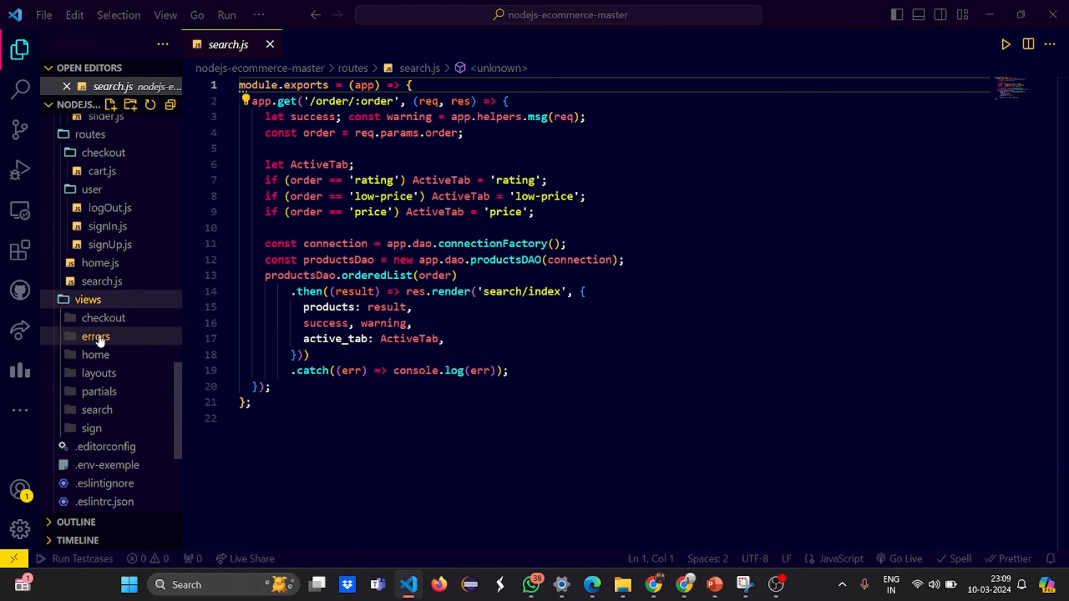
click(96, 354)
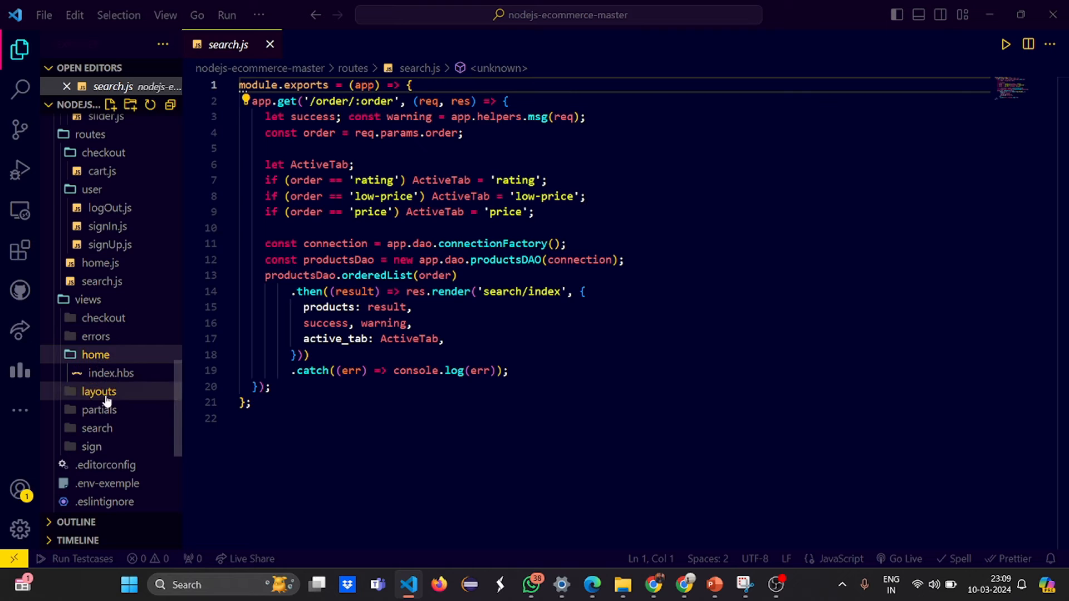
scroll(down, 3)
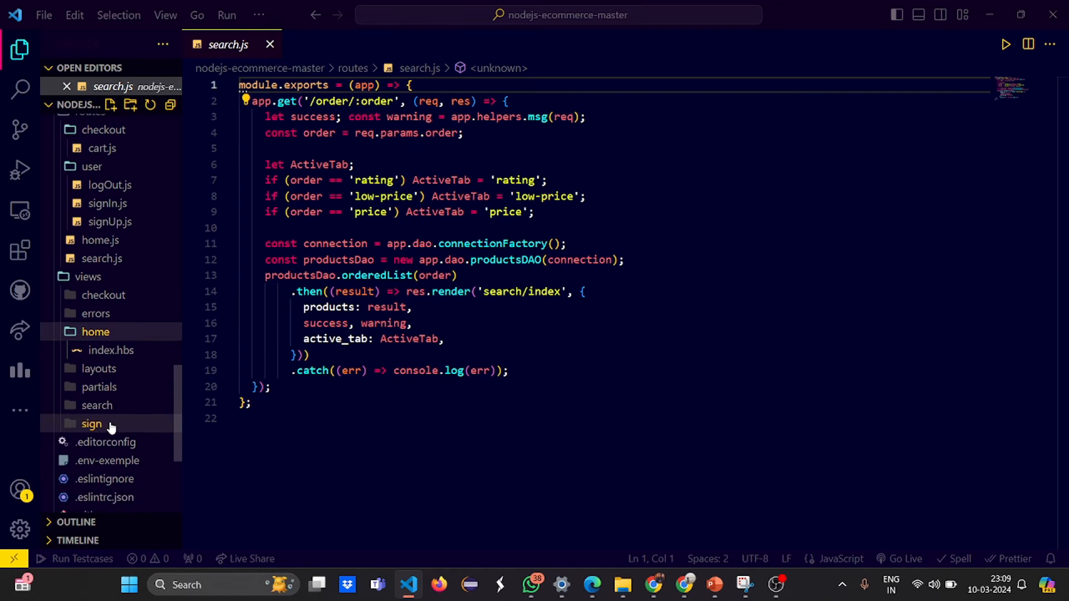
scroll(down, 3)
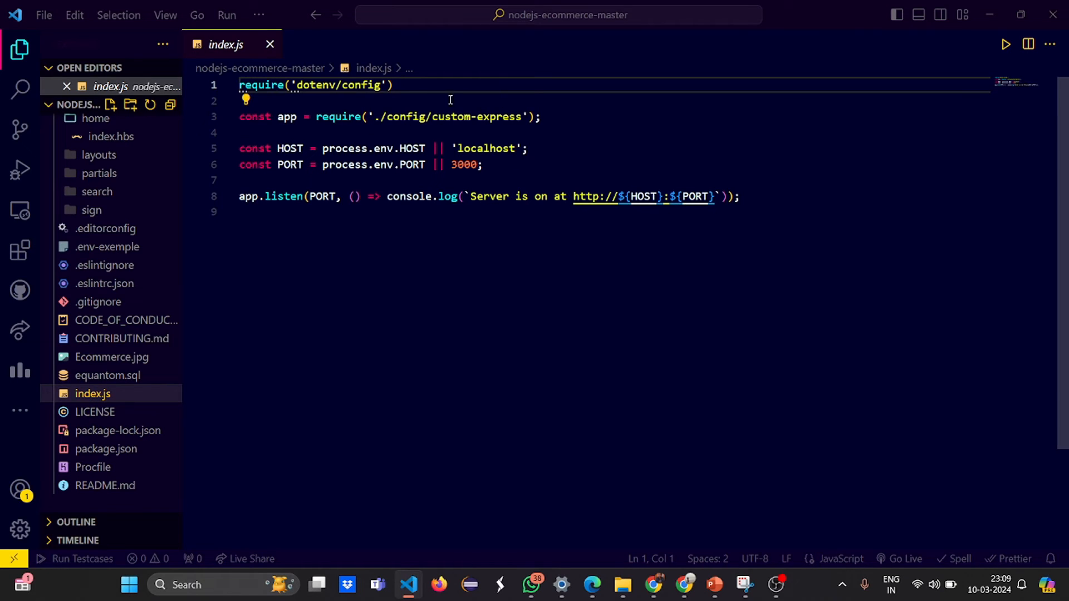
mouse_move(478, 170)
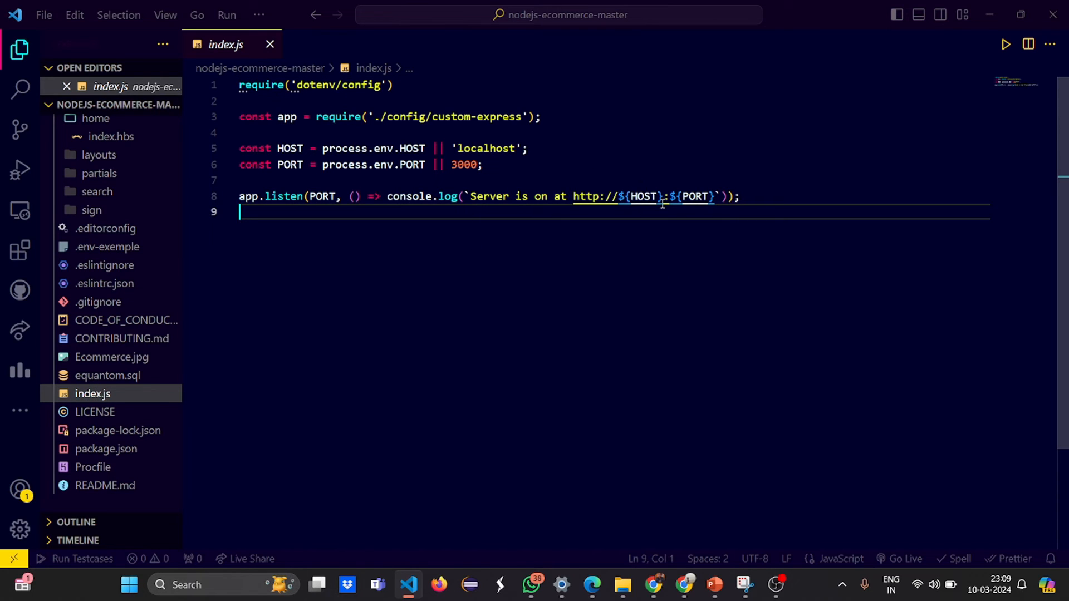
mouse_move(596, 460)
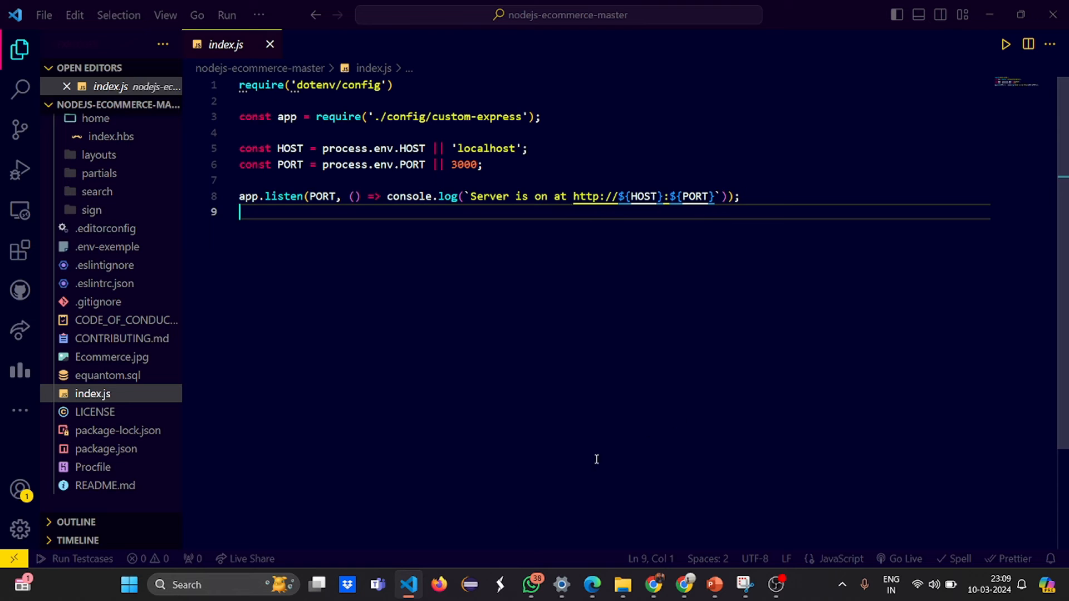
mouse_move(591, 585)
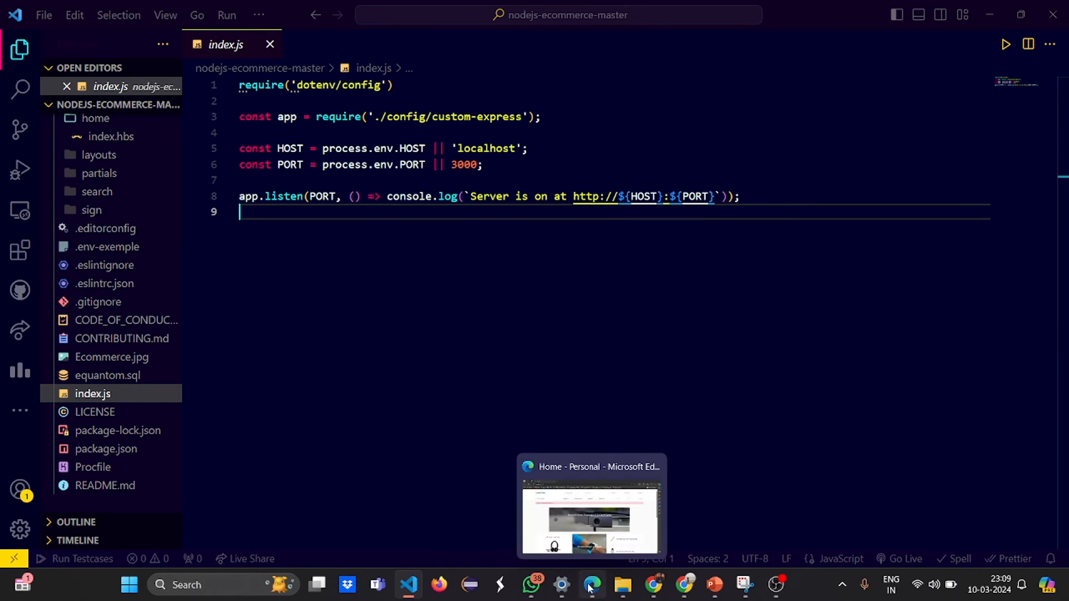
click(590, 584)
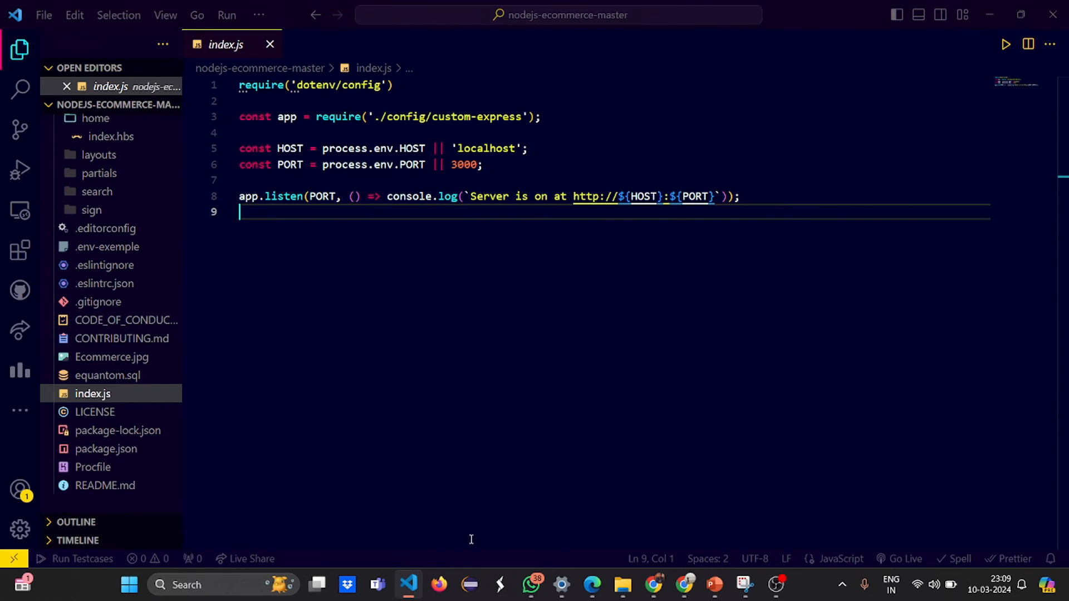
mouse_move(165, 15)
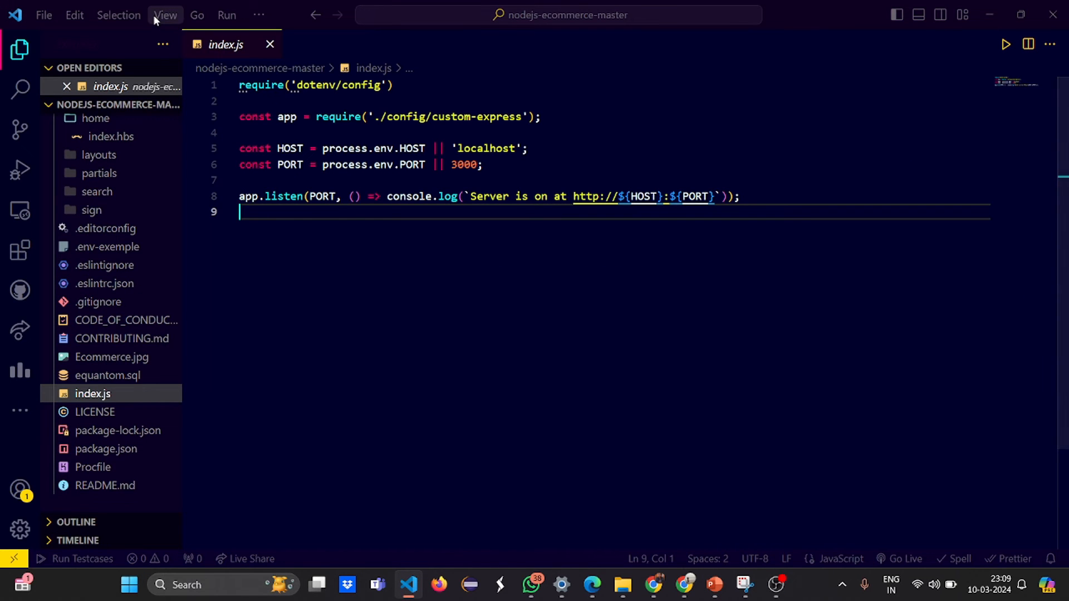
- Show the terminal running the server via View > Terminal, then open public/js/rating.js
click(165, 14)
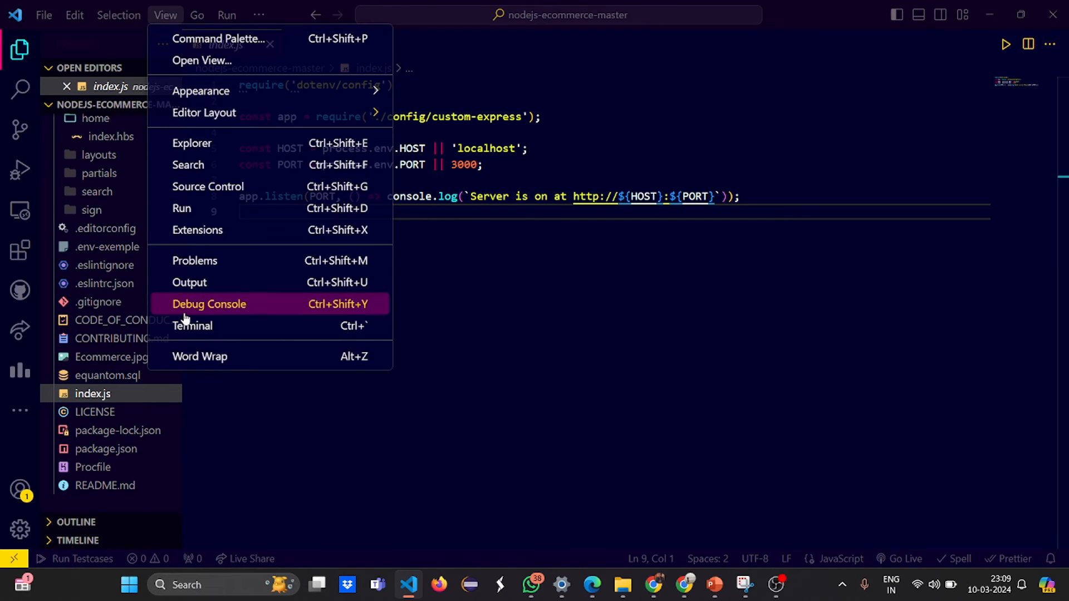
click(193, 325)
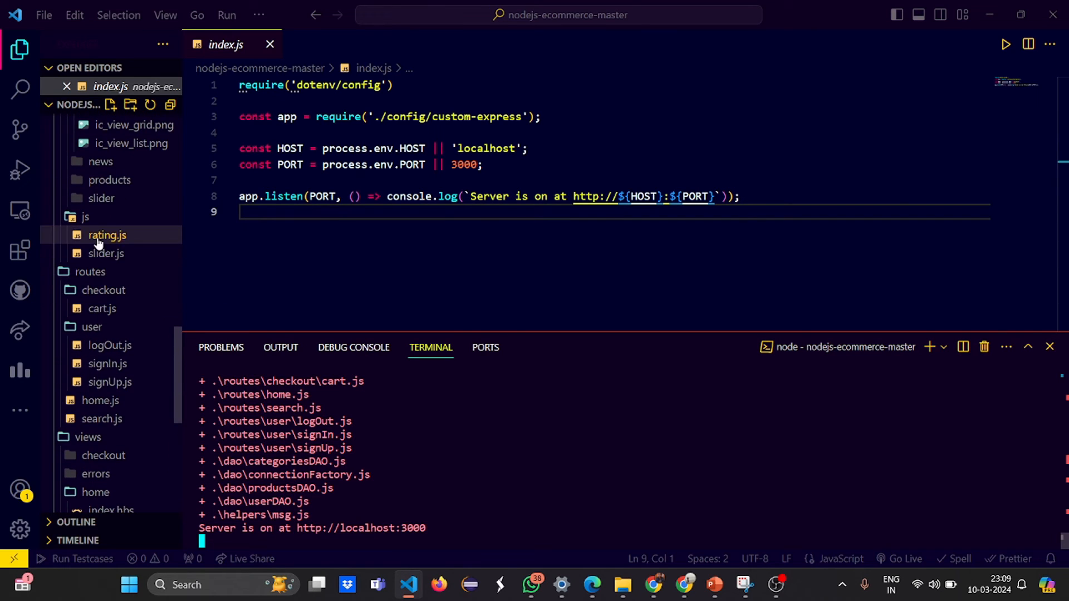
click(107, 235)
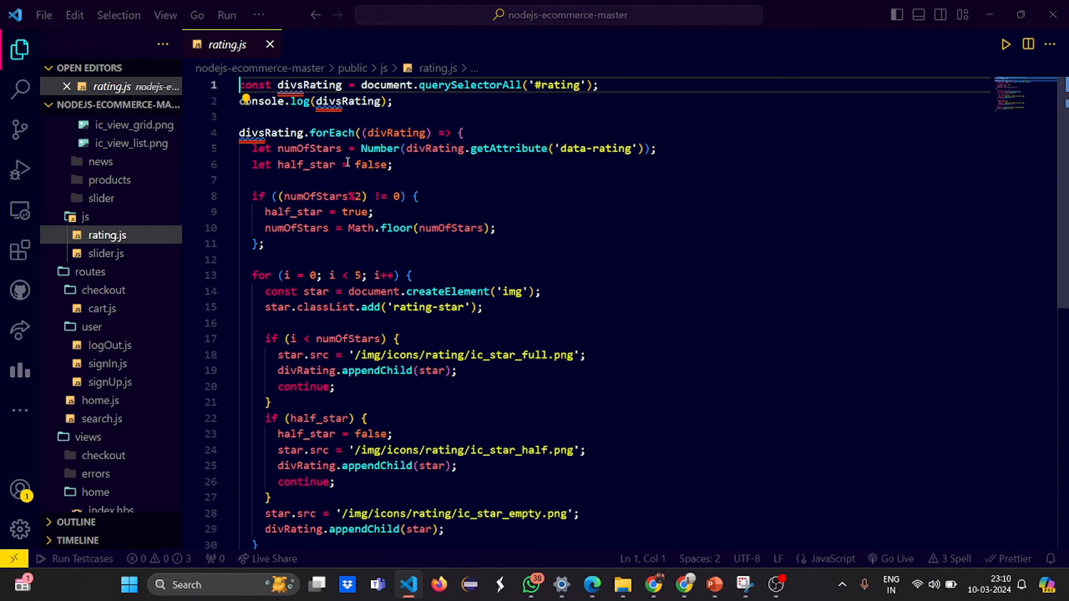
- Read through rating.js and slider.js, checking the live site, then expand public/img/products
scroll(down, 3)
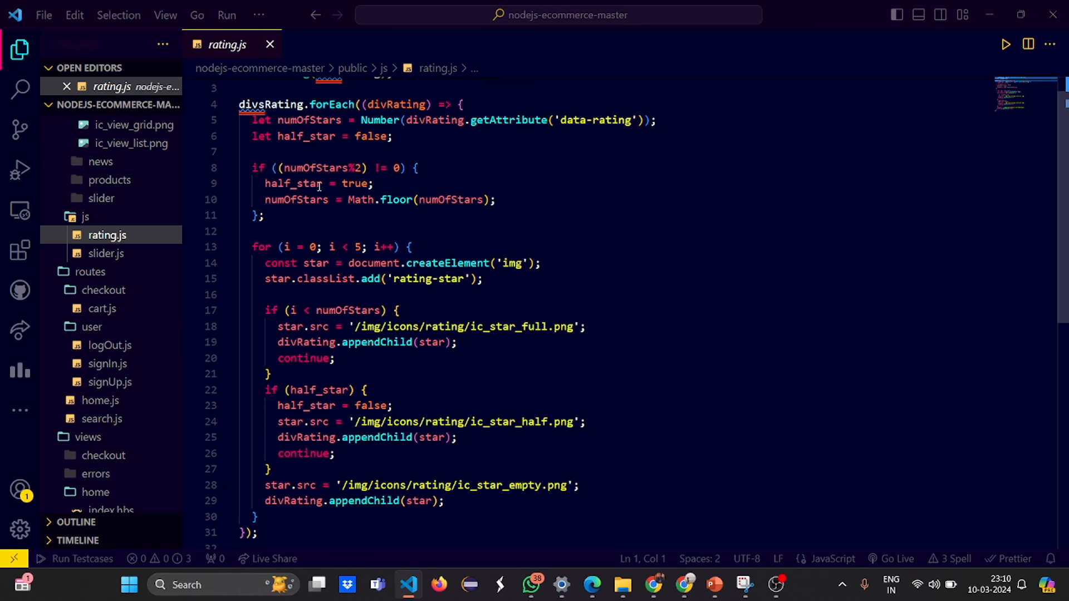
mouse_move(455, 251)
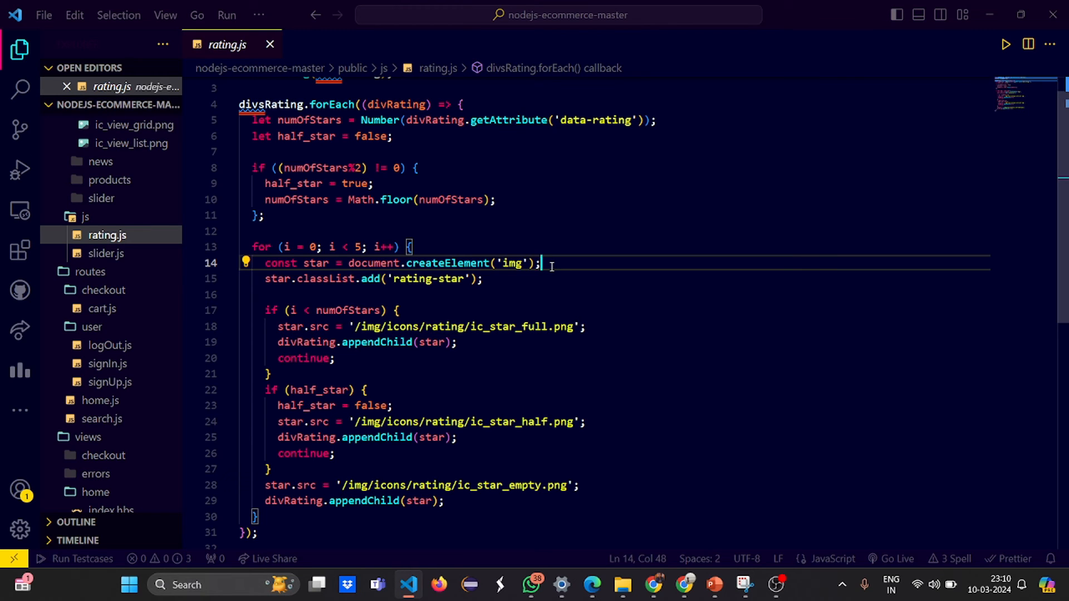
click(107, 254)
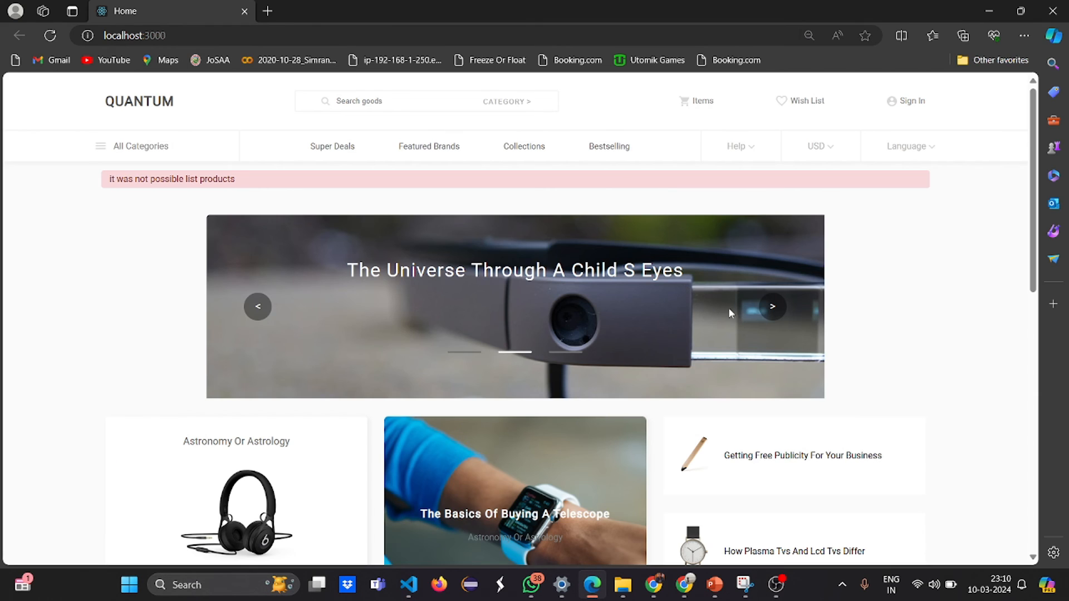
click(772, 307)
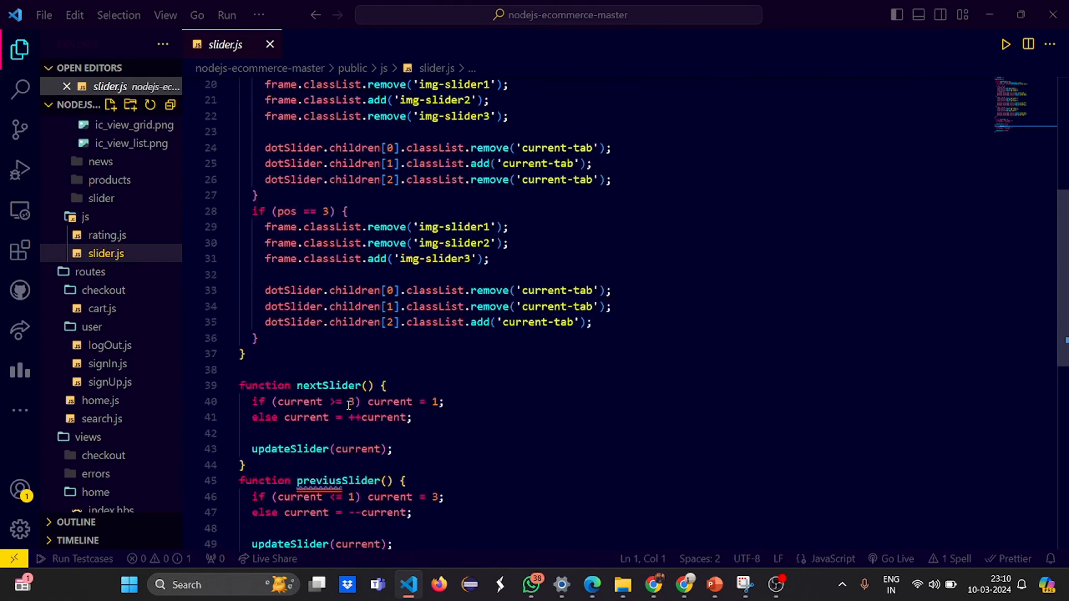
scroll(down, 3)
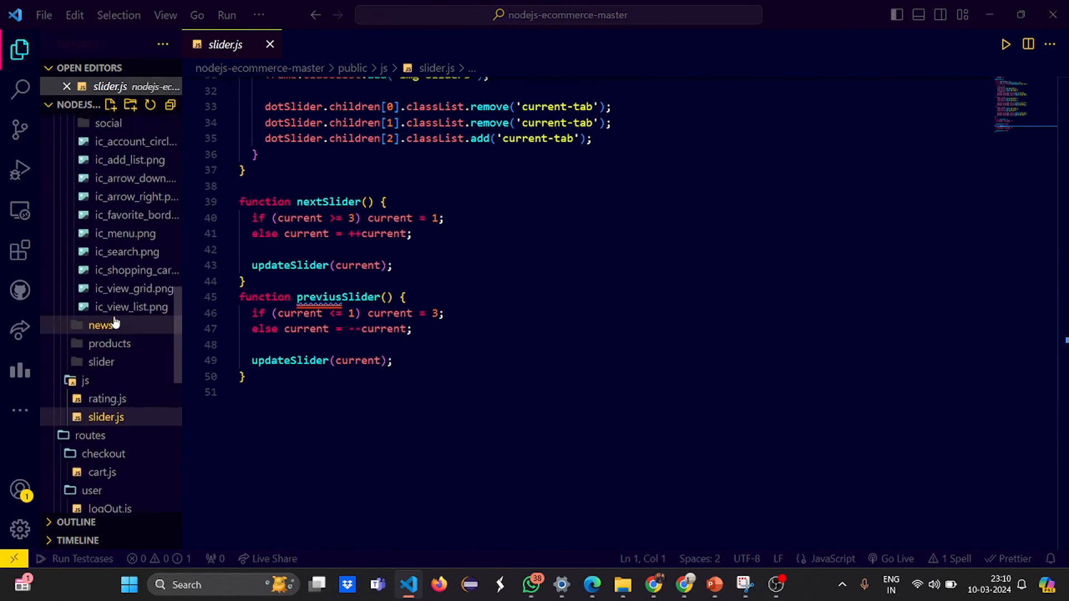
click(109, 343)
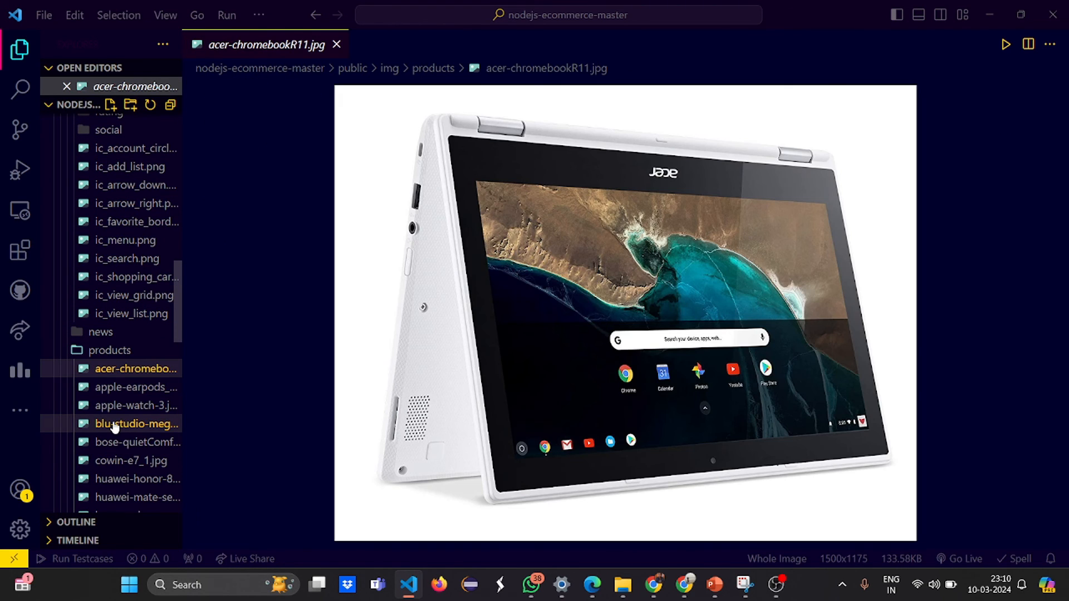
- Preview ic_add_list.png, ic_search.png, category/ic_memory.png and a desktop category icon
click(129, 332)
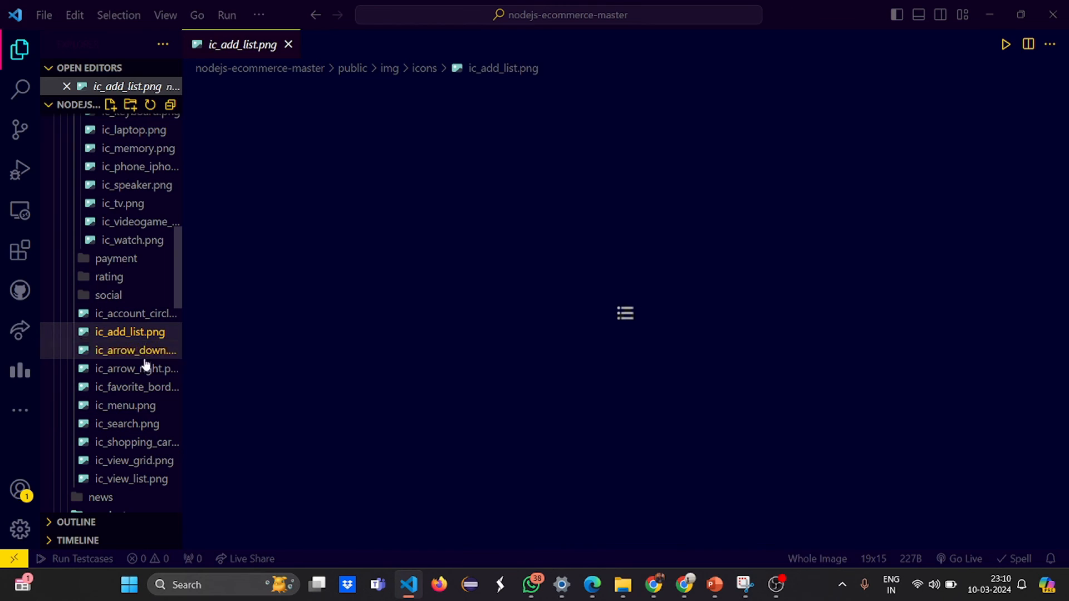
click(125, 423)
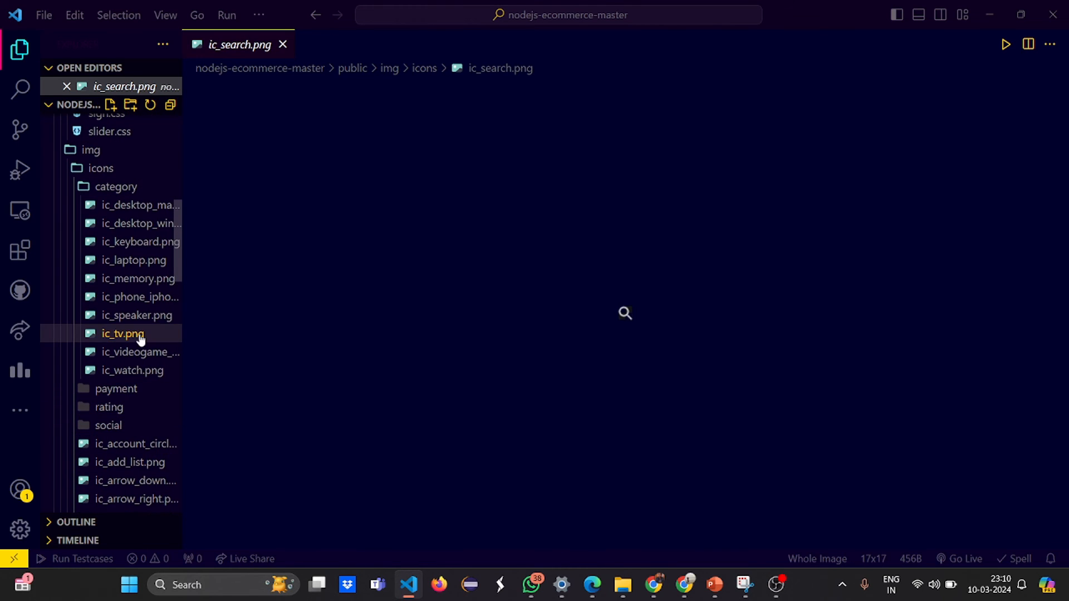
click(138, 279)
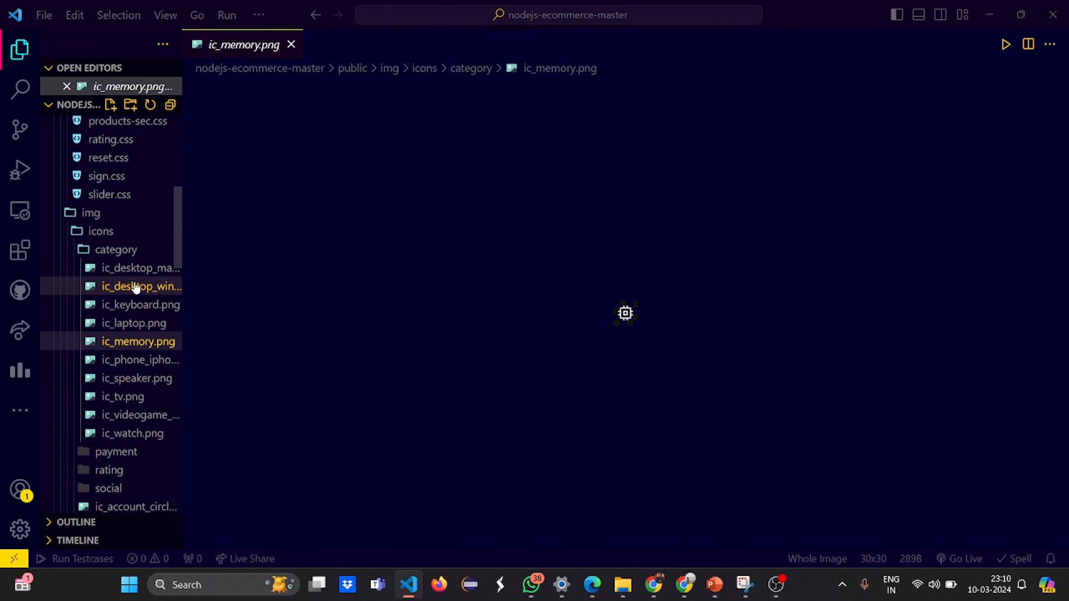
click(105, 298)
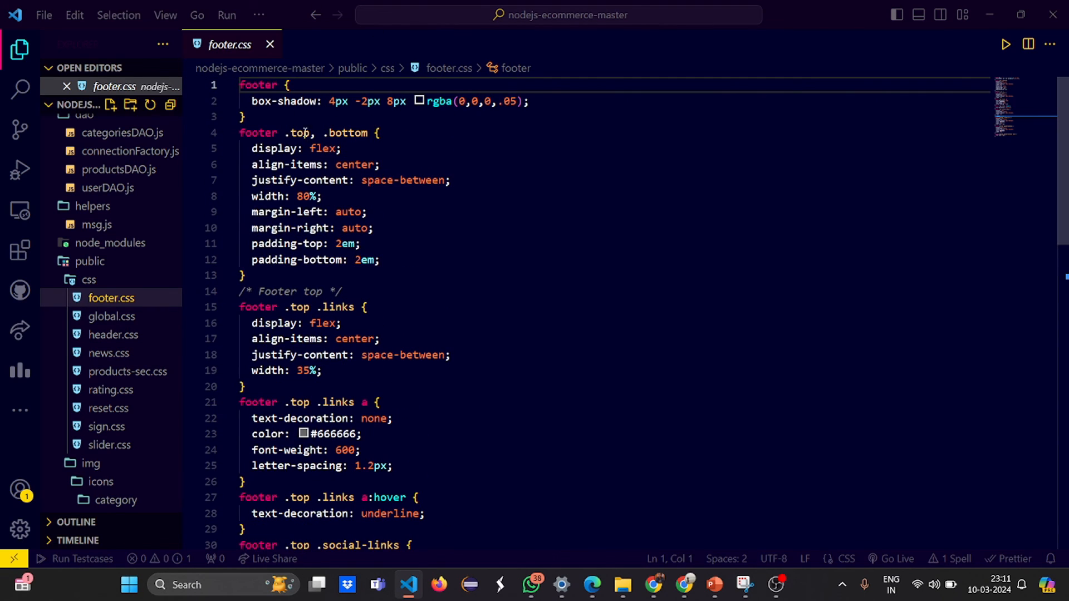
mouse_move(272, 149)
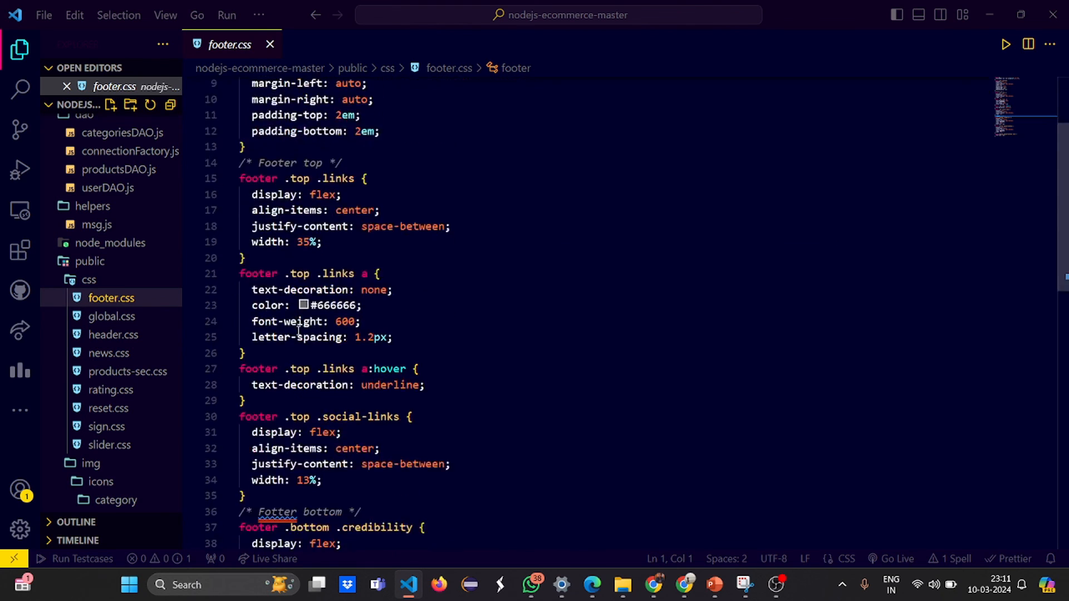
- Scroll down through footer.css's footer layout and link rules
scroll(down, 3)
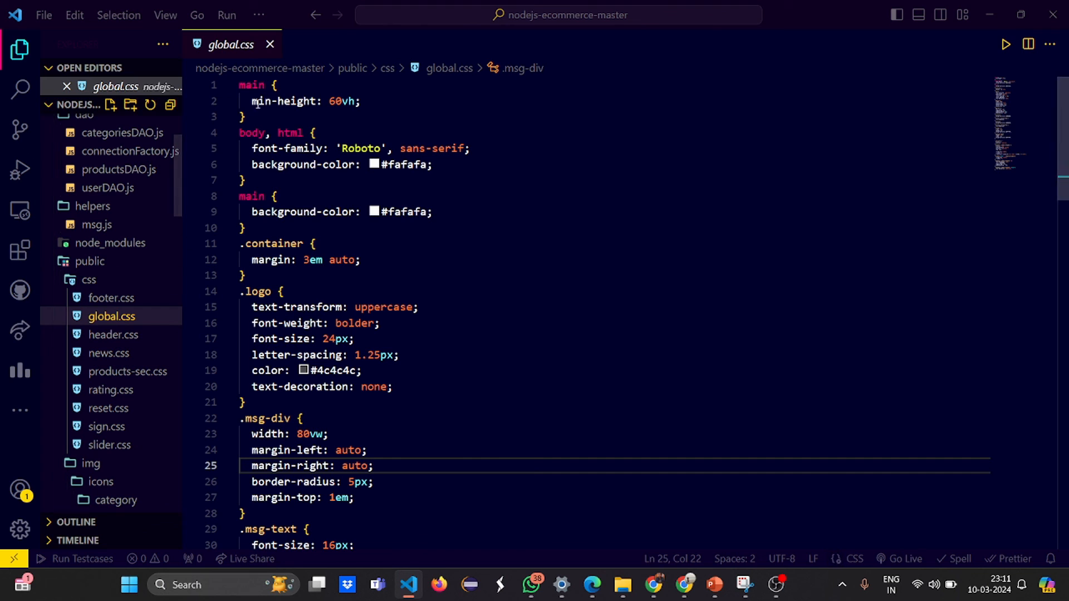
- Scroll through global.css to its dropdown styles, then switch via PowerPoint to Edge
scroll(down, 3)
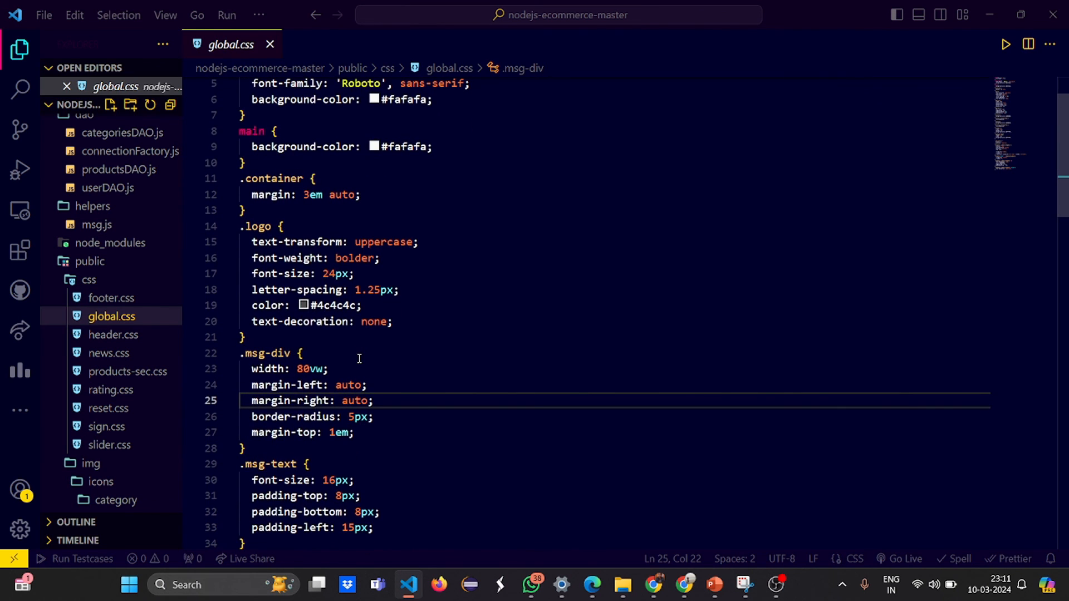
scroll(down, 3)
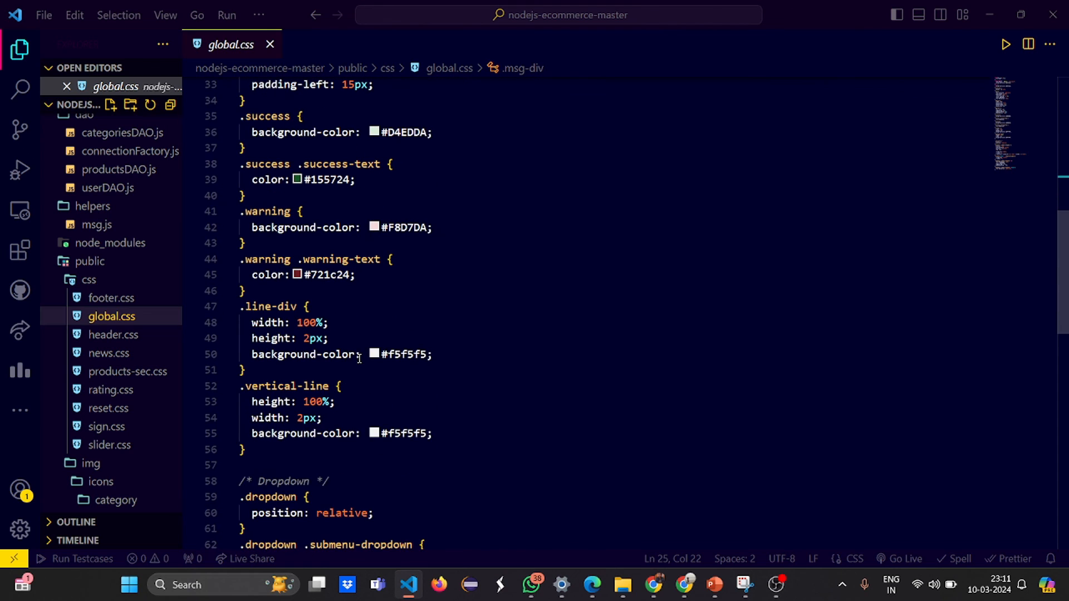
scroll(down, 3)
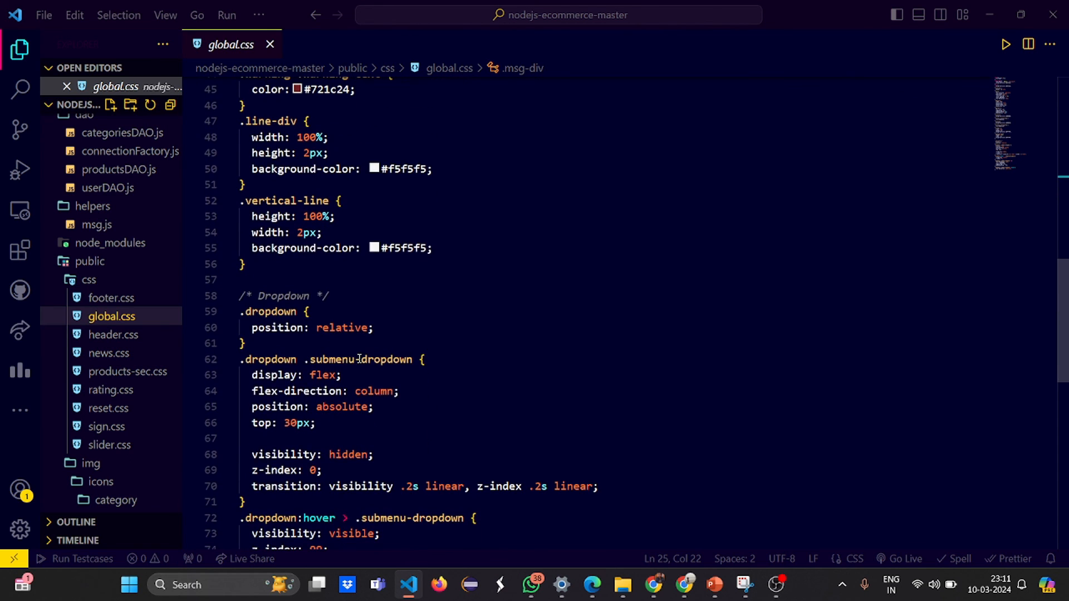
mouse_move(214, 436)
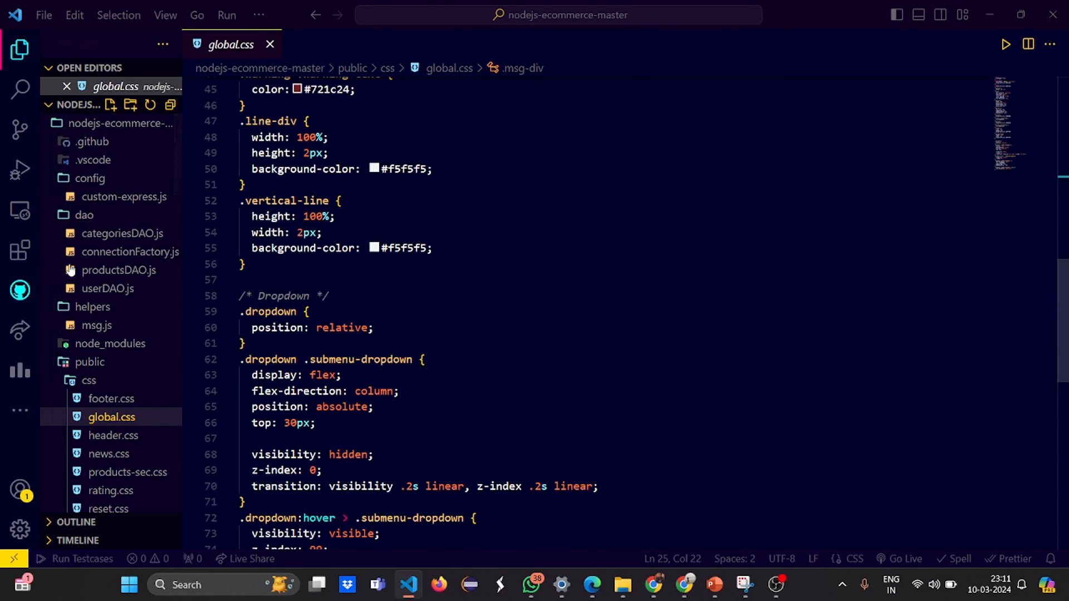
click(715, 585)
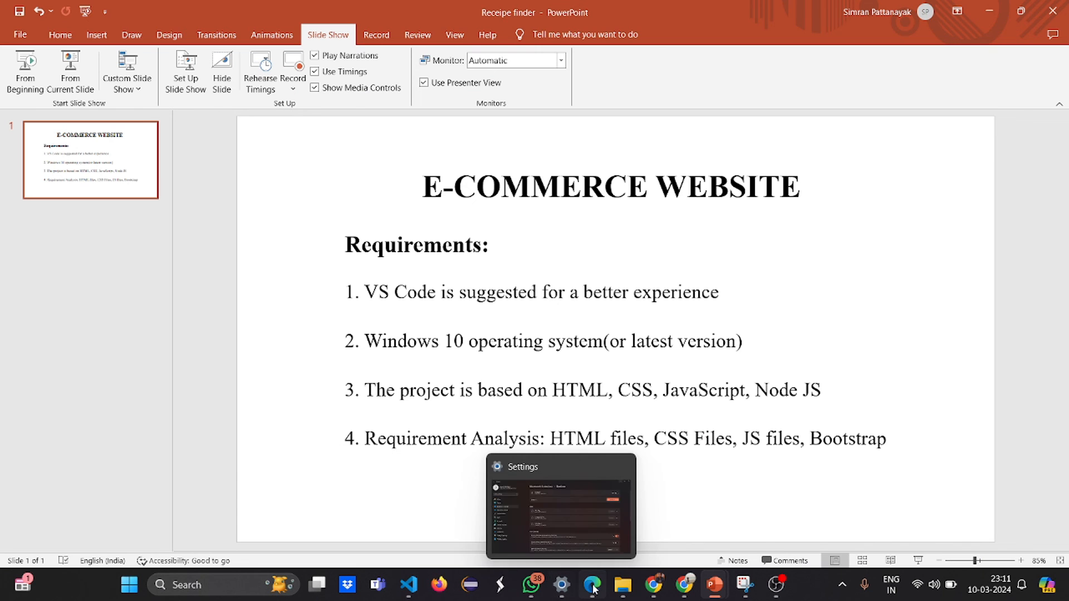
click(592, 585)
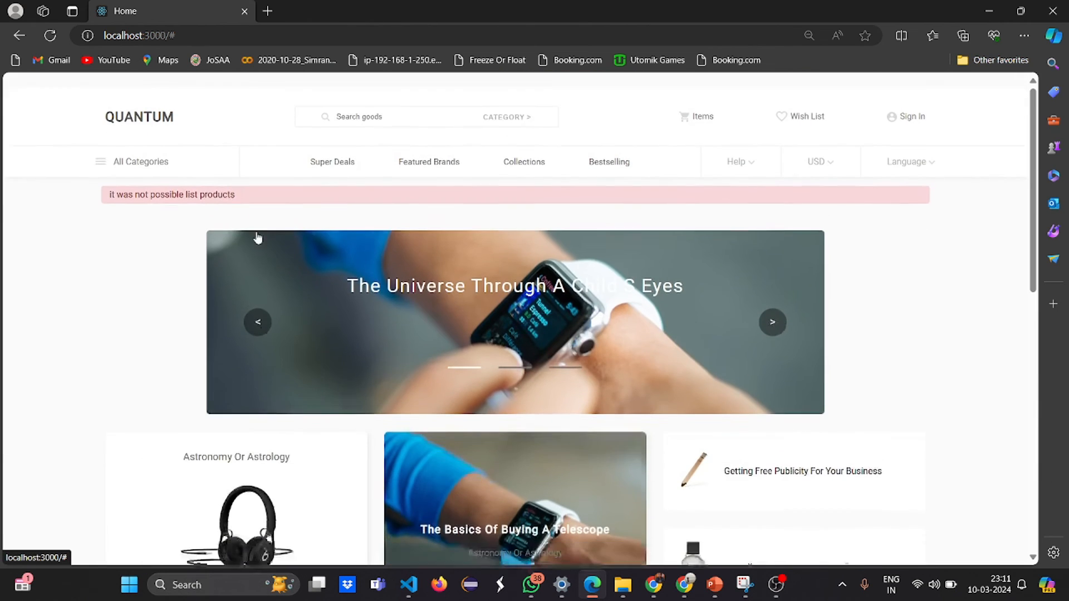
- Advance the localhost:3000 hero slider to its next slide with the > arrow
scroll(down, 3)
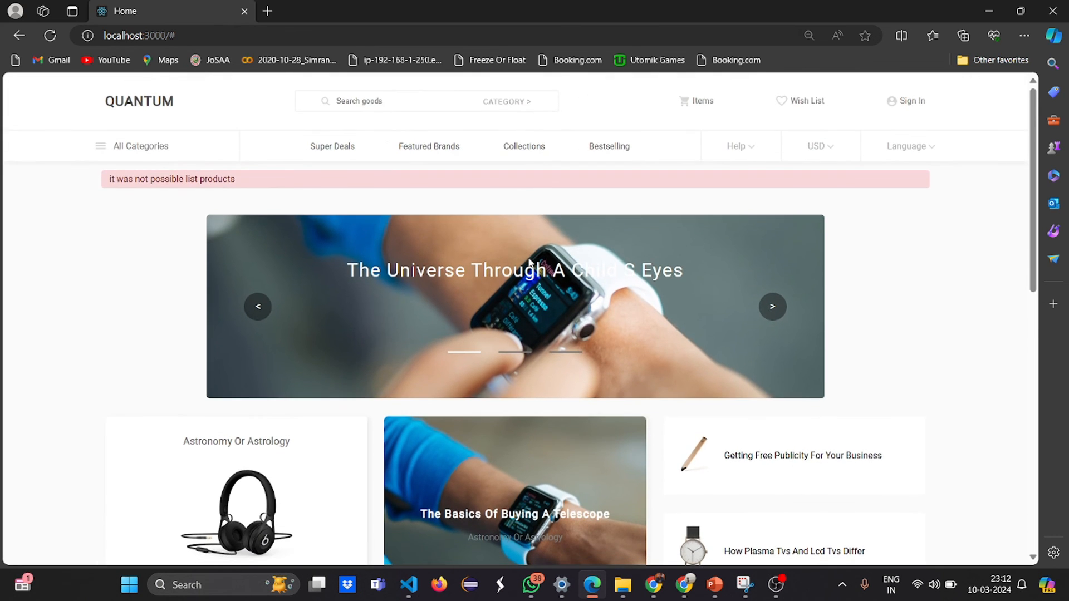
mouse_move(932, 226)
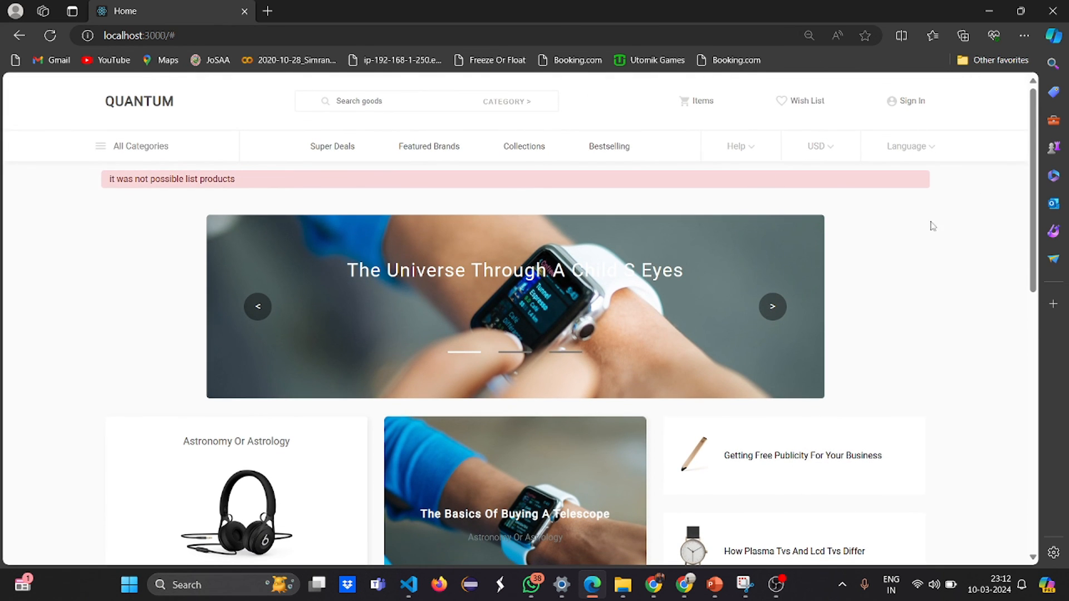
click(772, 306)
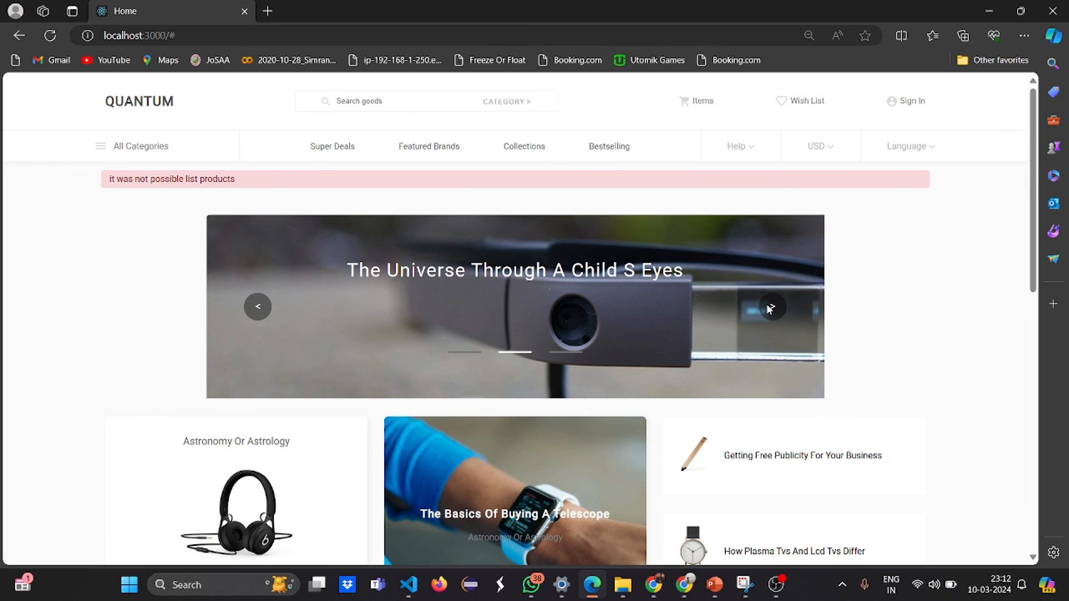